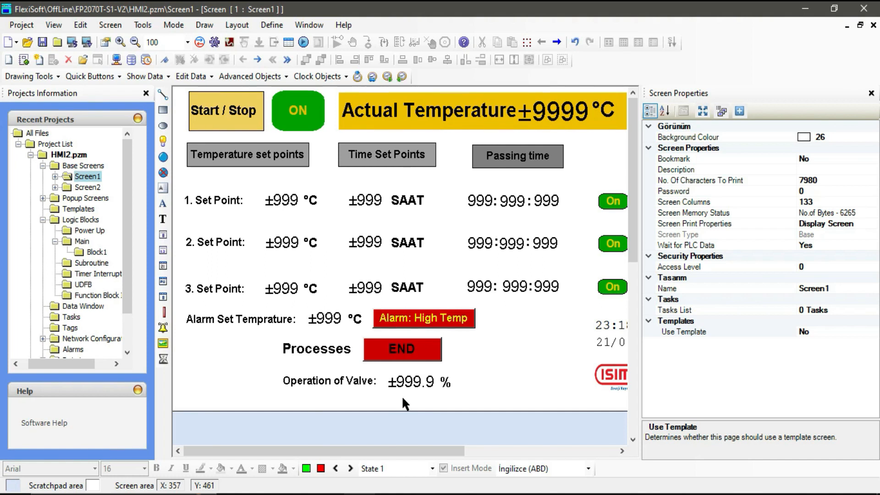
{"action": "mouse_move", "coordinate": [402, 404]}
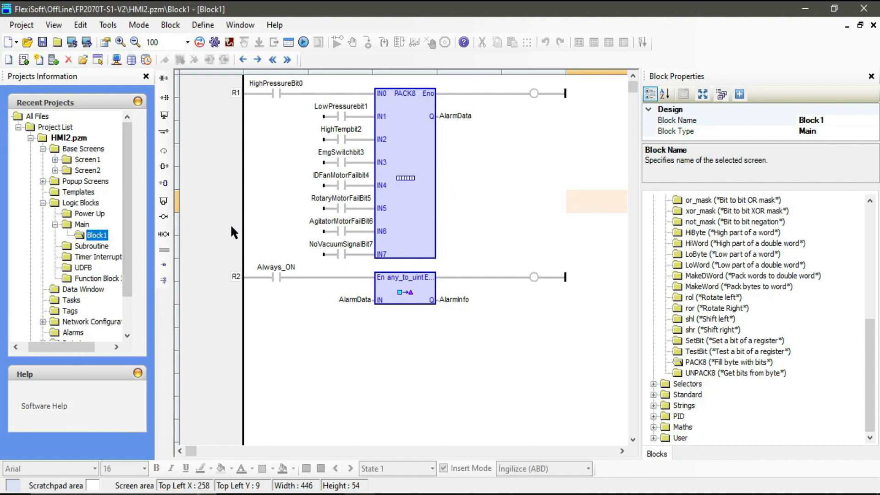
{"action": "mouse_move", "coordinate": [517, 146]}
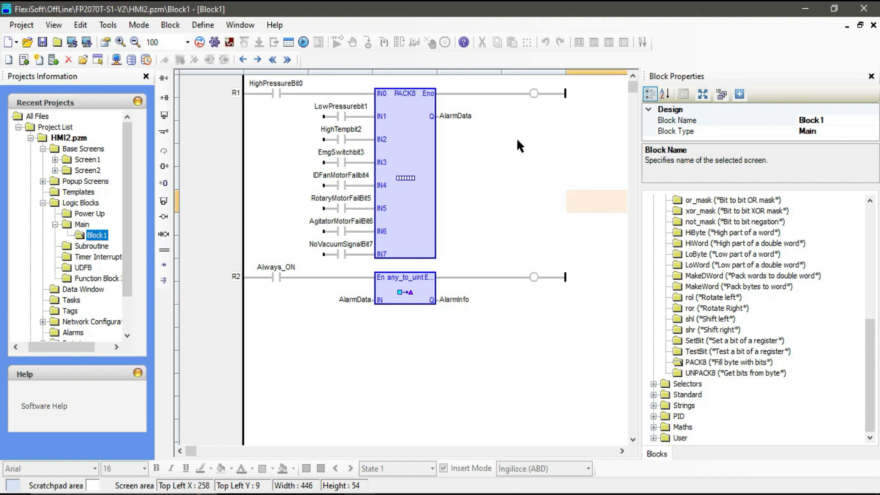
{"action": "mouse_move", "coordinate": [345, 325]}
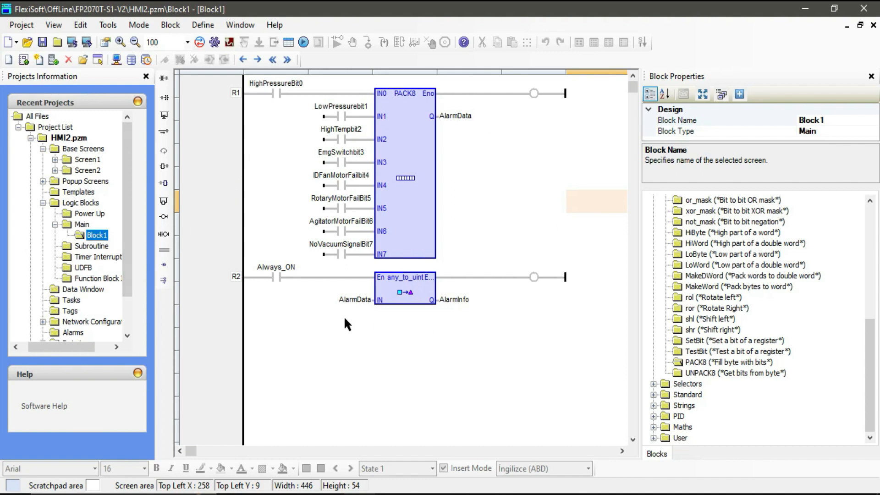
{"action": "mouse_move", "coordinate": [348, 159]}
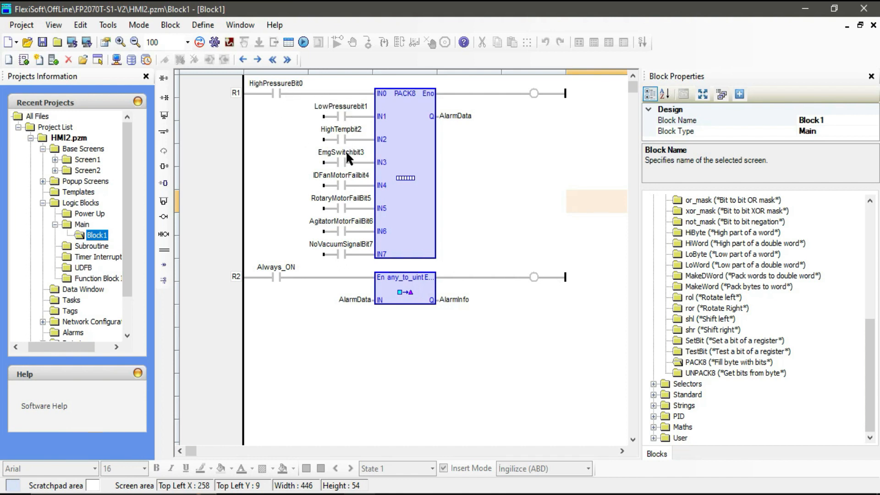
{"action": "mouse_move", "coordinate": [365, 220]}
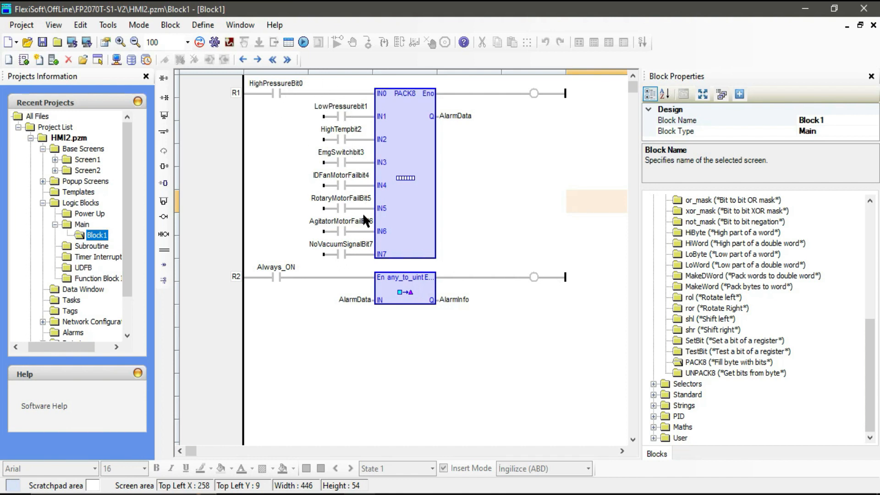
{"action": "mouse_move", "coordinate": [365, 242]}
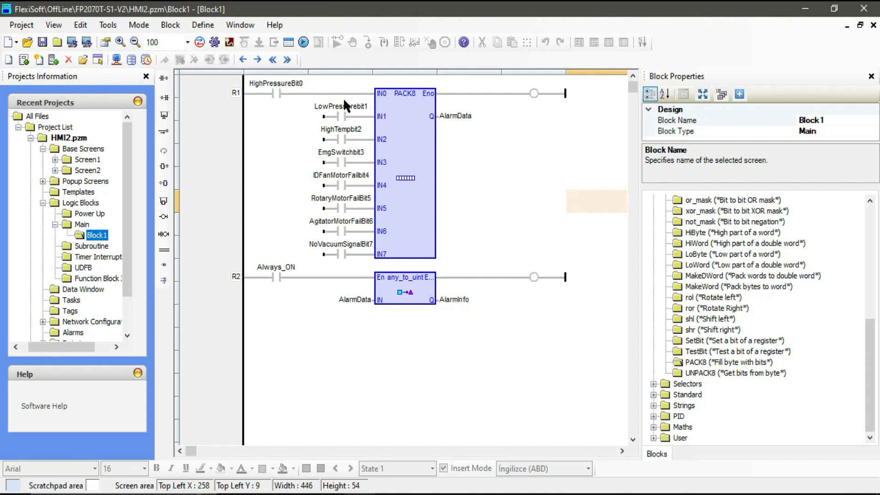
{"action": "mouse_move", "coordinate": [341, 128]}
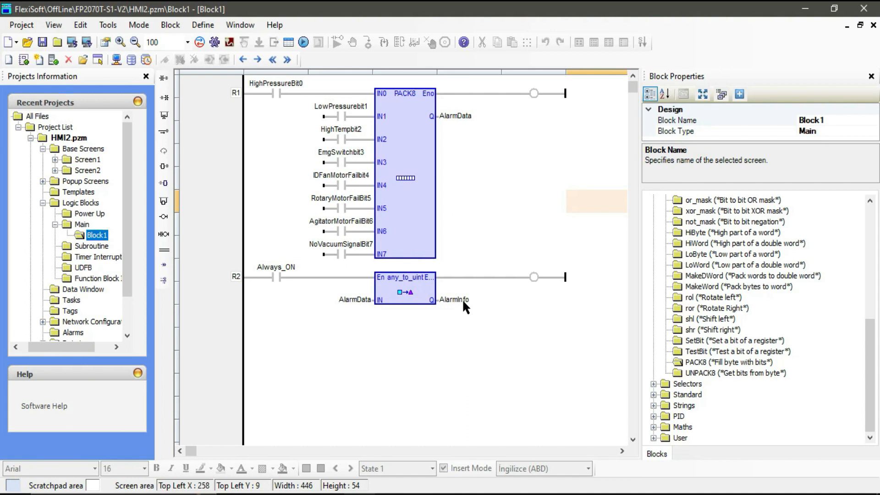
{"action": "mouse_move", "coordinate": [422, 317]}
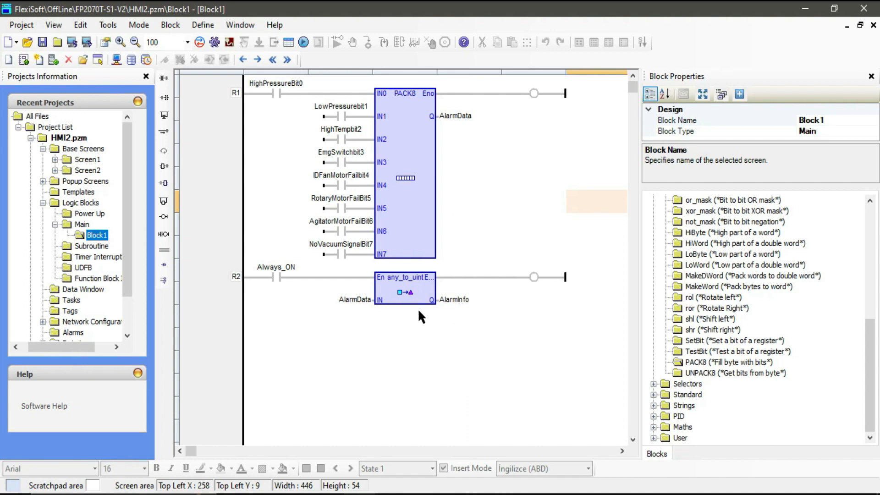
{"action": "mouse_move", "coordinate": [481, 247]}
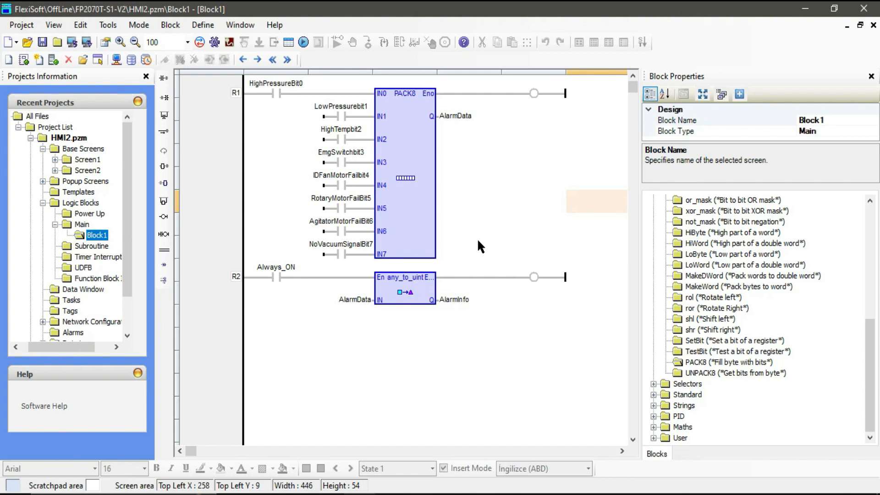
{"action": "mouse_move", "coordinate": [374, 306]}
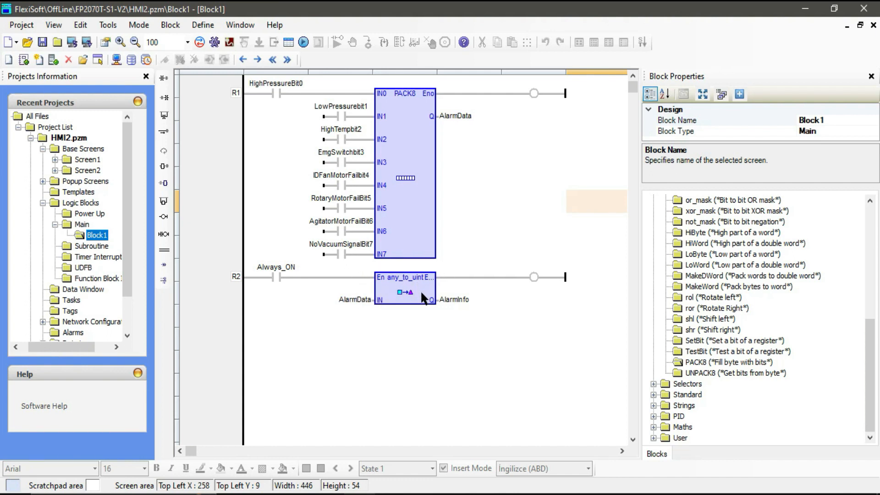
{"action": "mouse_move", "coordinate": [430, 322]}
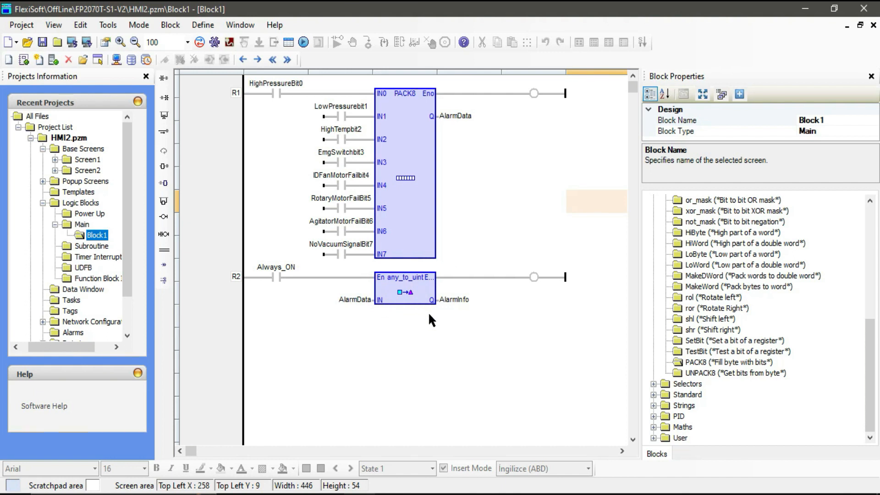
{"action": "mouse_move", "coordinate": [424, 323]}
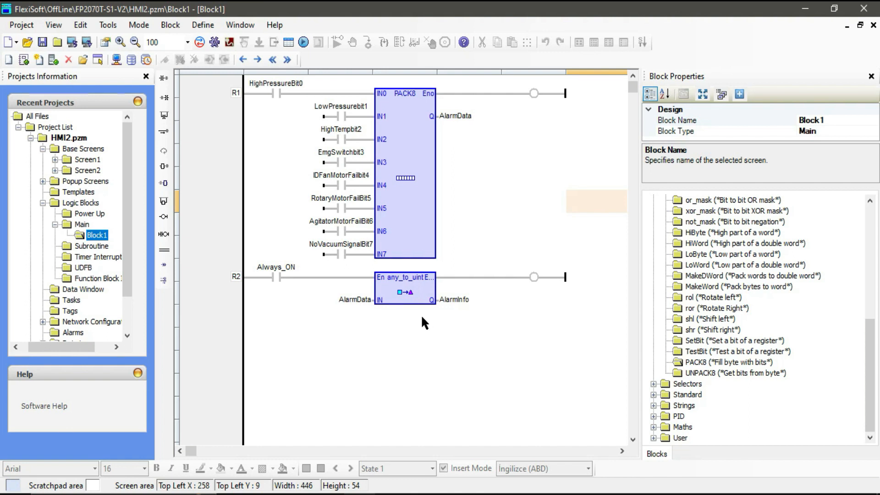
{"action": "mouse_move", "coordinate": [449, 311]}
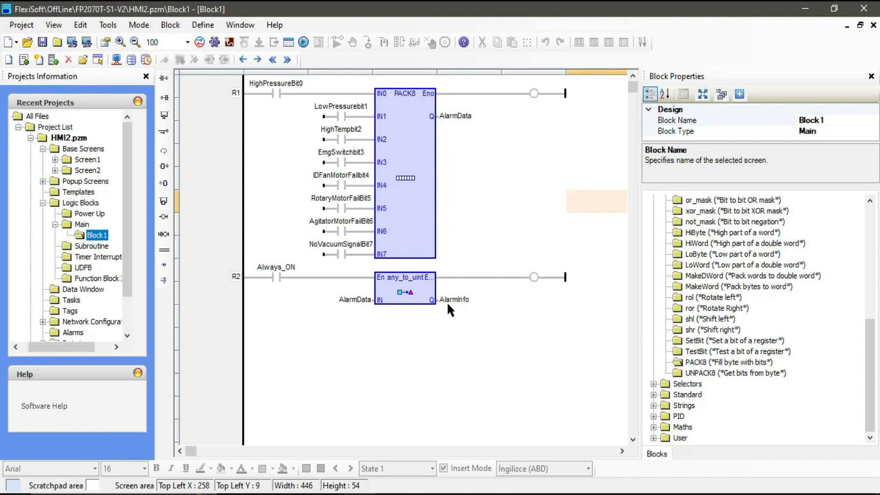
{"action": "mouse_move", "coordinate": [501, 211]}
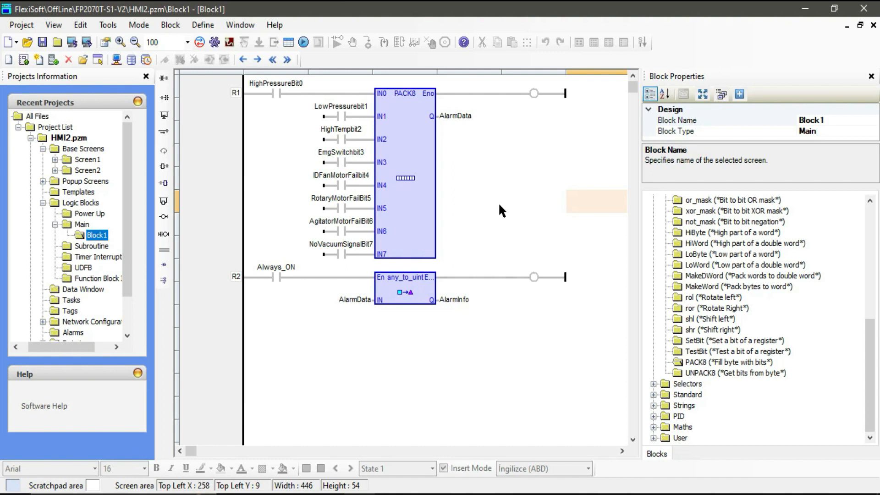
{"action": "mouse_move", "coordinate": [474, 238]}
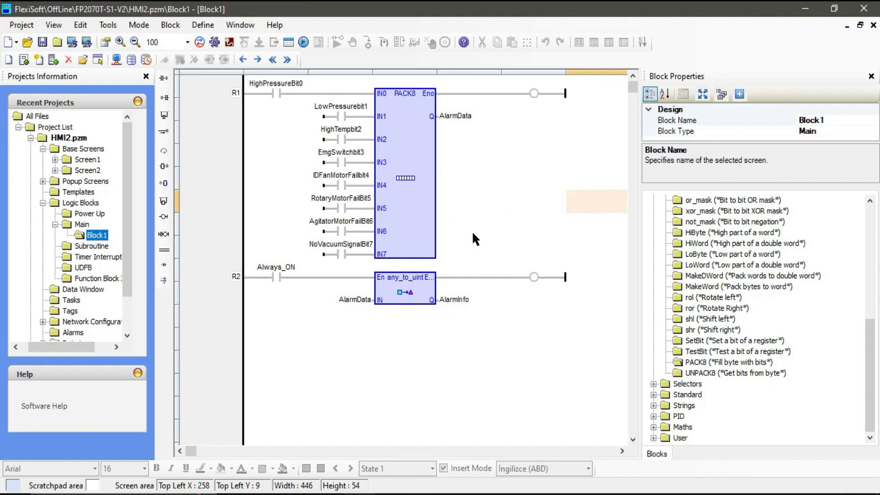
{"action": "mouse_move", "coordinate": [356, 111]}
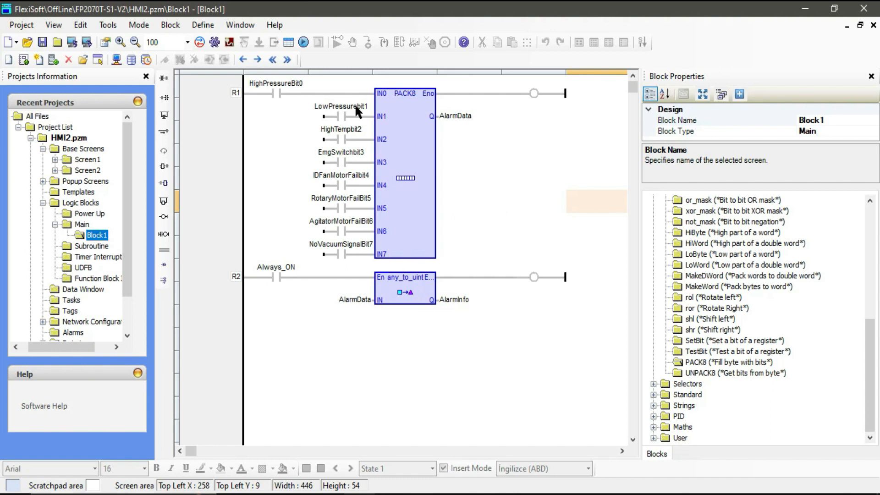
{"action": "mouse_move", "coordinate": [449, 304]}
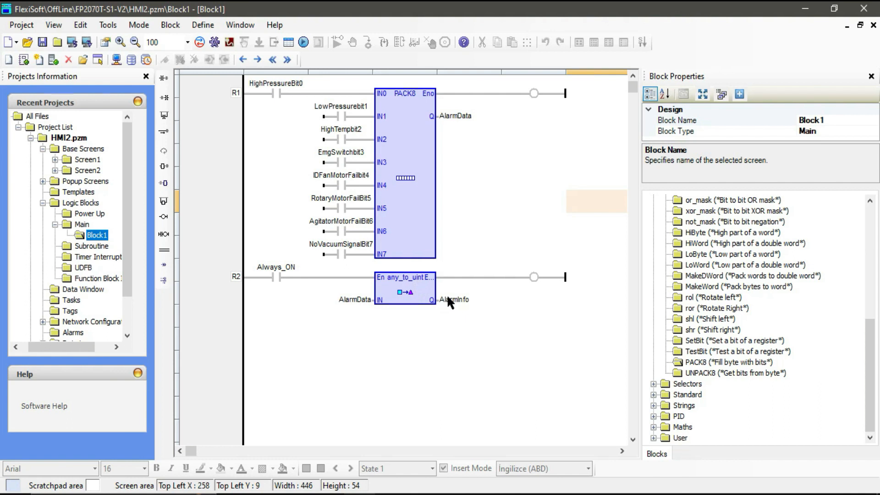
{"action": "mouse_move", "coordinate": [359, 134]}
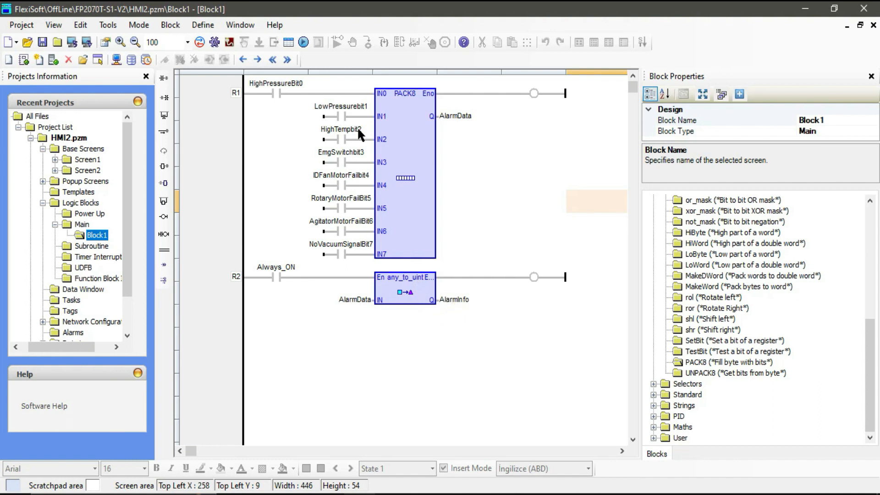
{"action": "mouse_move", "coordinate": [351, 145]}
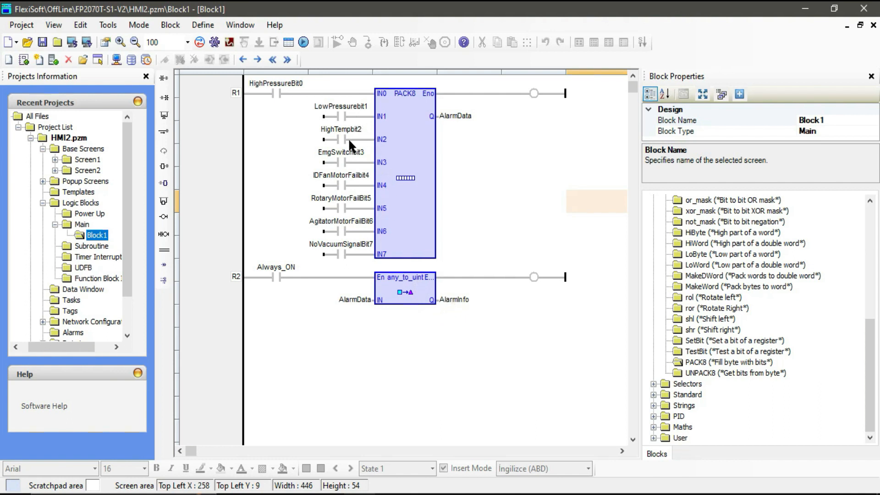
{"action": "mouse_move", "coordinate": [360, 214]}
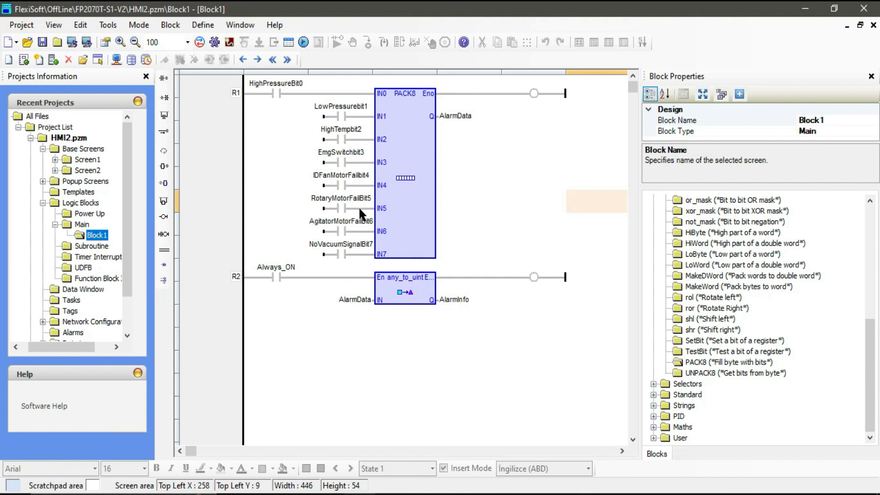
{"action": "mouse_move", "coordinate": [349, 214]}
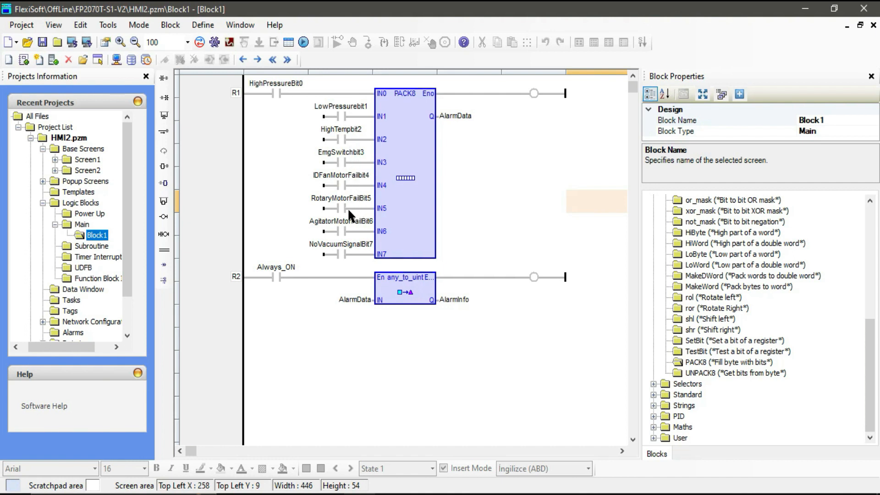
{"action": "mouse_move", "coordinate": [217, 218]}
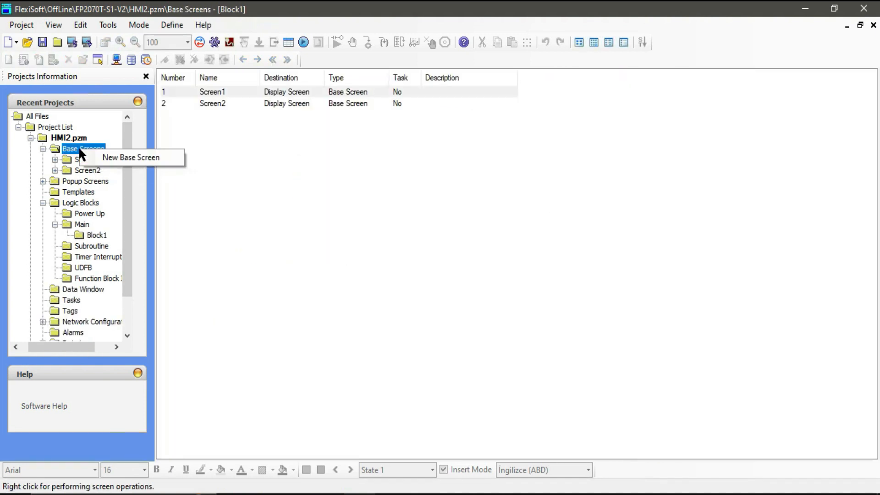
{"action": "mouse_move", "coordinate": [135, 163]}
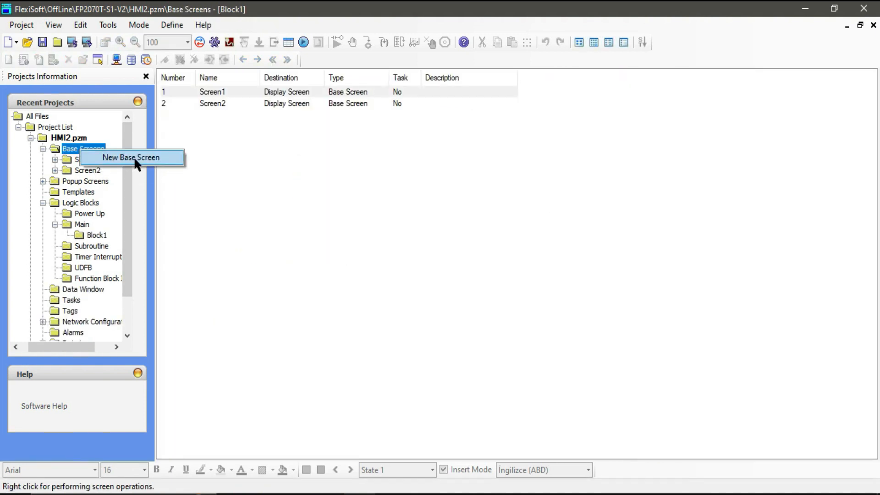
Create a third base screen, rename it Alarmpage and open it blank
{"action": "left_click", "coordinate": [130, 157]}
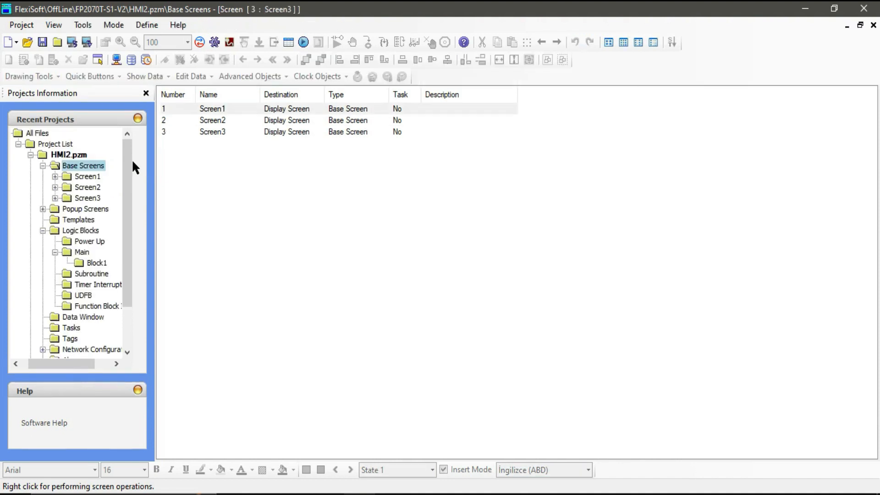
{"action": "right_click", "coordinate": [87, 197]}
{"action": "type", "text": "Alarmpage"}
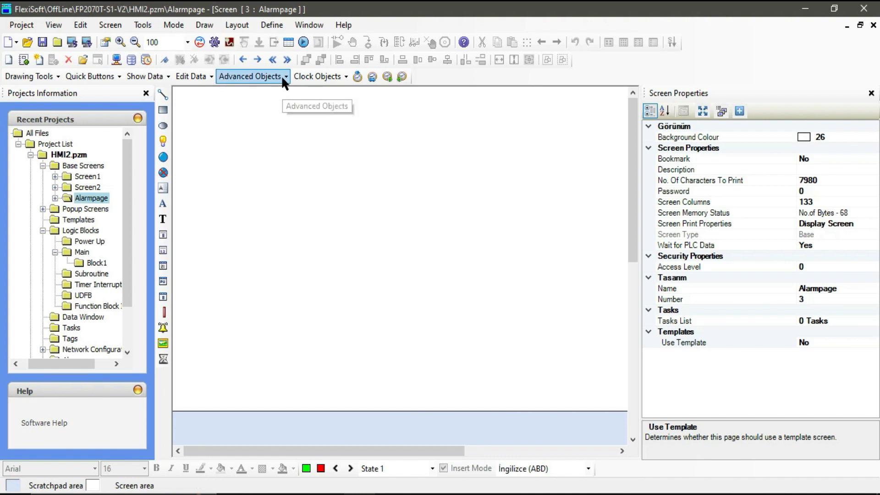
Place an Alarm list advanced object covering most of the Alarmpage screen
{"action": "left_click", "coordinate": [250, 76]}
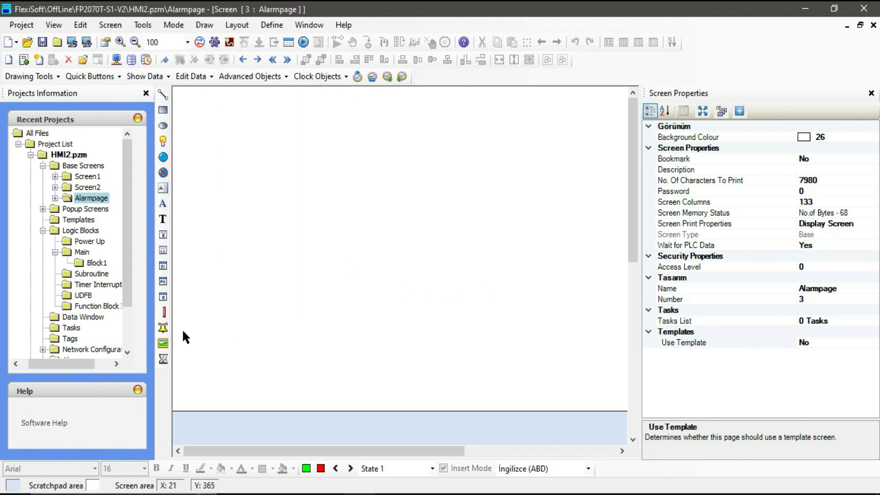
{"action": "mouse_move", "coordinate": [163, 328]}
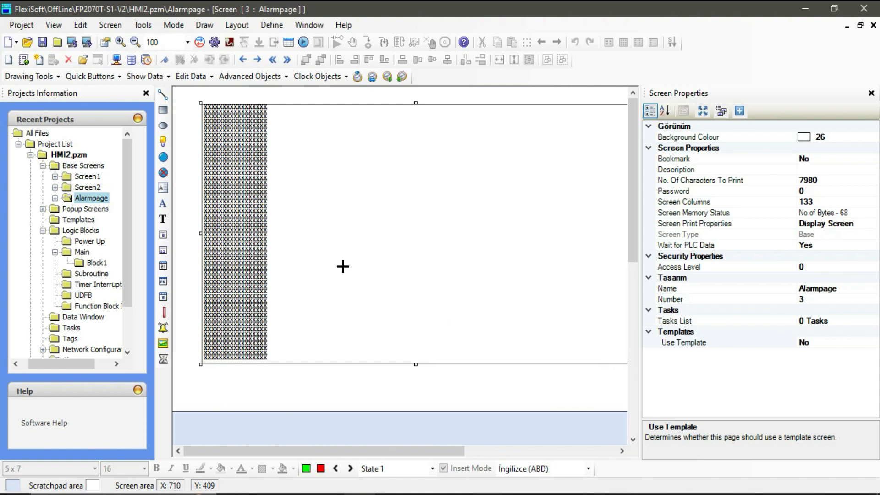
{"action": "left_click", "coordinate": [230, 230]}
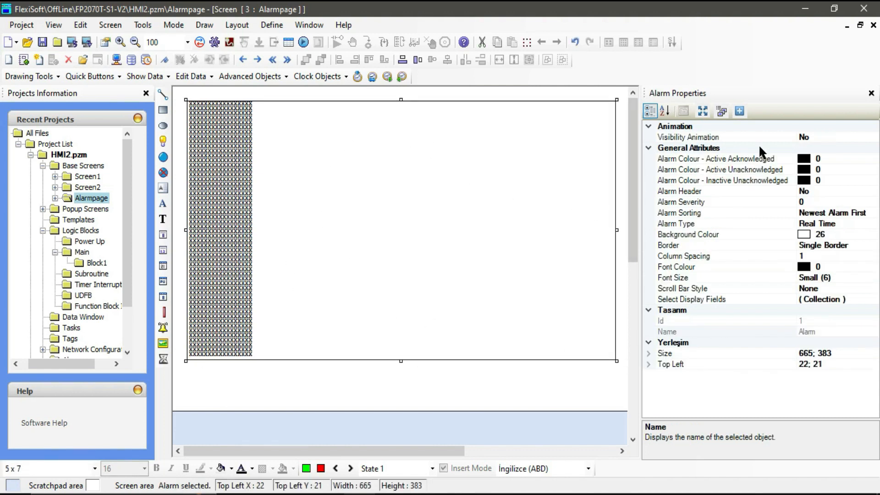
{"action": "mouse_move", "coordinate": [713, 129]}
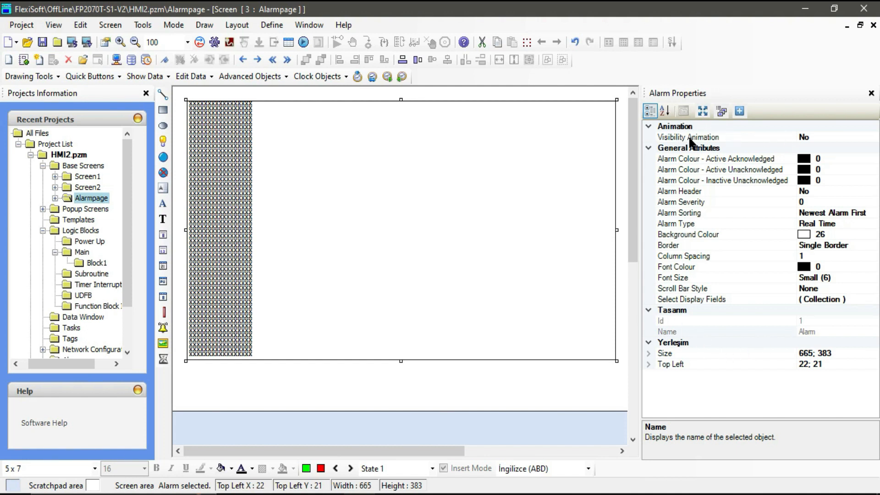
Set the alarm list's Visibility Animation to Yes and reveal its limit, Show When and tag settings
{"action": "left_click", "coordinate": [701, 136]}
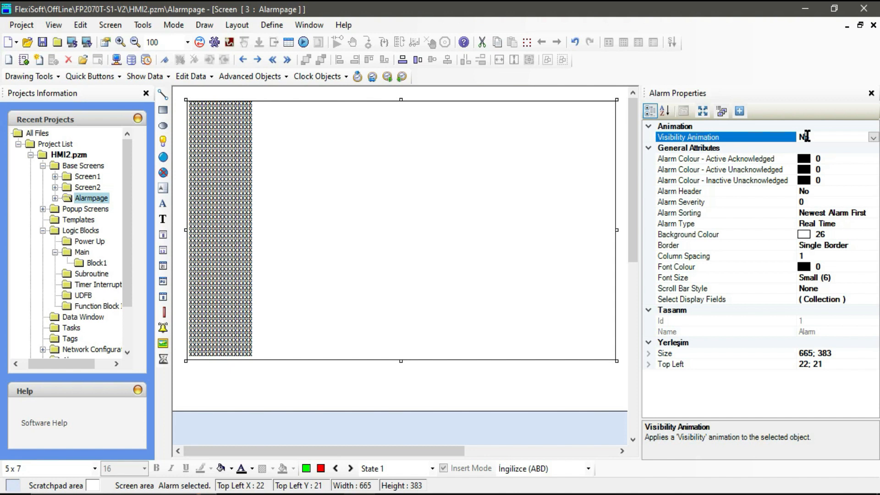
{"action": "left_click", "coordinate": [873, 136]}
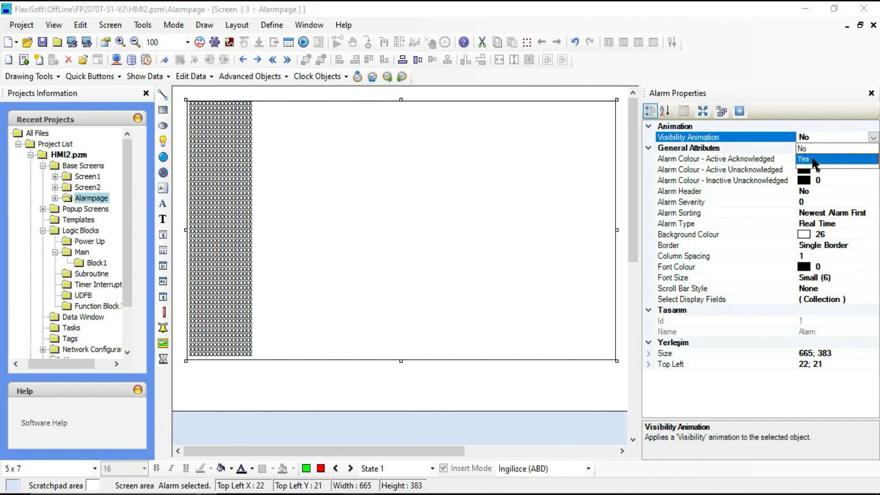
{"action": "left_click", "coordinate": [803, 158]}
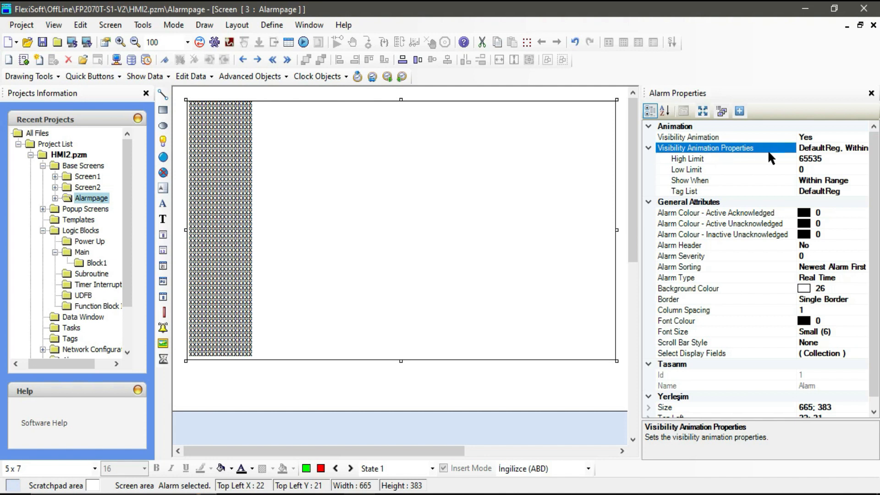
{"action": "mouse_move", "coordinate": [717, 166]}
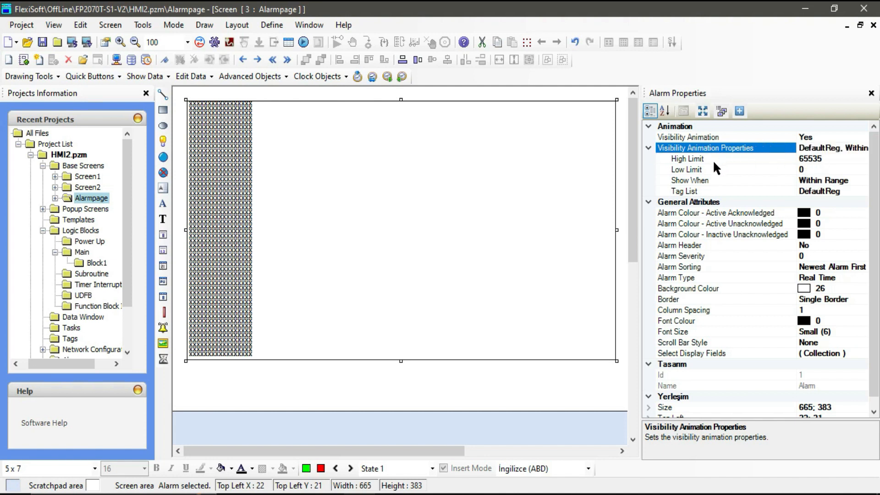
{"action": "mouse_move", "coordinate": [791, 187]}
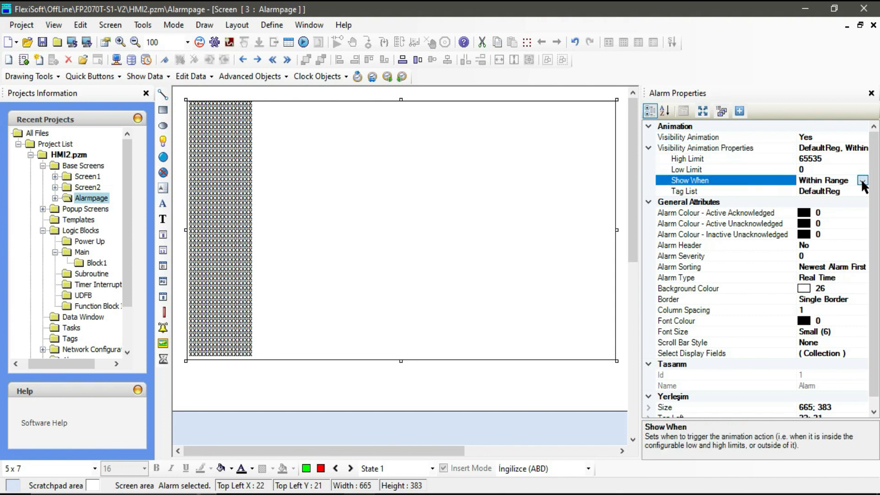
{"action": "left_click", "coordinate": [862, 181]}
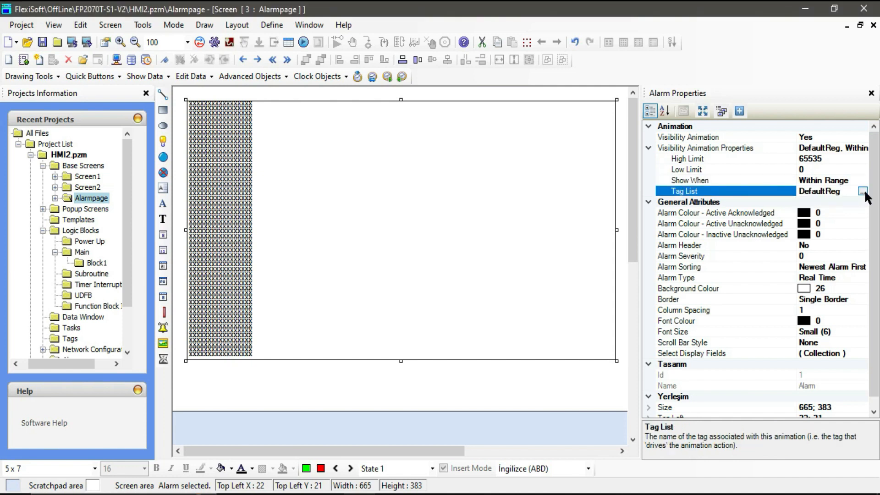
Assign tag D100_Com1_1 (range 0–65535) as the alarm list's visibility tag
{"action": "left_click", "coordinate": [863, 191]}
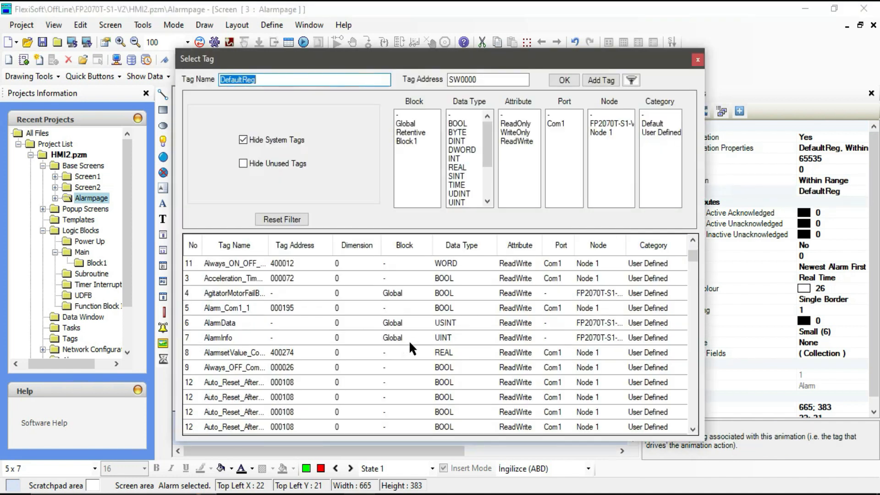
{"action": "scroll", "scroll_direction": "down", "scroll_amount": 3}
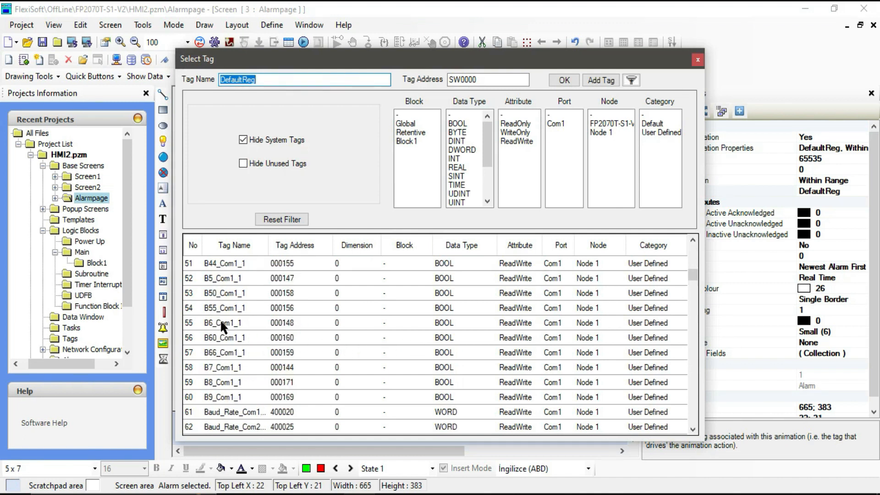
{"action": "left_click", "coordinate": [563, 79]}
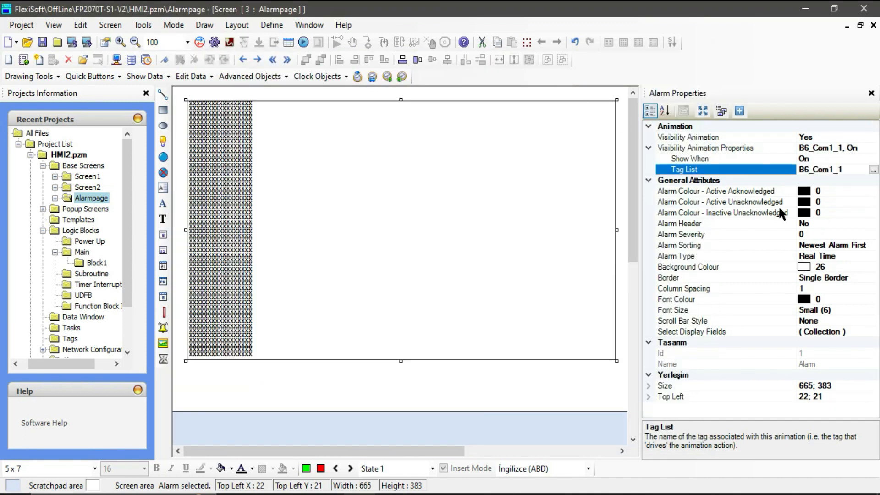
{"action": "mouse_move", "coordinate": [818, 164]}
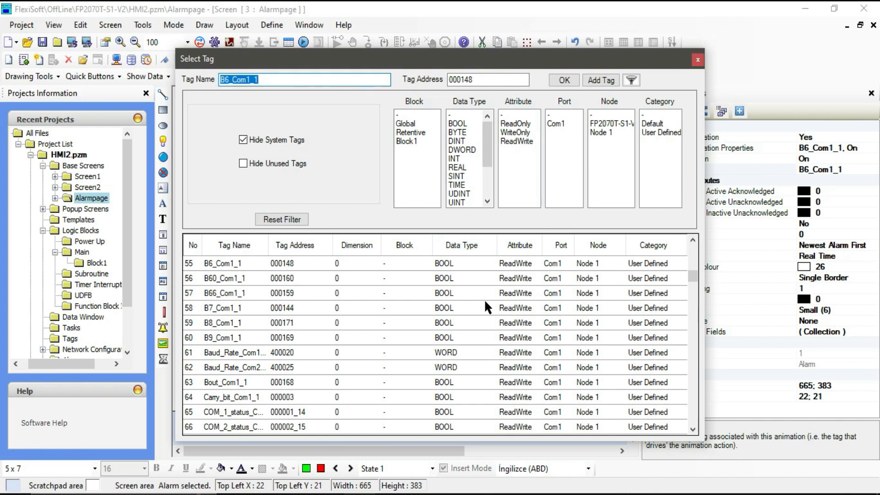
{"action": "scroll", "scroll_direction": "down", "scroll_amount": 3}
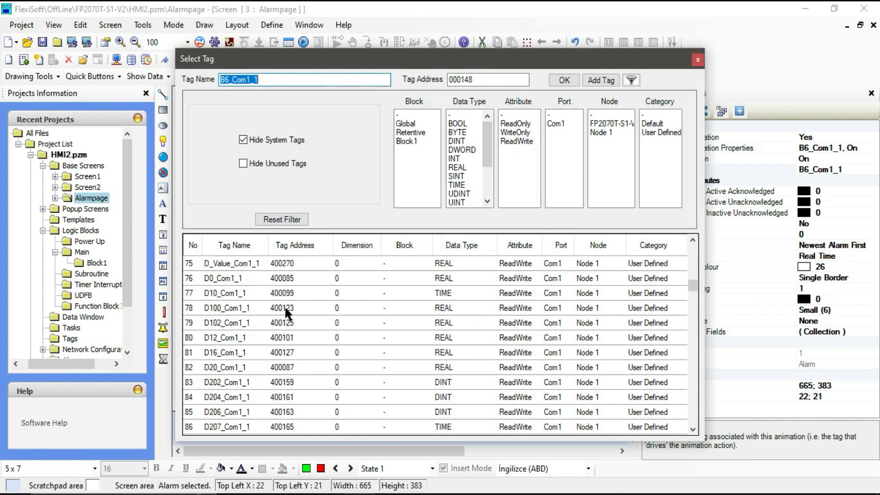
{"action": "left_click", "coordinate": [241, 308]}
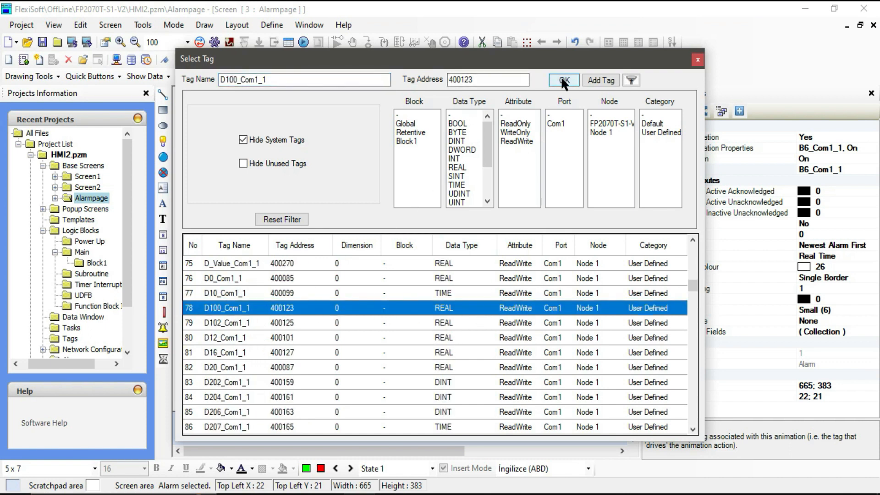
{"action": "left_click", "coordinate": [564, 80]}
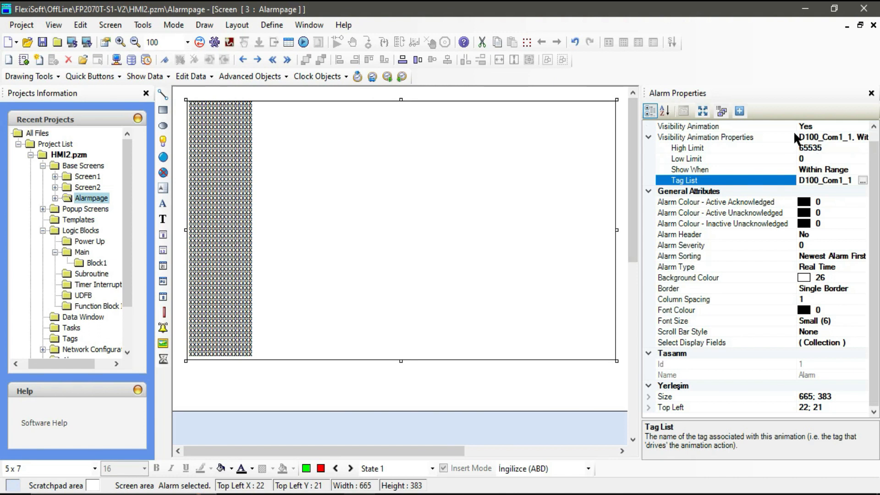
{"action": "mouse_move", "coordinate": [827, 151]}
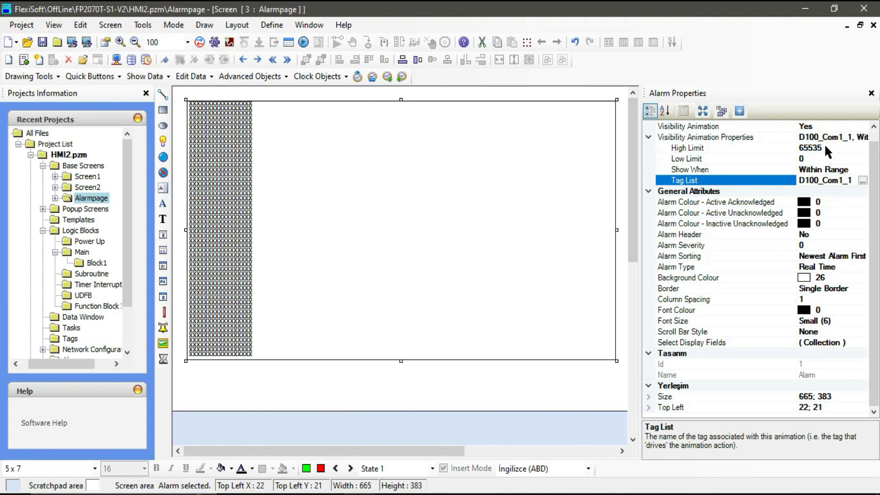
{"action": "mouse_move", "coordinate": [856, 155]}
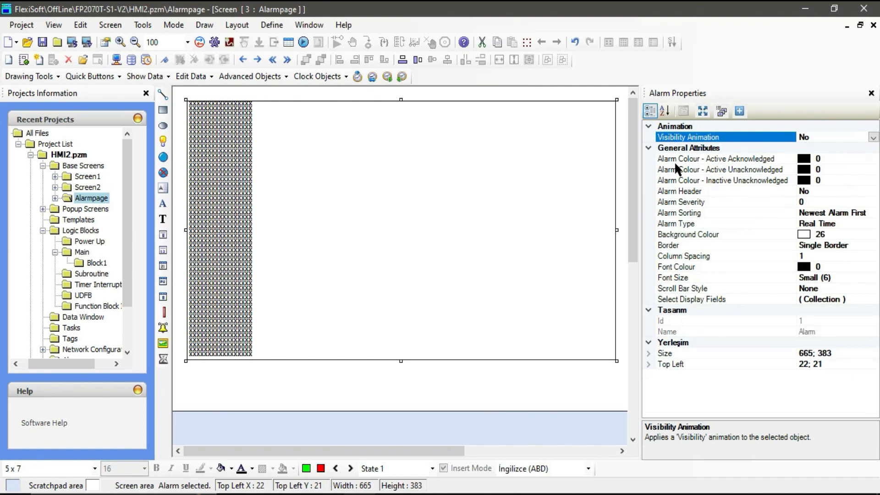
{"action": "mouse_move", "coordinate": [681, 197]}
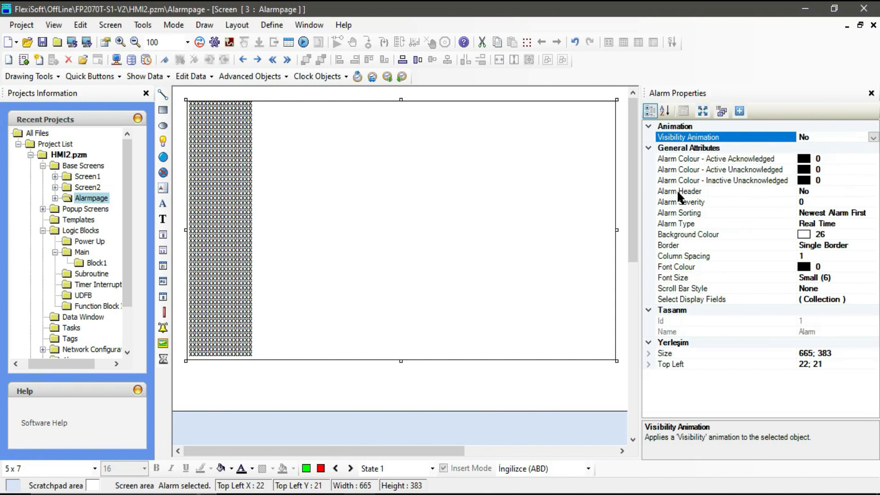
{"action": "mouse_move", "coordinate": [693, 174]}
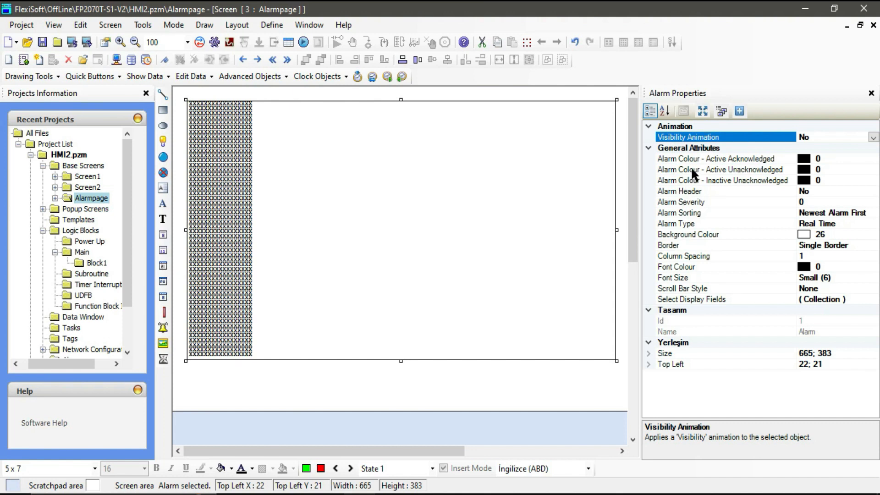
{"action": "mouse_move", "coordinate": [772, 164]}
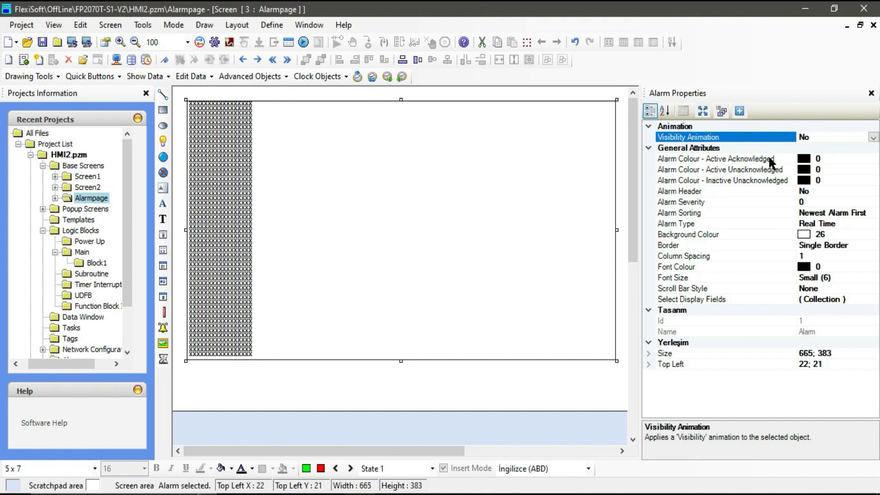
{"action": "mouse_move", "coordinate": [766, 171]}
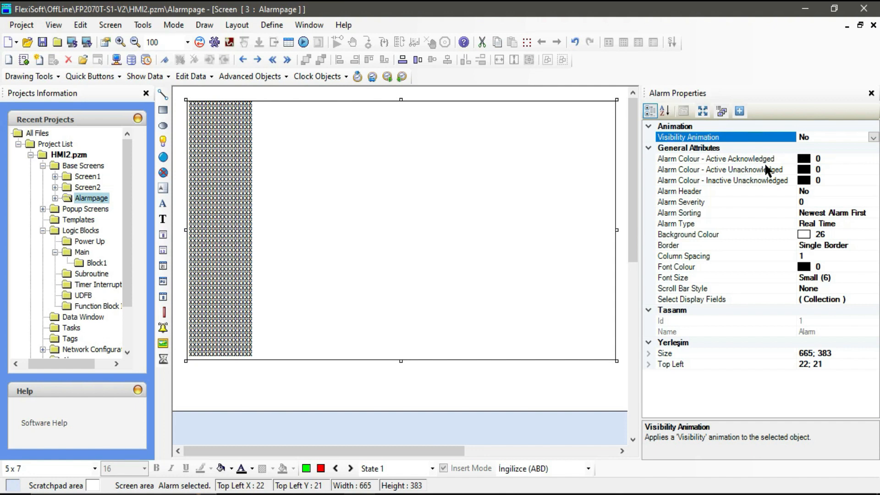
{"action": "mouse_move", "coordinate": [727, 166]}
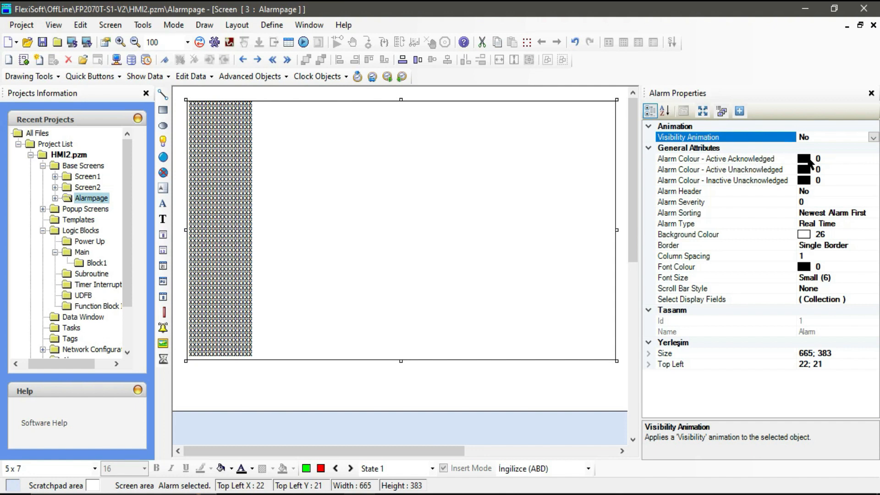
Colour active acknowledged alarms 162 yellow, active unacknowledged 48 red, inactive unacknowledged 113 green
{"action": "left_click", "coordinate": [803, 159]}
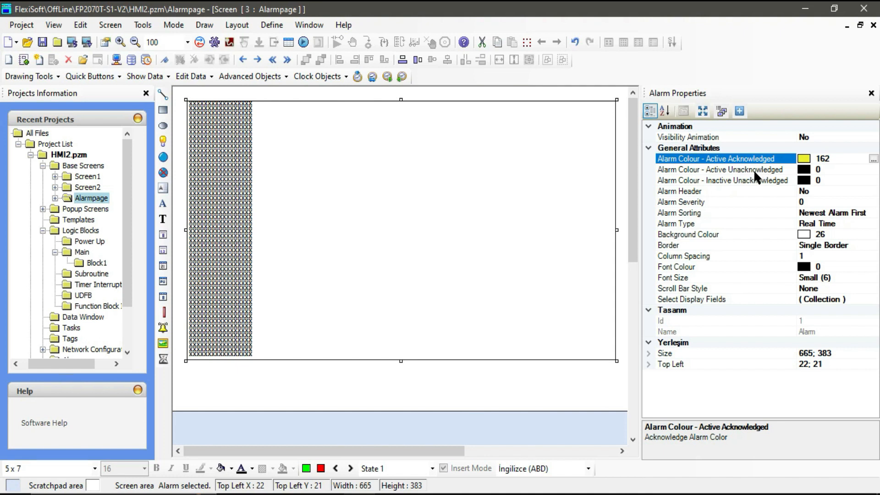
{"action": "left_click", "coordinate": [873, 170]}
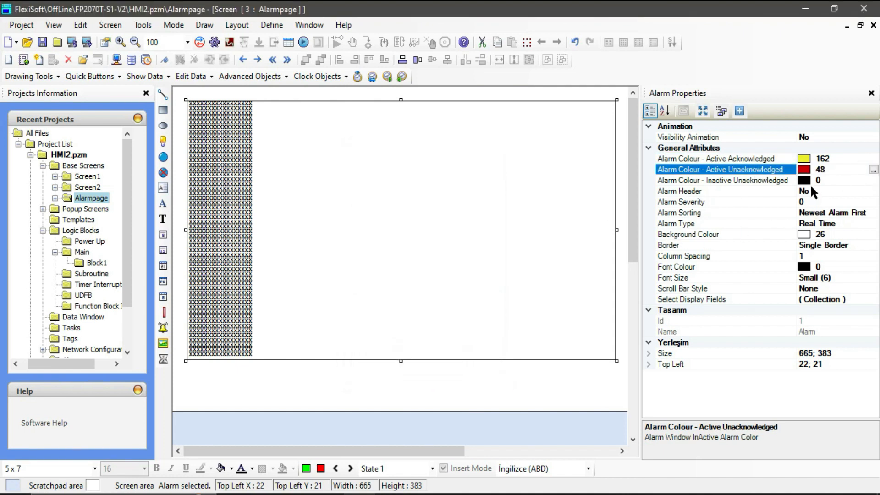
{"action": "mouse_move", "coordinate": [853, 184]}
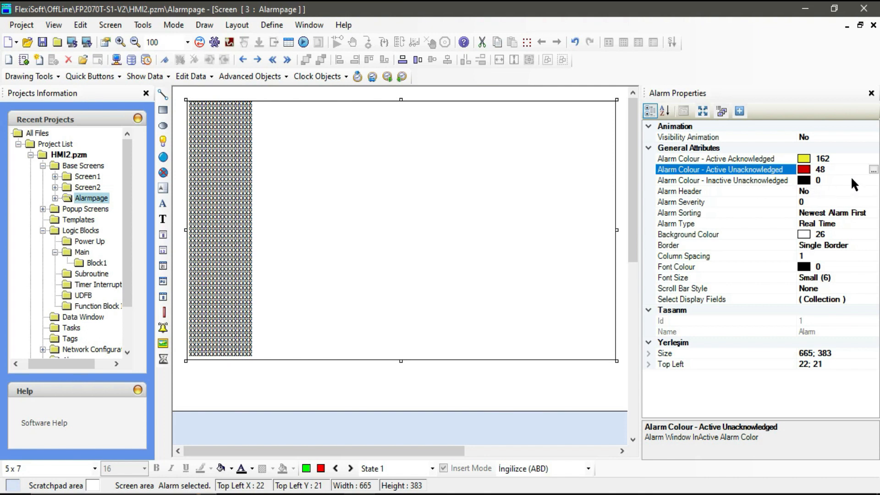
{"action": "left_click", "coordinate": [873, 180]}
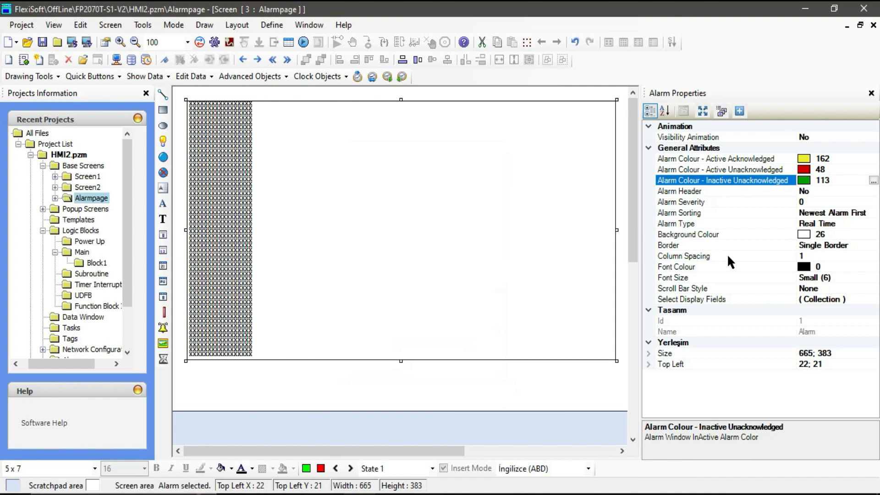
{"action": "mouse_move", "coordinate": [663, 173]}
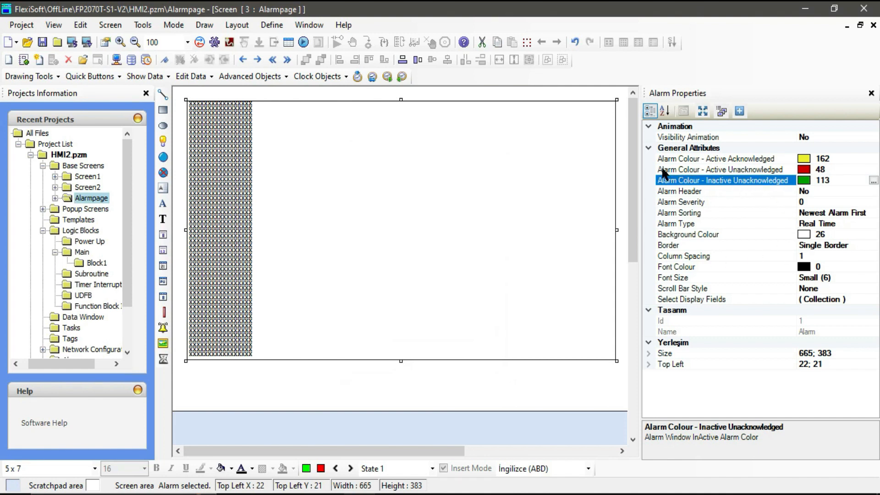
{"action": "mouse_move", "coordinate": [726, 170]}
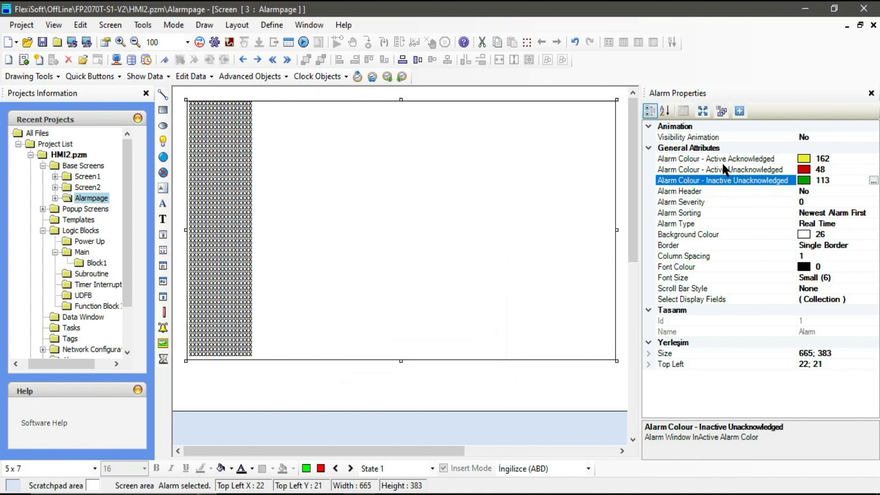
{"action": "left_click", "coordinate": [721, 169]}
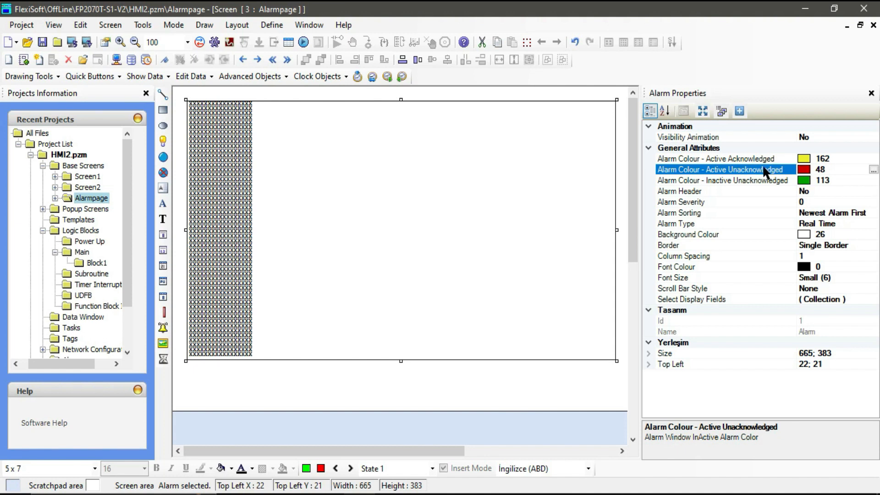
{"action": "left_click", "coordinate": [719, 158]}
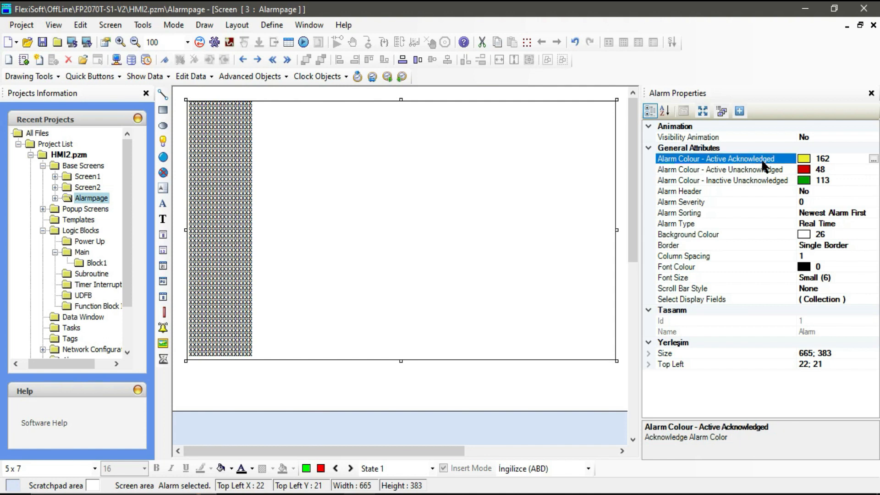
{"action": "mouse_move", "coordinate": [748, 176]}
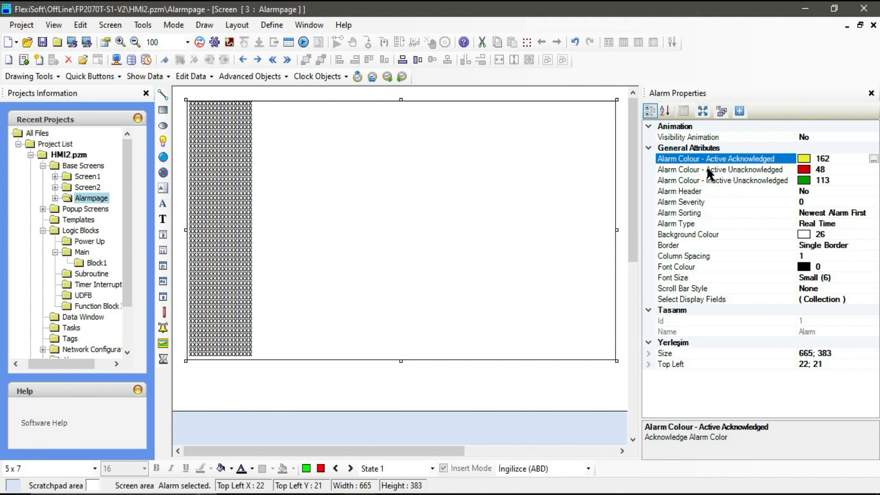
{"action": "left_click", "coordinate": [720, 170]}
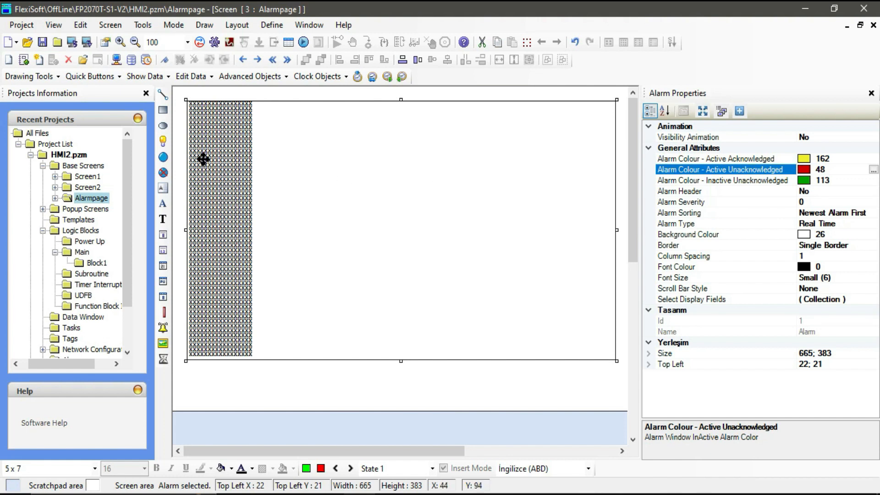
{"action": "mouse_move", "coordinate": [766, 178]}
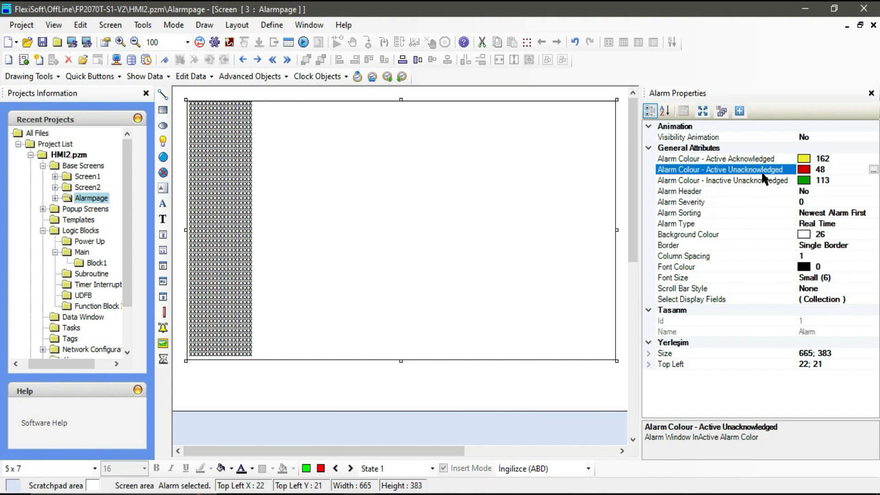
{"action": "mouse_move", "coordinate": [301, 225]}
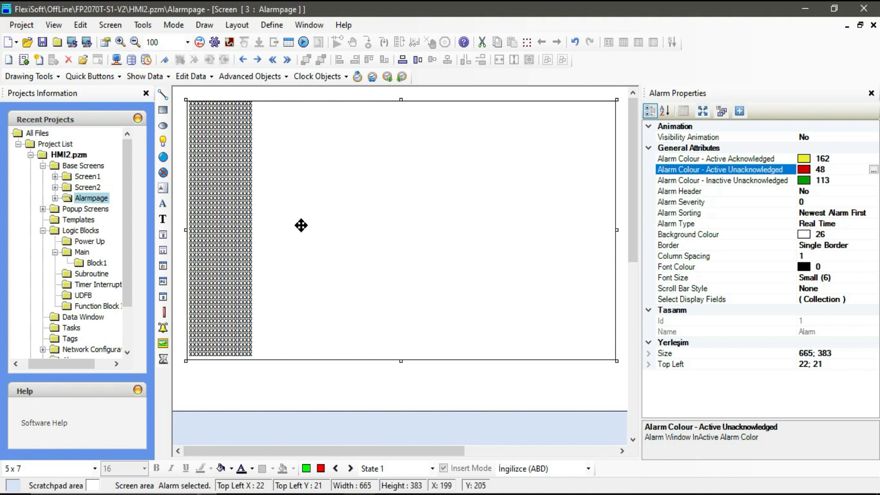
{"action": "mouse_move", "coordinate": [619, 240]}
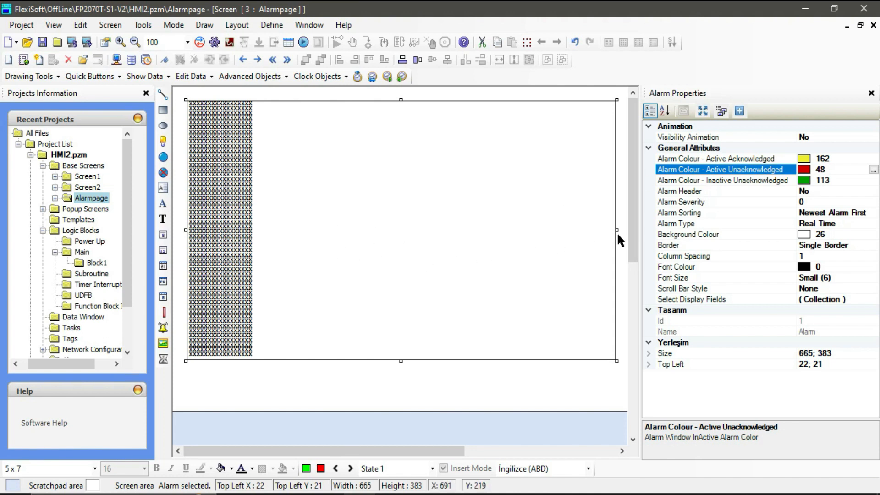
{"action": "mouse_move", "coordinate": [544, 194]}
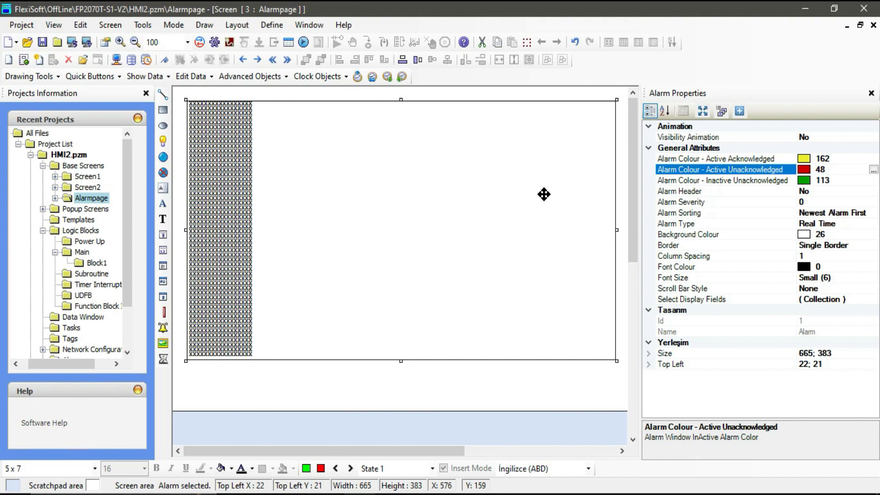
{"action": "mouse_move", "coordinate": [340, 260]}
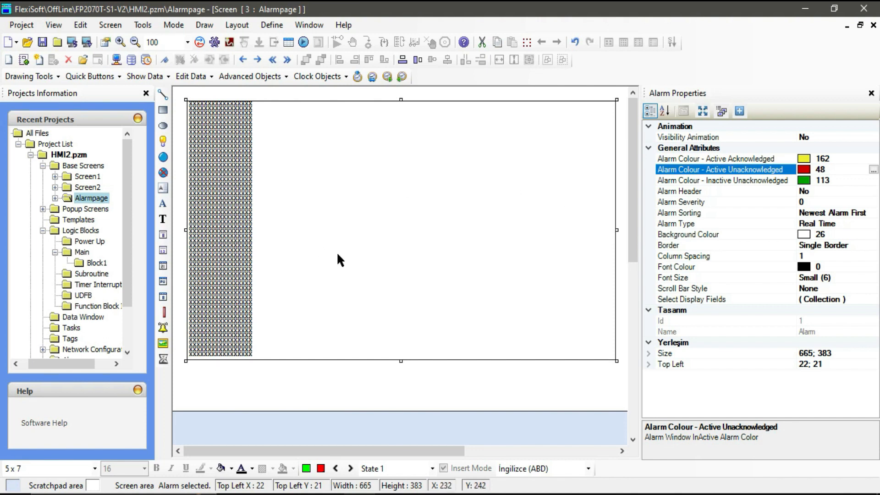
{"action": "mouse_move", "coordinate": [785, 176]}
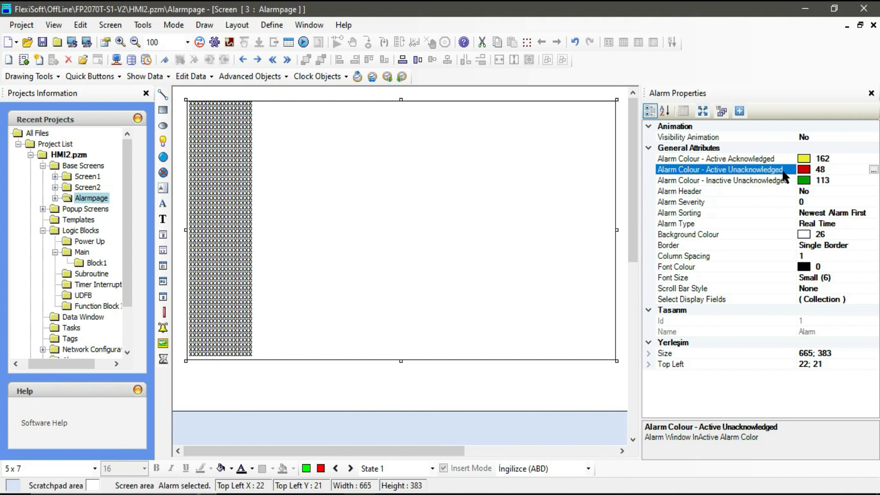
{"action": "mouse_move", "coordinate": [558, 230]}
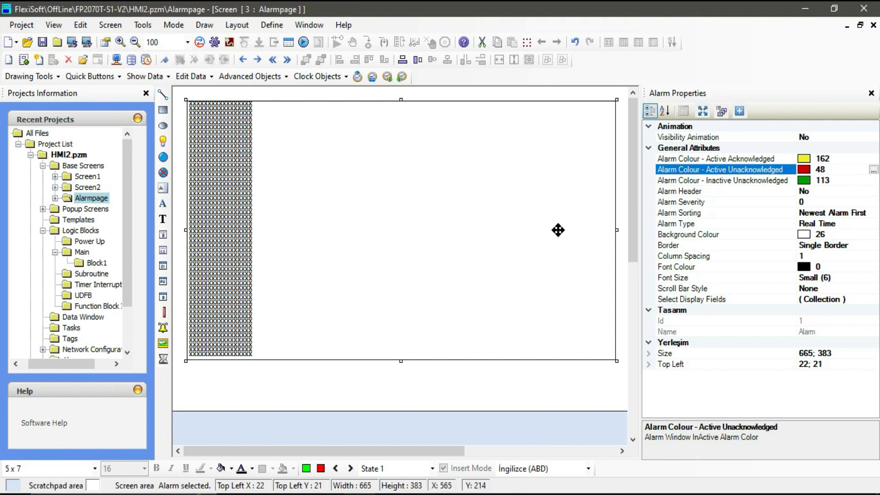
{"action": "mouse_move", "coordinate": [575, 229]}
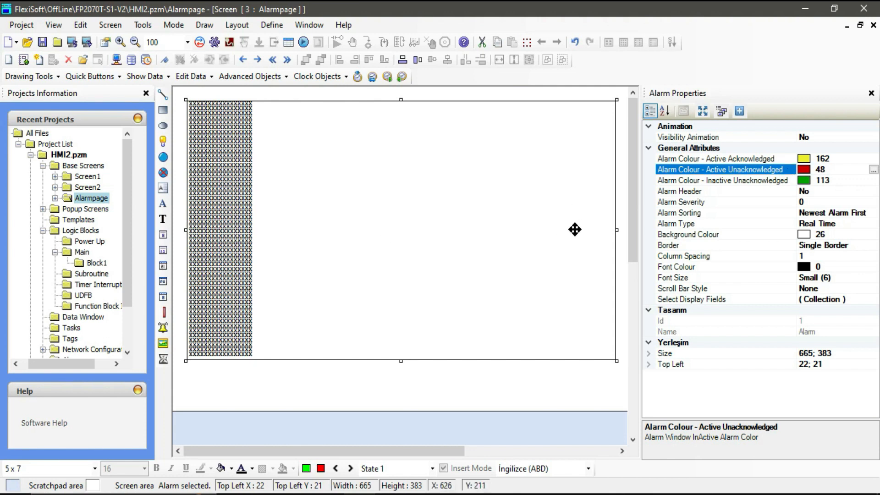
{"action": "mouse_move", "coordinate": [466, 213]}
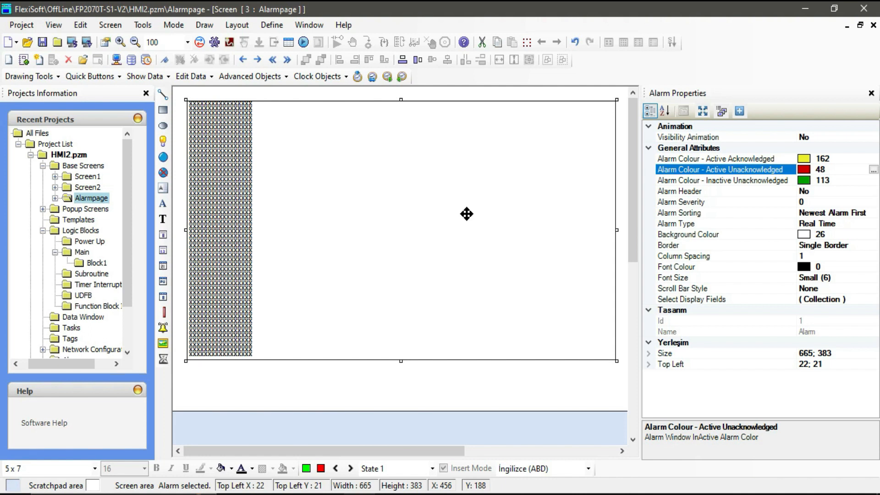
{"action": "mouse_move", "coordinate": [683, 196]}
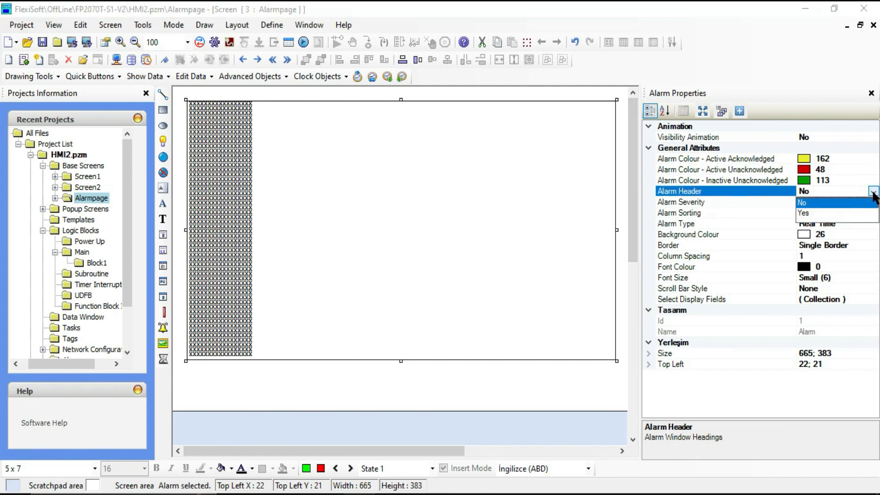
Set Alarm Header to Yes so an Alarm Text heading row appears
{"action": "left_click", "coordinate": [803, 211]}
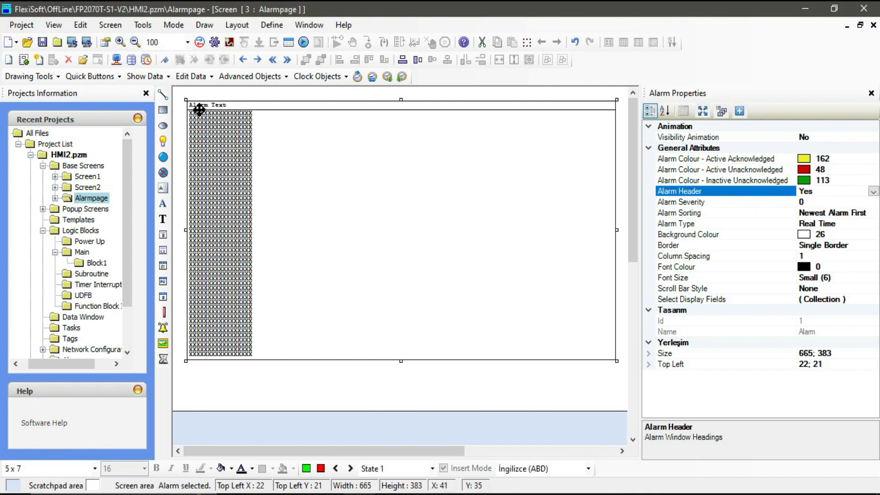
{"action": "mouse_move", "coordinate": [244, 105]}
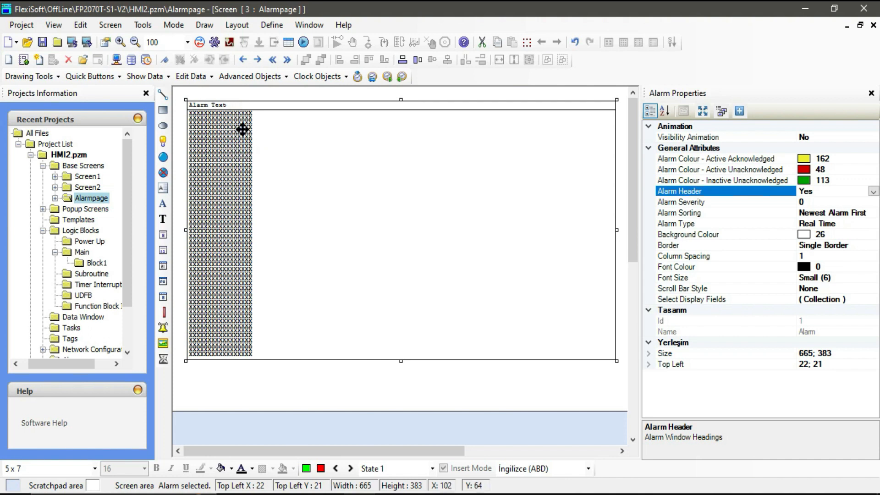
{"action": "mouse_move", "coordinate": [290, 152]}
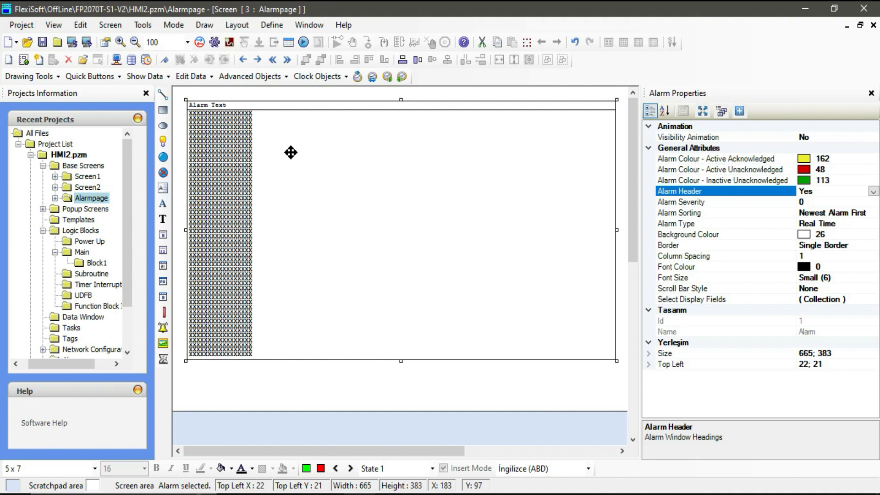
{"action": "mouse_move", "coordinate": [664, 214]}
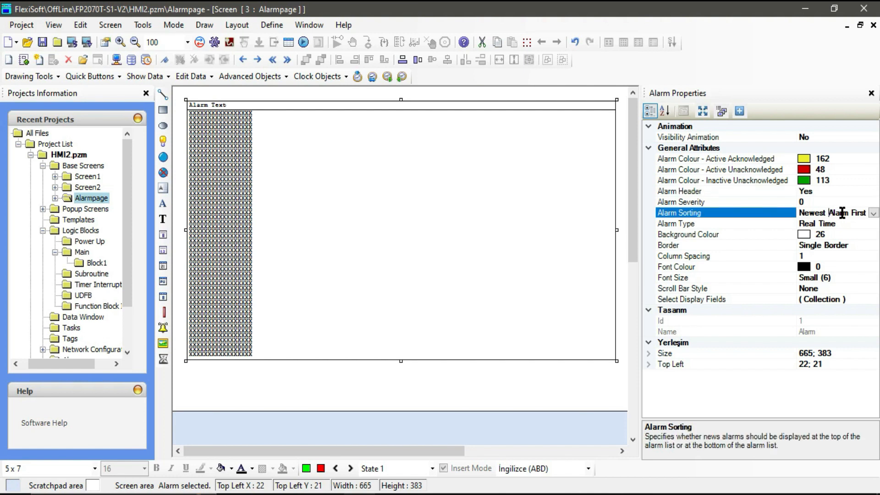
Review sort order and try a double border, leaving the alarm list border single
{"action": "left_click", "coordinate": [873, 213]}
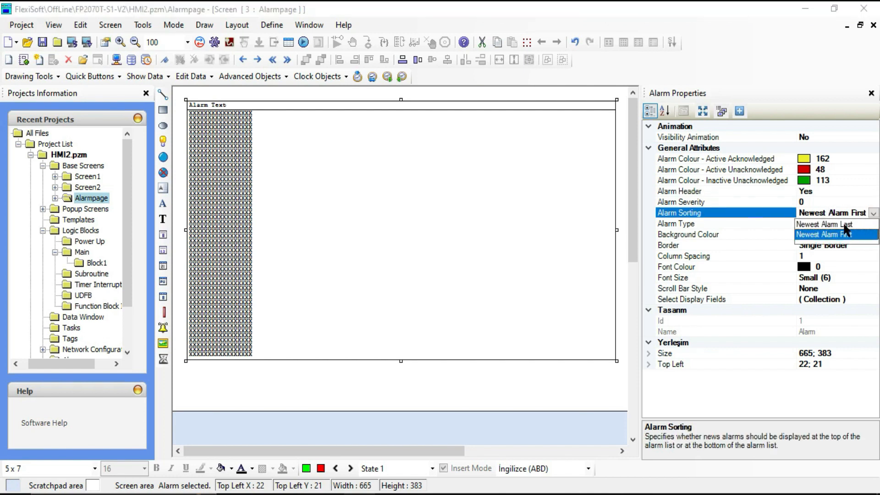
{"action": "mouse_move", "coordinate": [847, 239]}
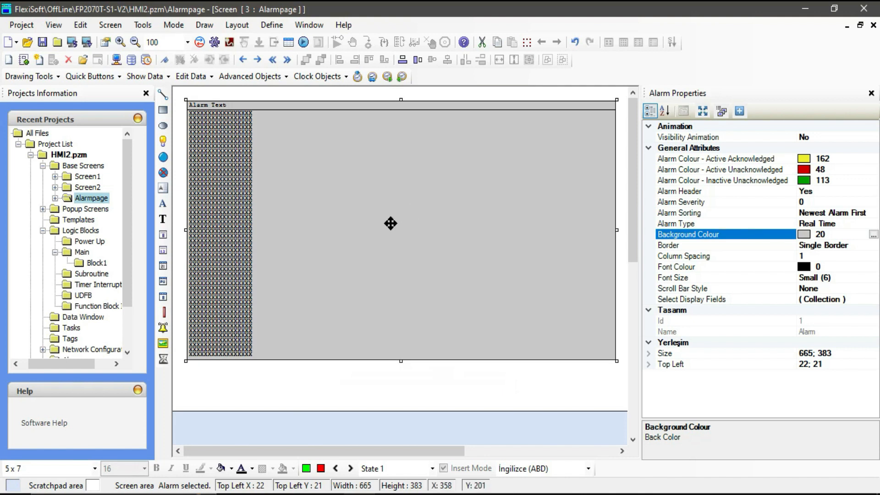
{"action": "left_click", "coordinate": [724, 245]}
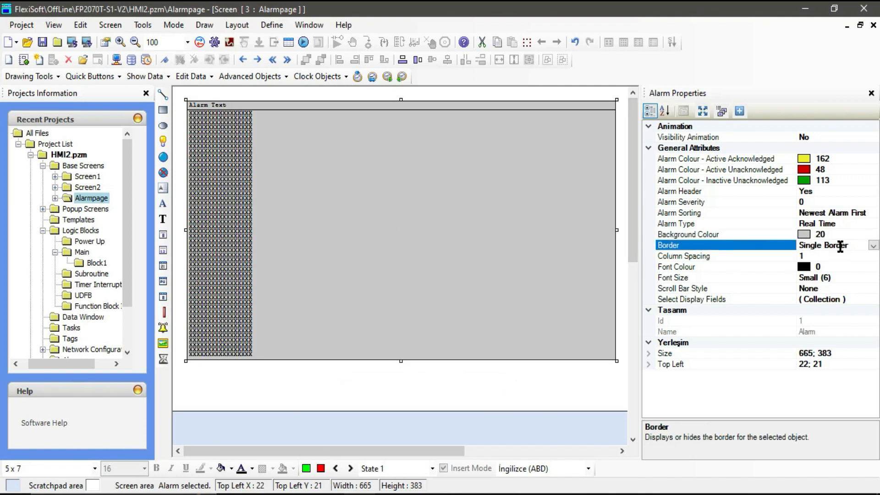
{"action": "left_click", "coordinate": [873, 246]}
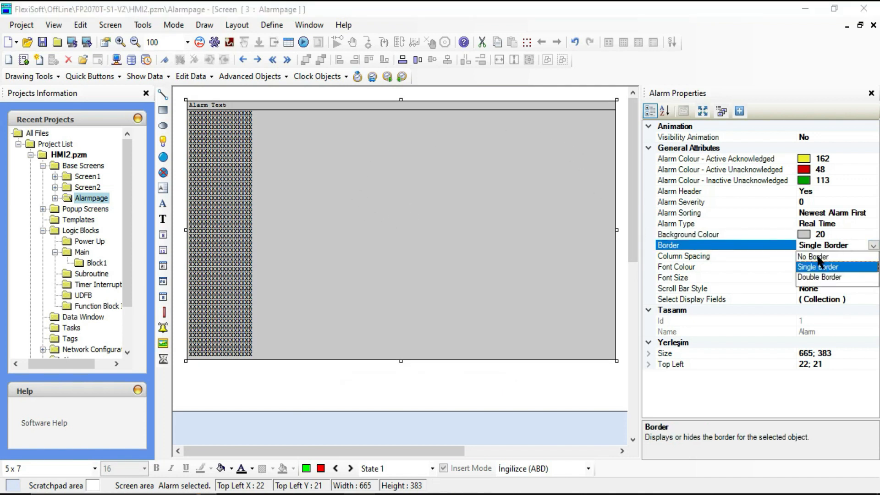
{"action": "mouse_move", "coordinate": [866, 262]}
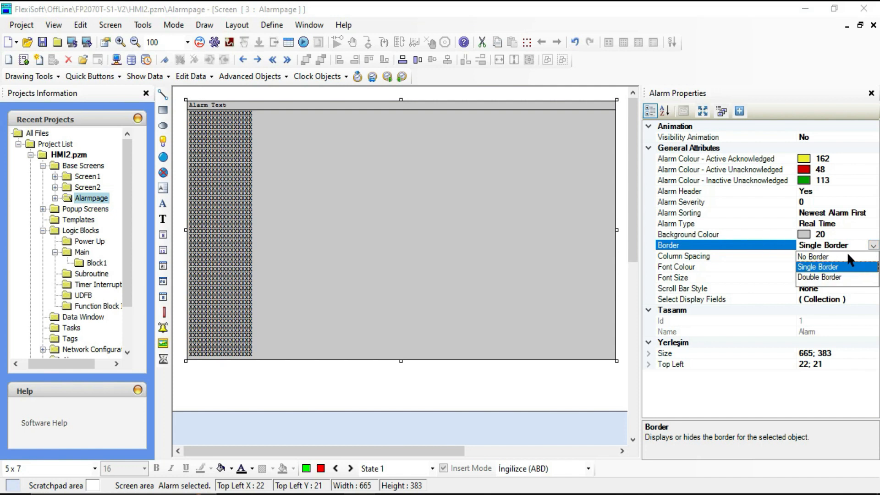
{"action": "left_click", "coordinate": [819, 276]}
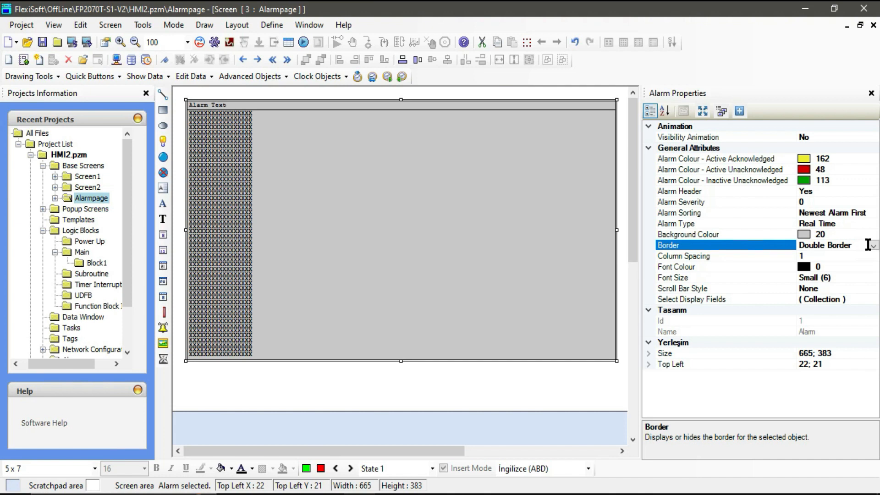
{"action": "left_click", "coordinate": [871, 245]}
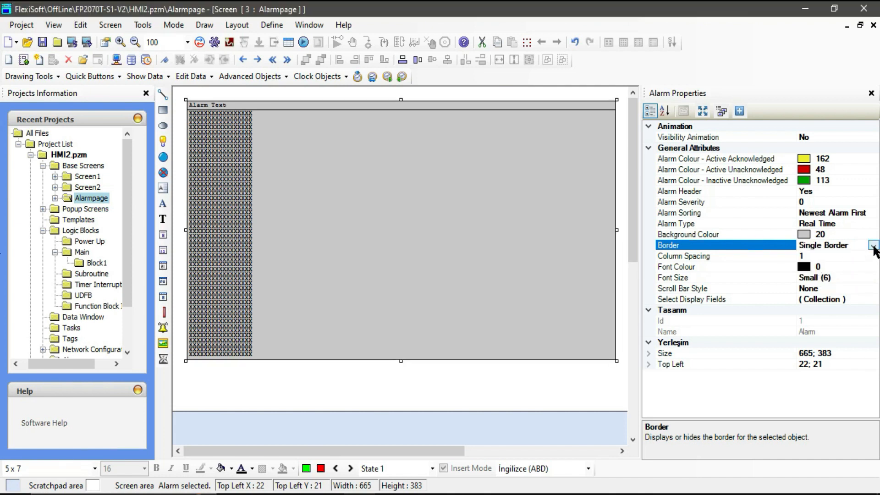
{"action": "left_click", "coordinate": [871, 246]}
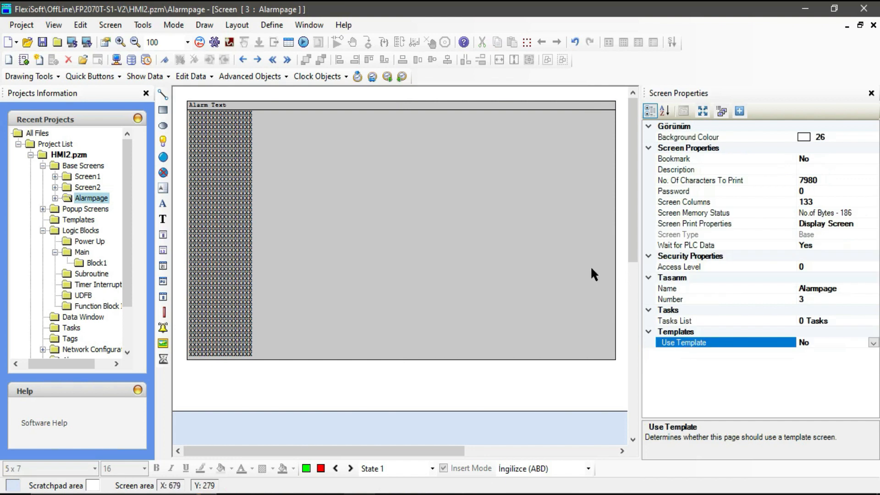
Reselect the alarm list and confirm its column spacing of 1
{"action": "left_click", "coordinate": [399, 230]}
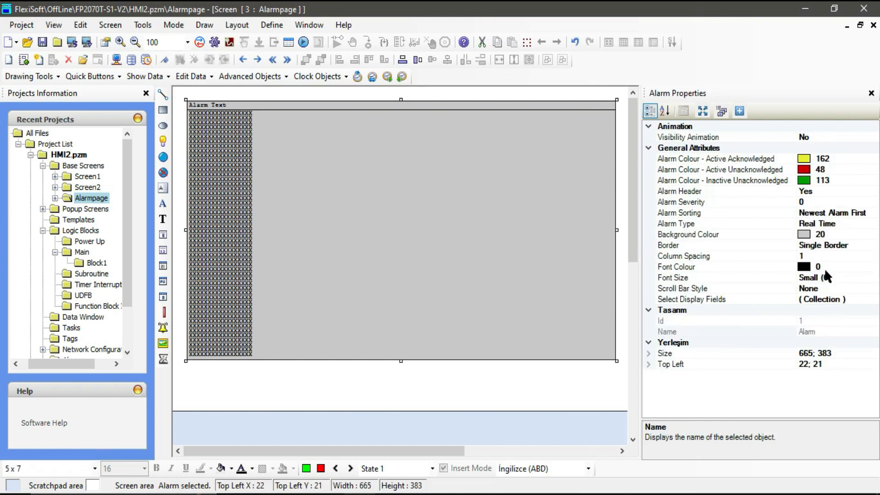
{"action": "left_click", "coordinate": [684, 255]}
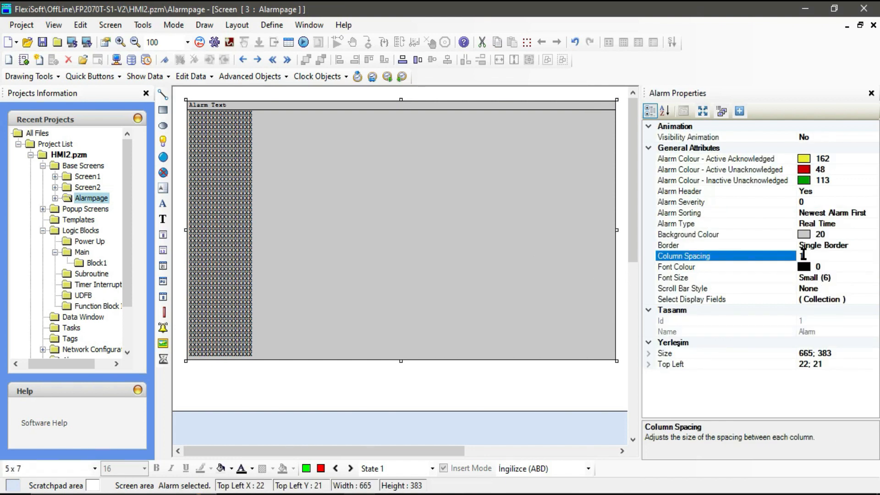
{"action": "mouse_move", "coordinate": [392, 230]}
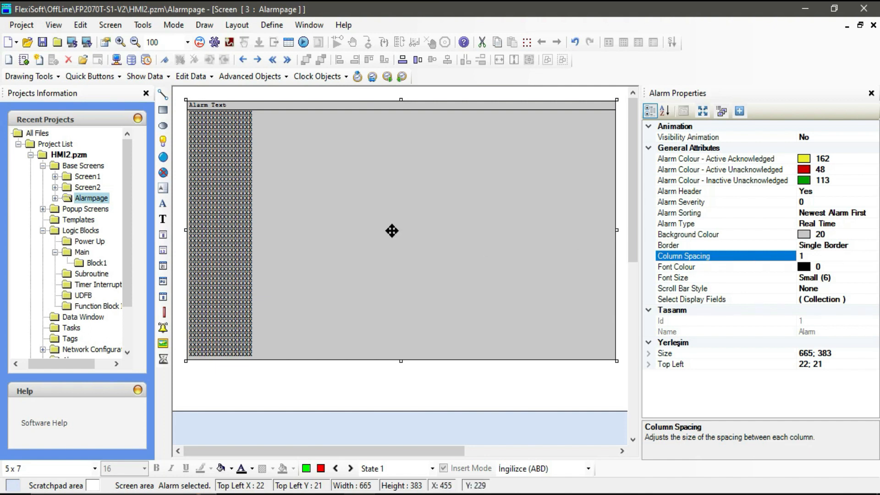
{"action": "mouse_move", "coordinate": [208, 105]}
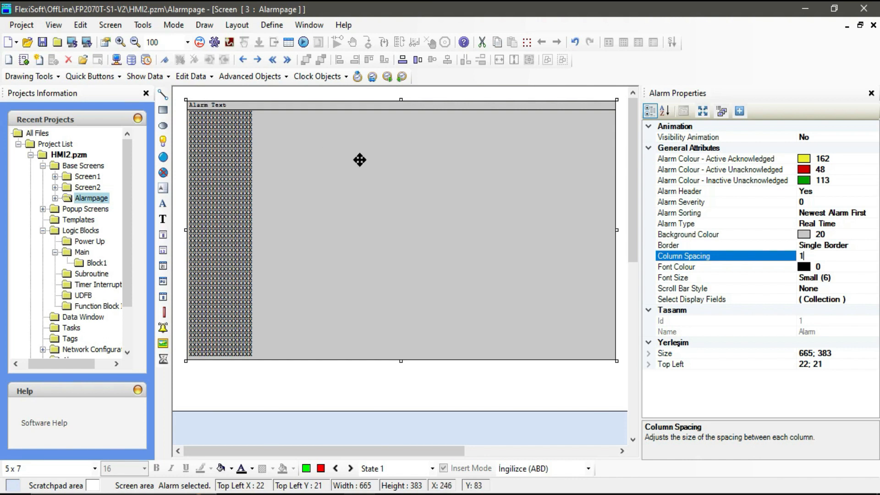
{"action": "mouse_move", "coordinate": [496, 240]}
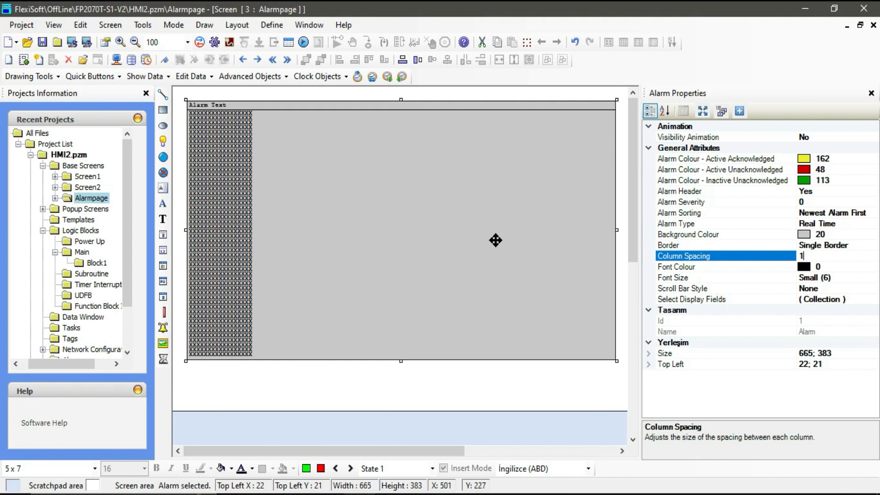
{"action": "mouse_move", "coordinate": [813, 255]}
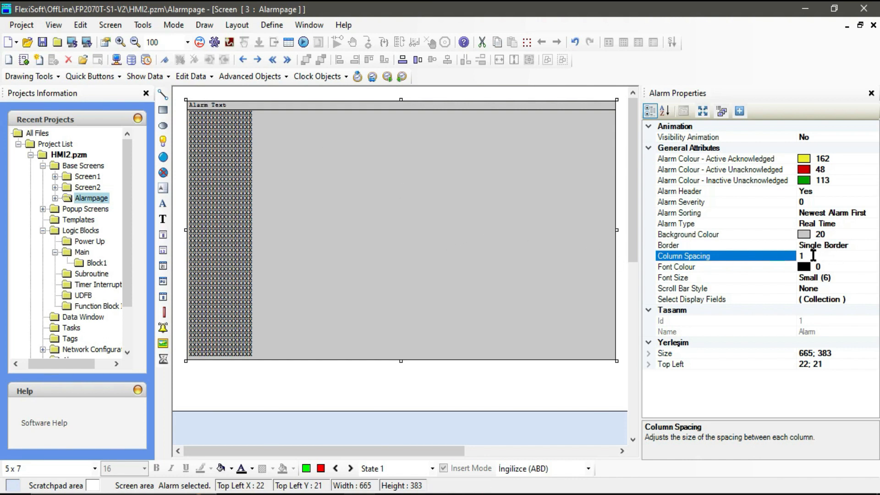
{"action": "left_click", "coordinate": [820, 256]}
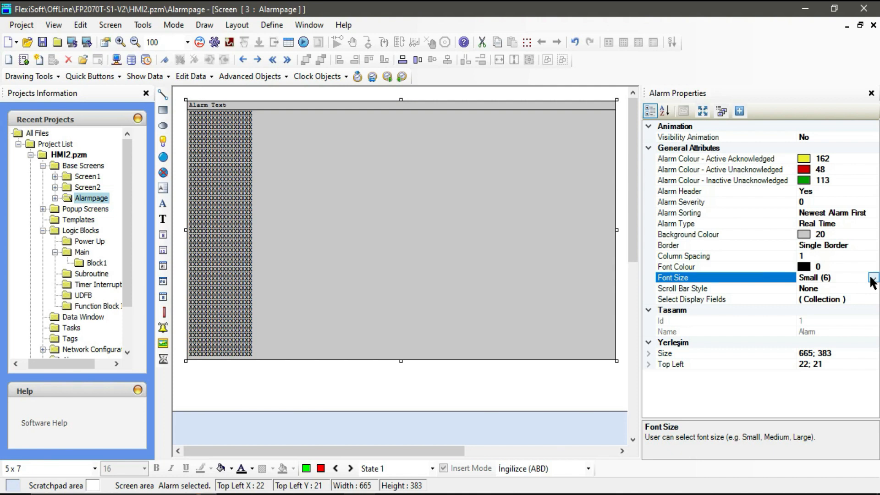
Set the alarm list font size to Small (9) and its scroll bar style to Both
{"action": "left_click", "coordinate": [872, 276]}
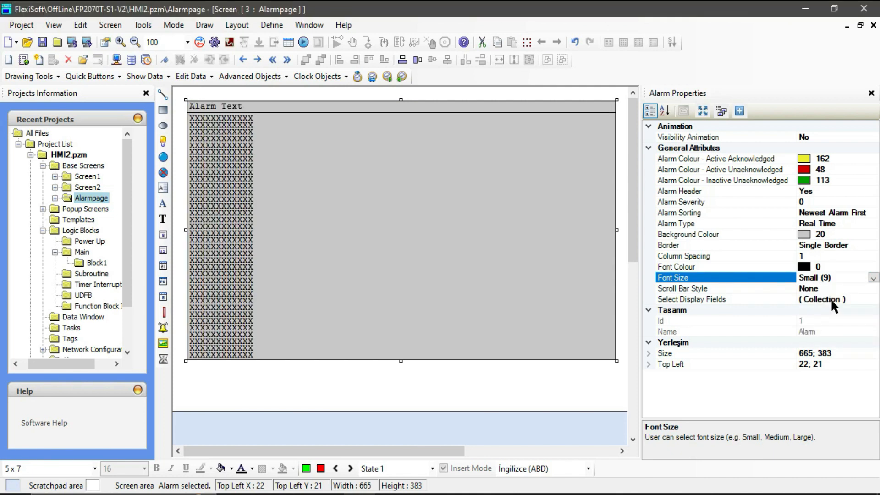
{"action": "mouse_move", "coordinate": [769, 297]}
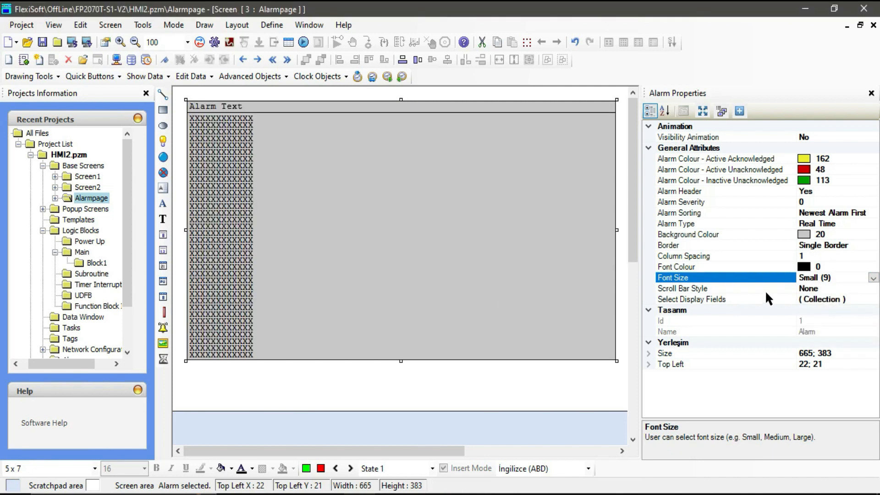
{"action": "mouse_move", "coordinate": [696, 297]}
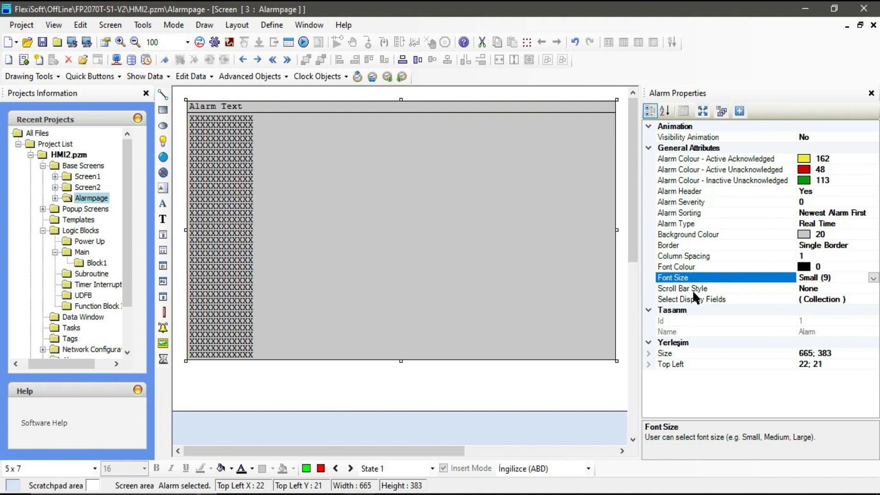
{"action": "left_click", "coordinate": [723, 288]}
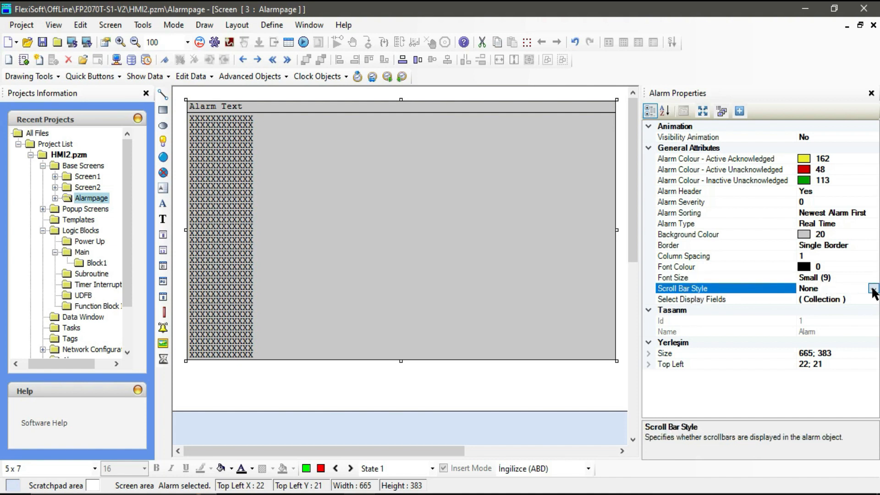
{"action": "left_click", "coordinate": [873, 288]}
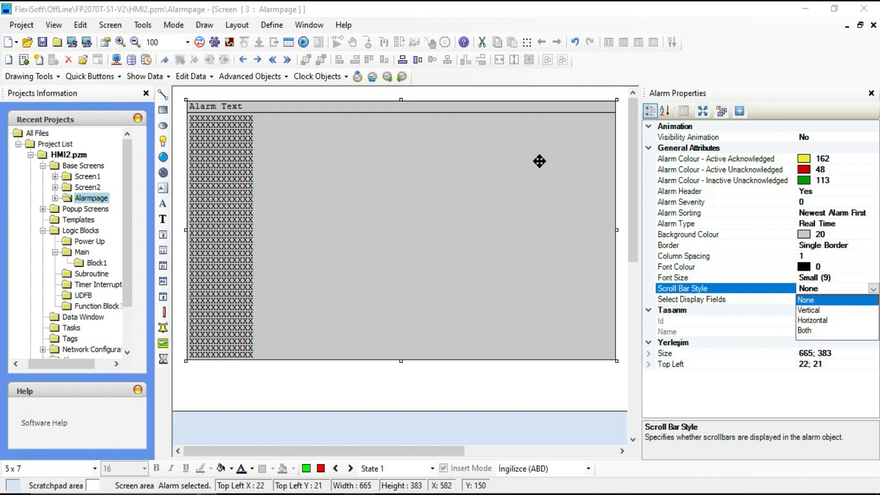
{"action": "mouse_move", "coordinate": [823, 312]}
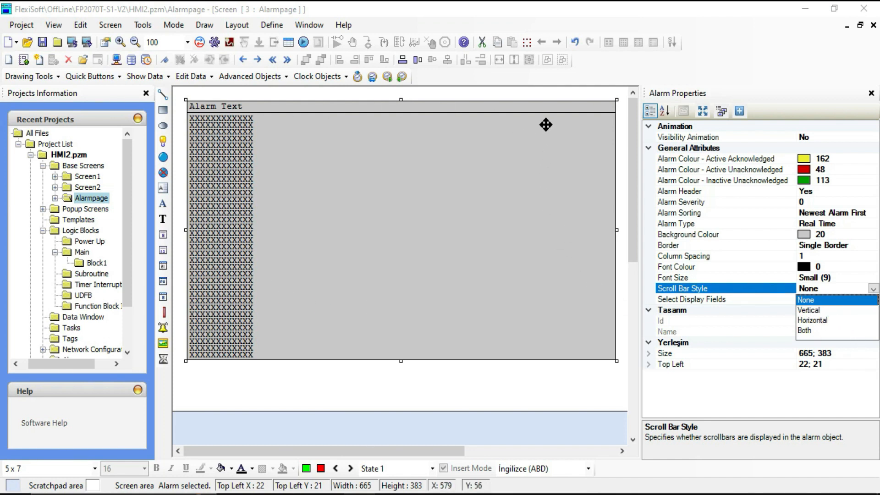
{"action": "mouse_move", "coordinate": [811, 310]}
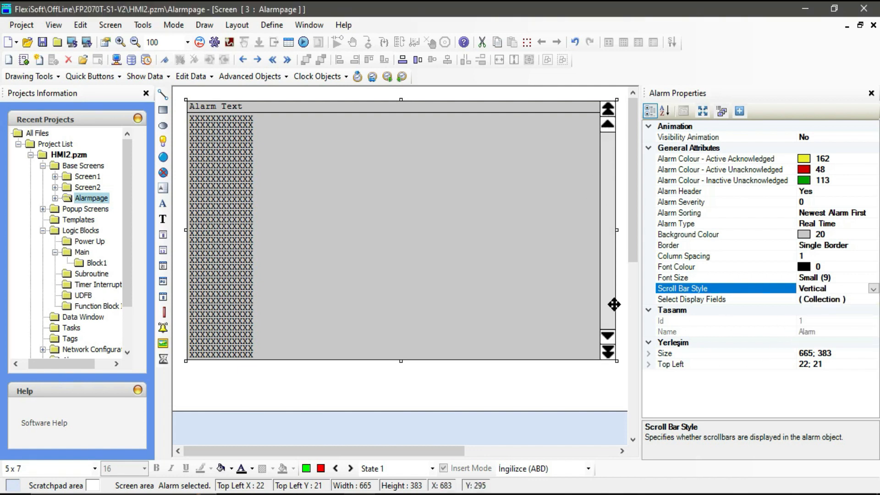
{"action": "left_click", "coordinate": [872, 287]}
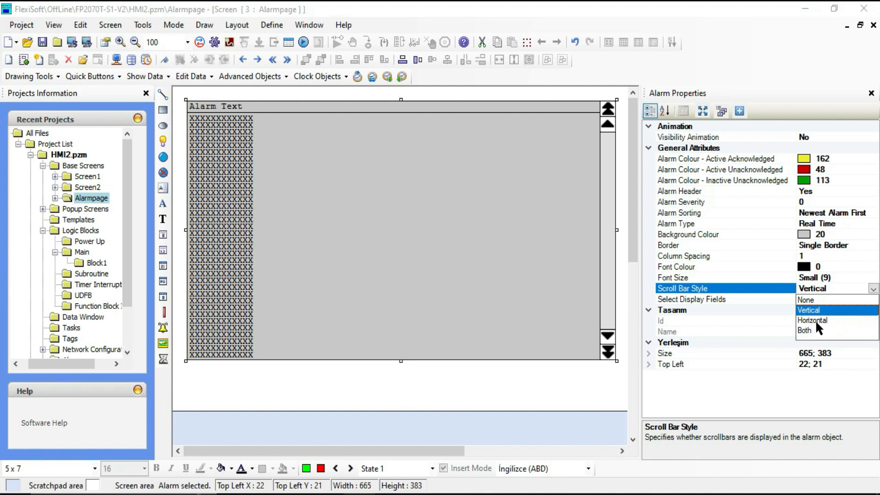
{"action": "left_click", "coordinate": [811, 320]}
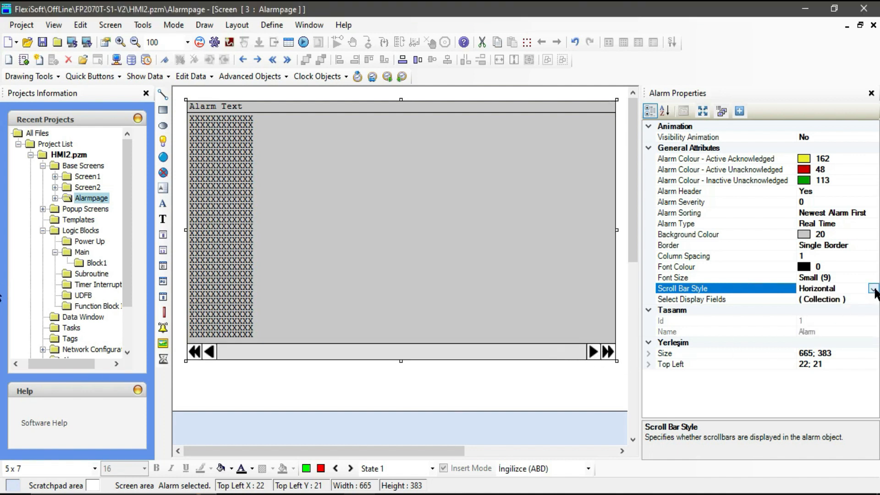
{"action": "left_click", "coordinate": [872, 288]}
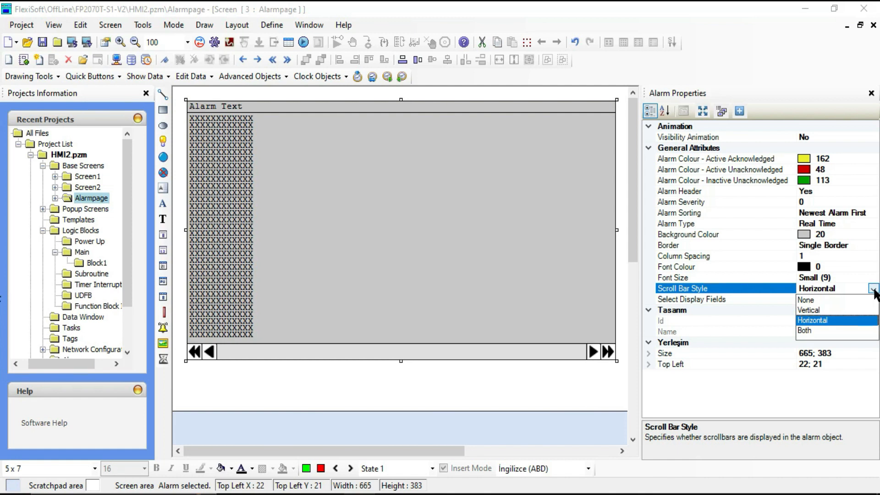
{"action": "mouse_move", "coordinate": [803, 330]}
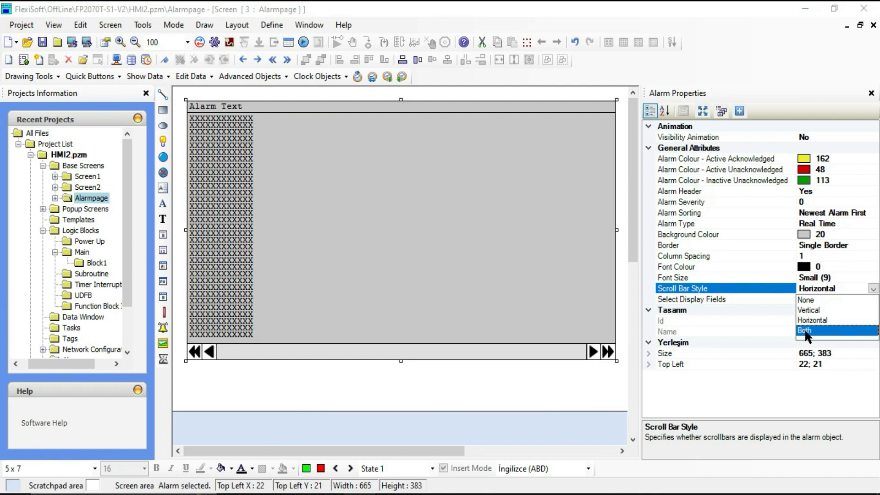
{"action": "left_click", "coordinate": [803, 331]}
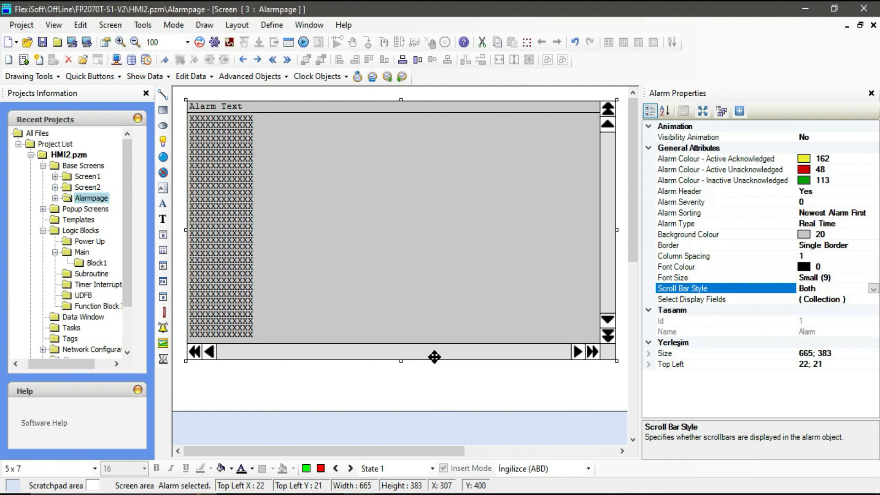
{"action": "mouse_move", "coordinate": [466, 357]}
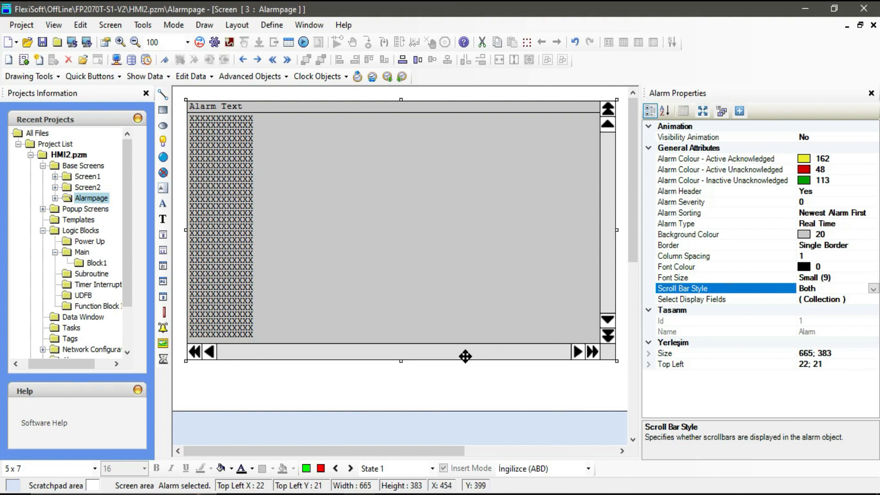
{"action": "mouse_move", "coordinate": [688, 310]}
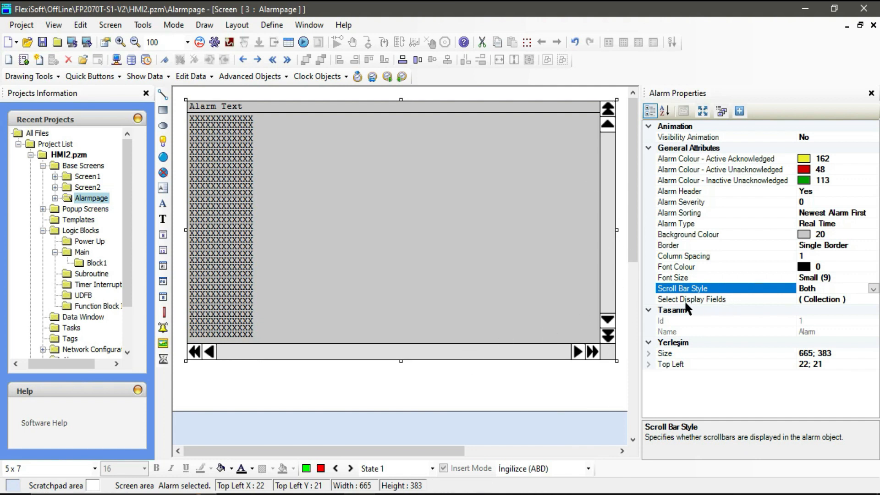
Add Alarm Number, Alarm Text, On-Time, Acknowledge and Active as displayed alarm fields
{"action": "left_click", "coordinate": [691, 299]}
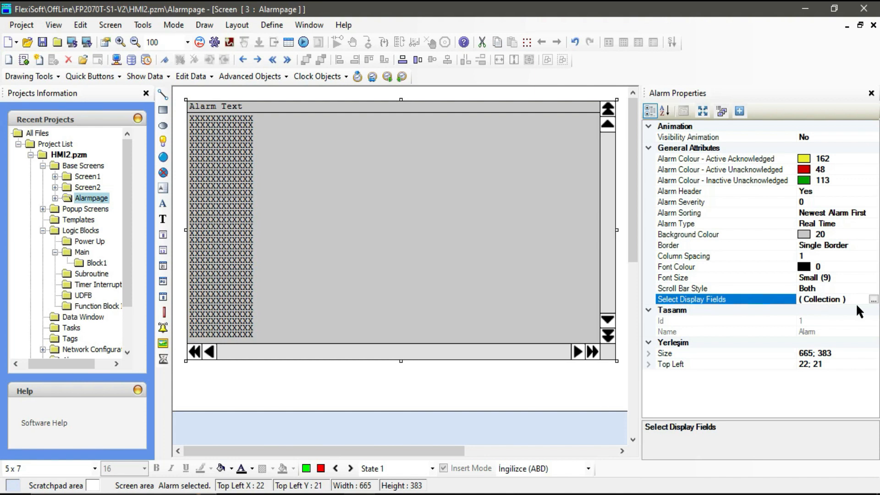
{"action": "left_click", "coordinate": [874, 299]}
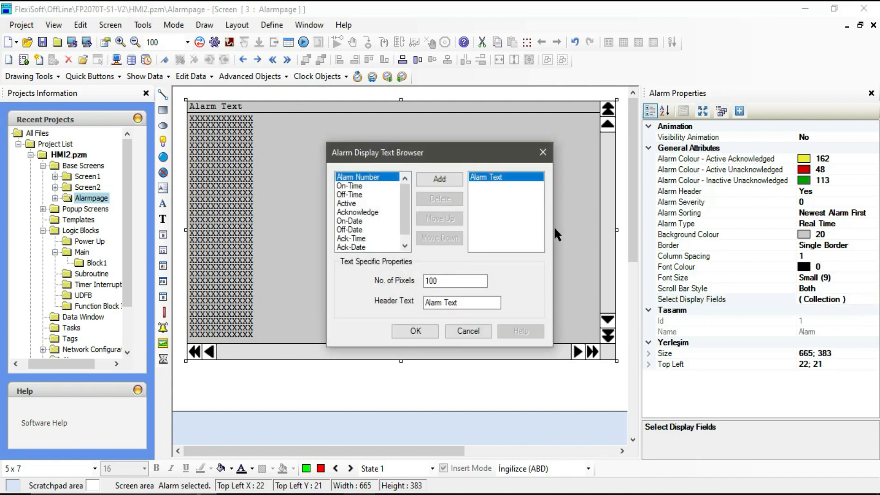
{"action": "mouse_move", "coordinate": [351, 204]}
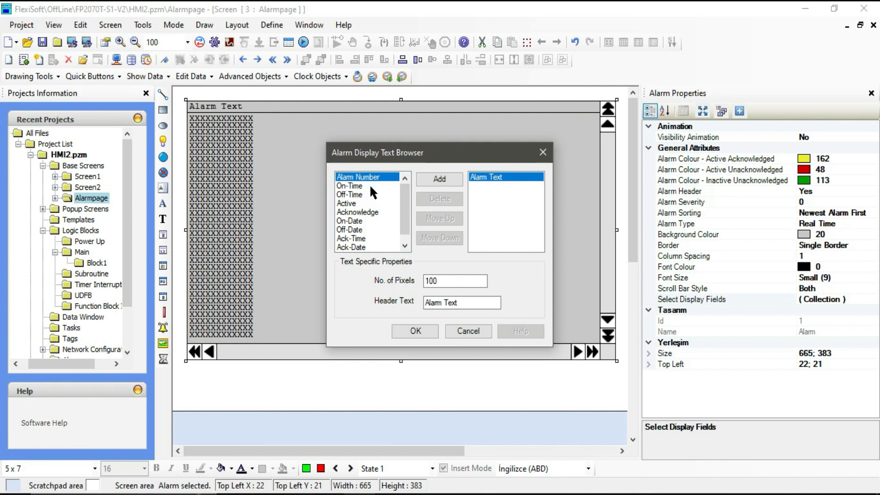
{"action": "left_click", "coordinate": [439, 178]}
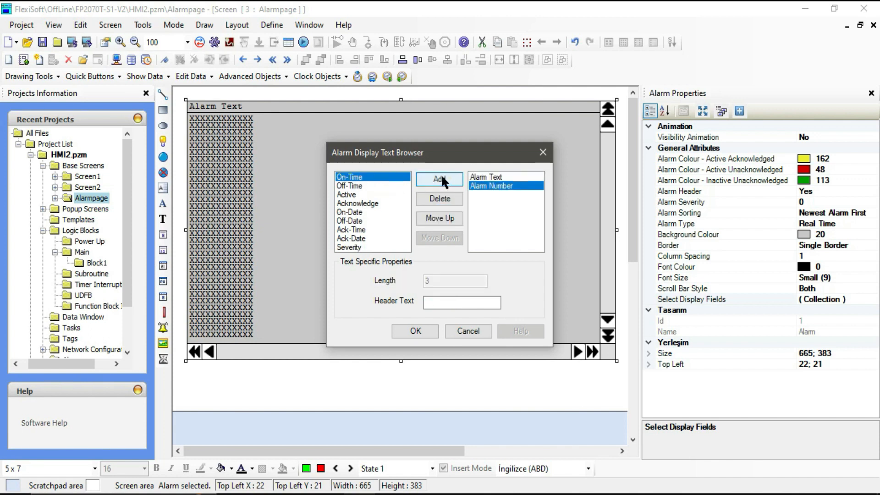
{"action": "left_click", "coordinate": [439, 178]}
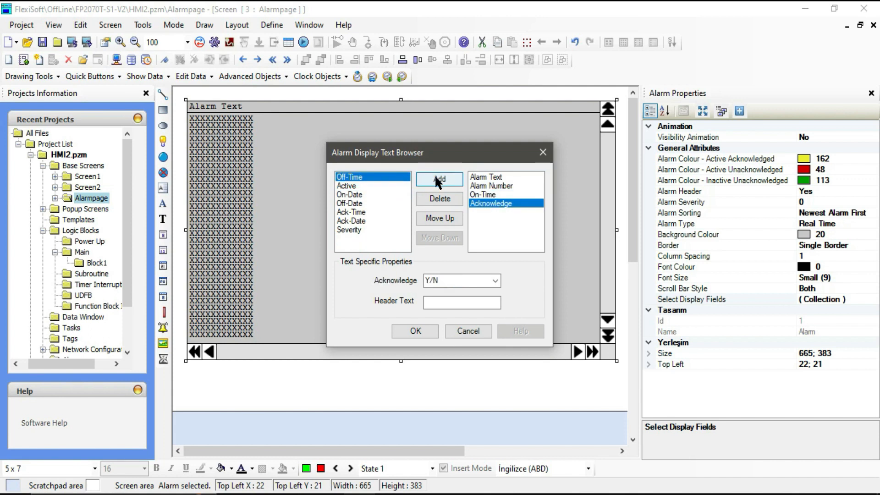
{"action": "mouse_move", "coordinate": [352, 232]}
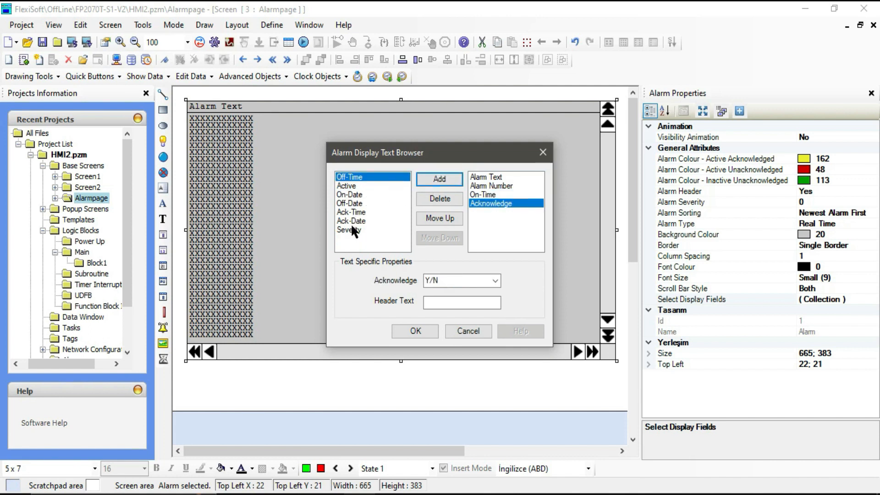
{"action": "left_click", "coordinate": [439, 178]}
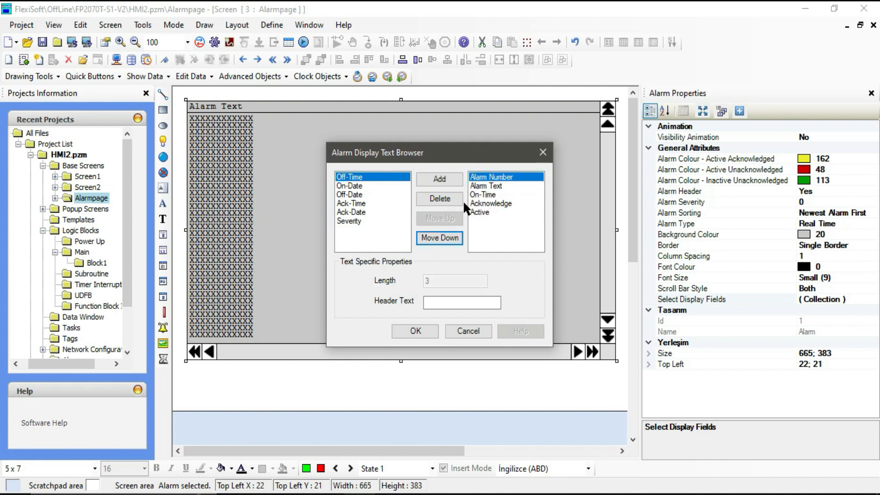
Check the Alarm Text and On-Time formats and show Acknowledge and Active as Yes/No
{"action": "left_click", "coordinate": [486, 185]}
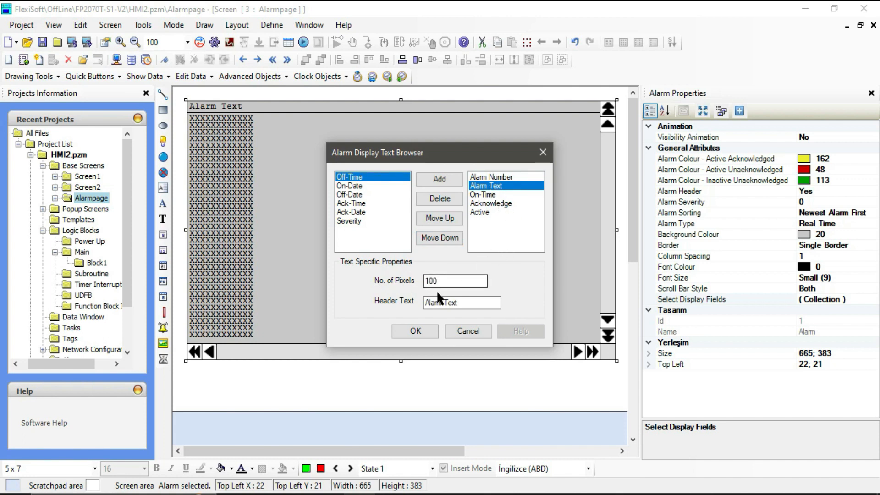
{"action": "left_click", "coordinate": [489, 195]}
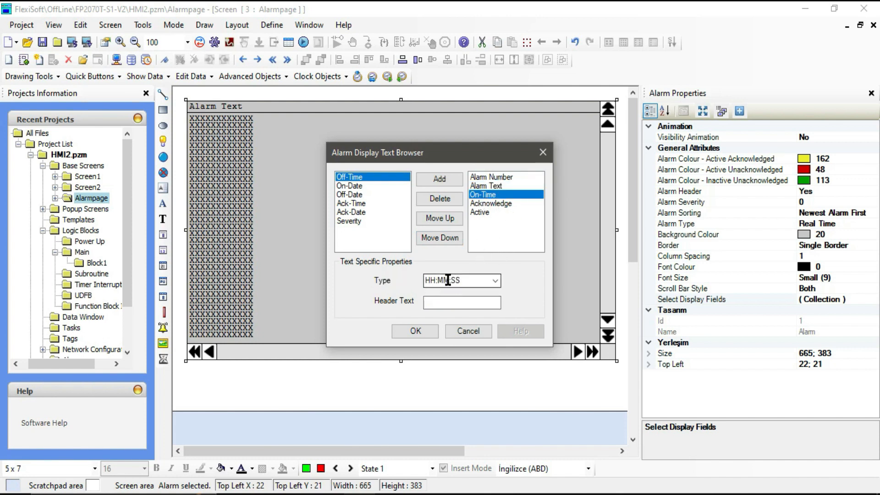
{"action": "left_click", "coordinate": [491, 203]}
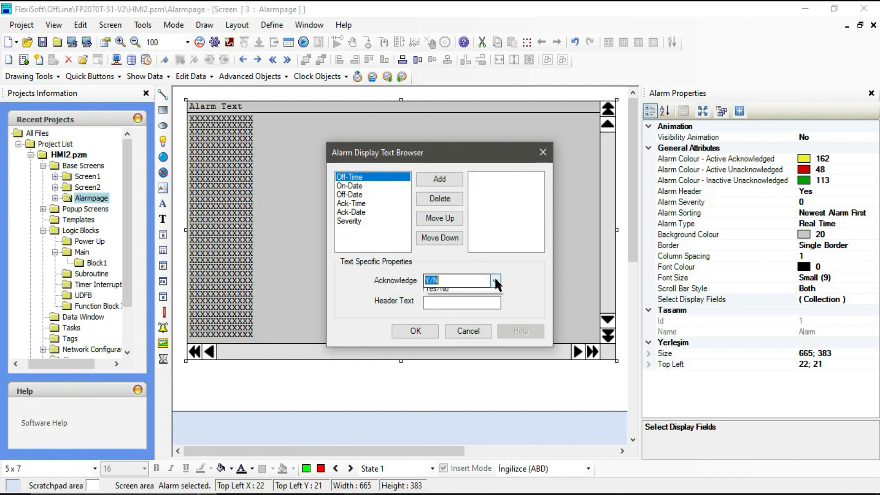
{"action": "left_click", "coordinate": [494, 281]}
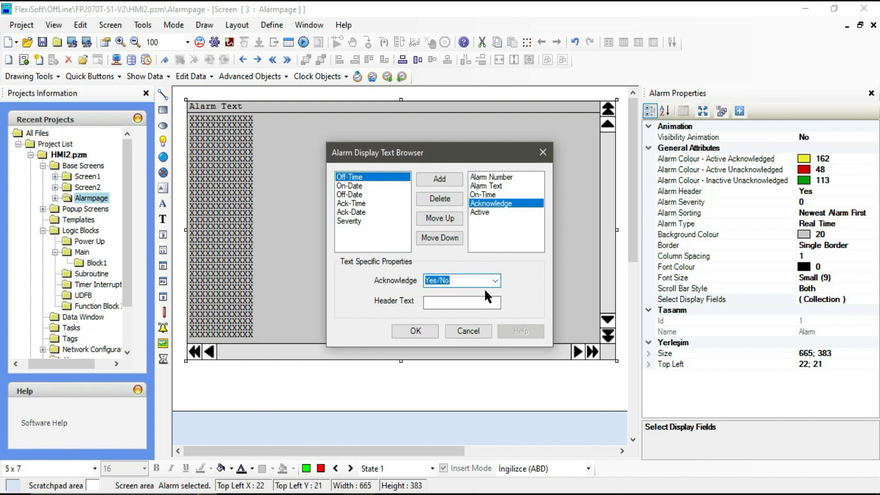
{"action": "left_click", "coordinate": [479, 212]}
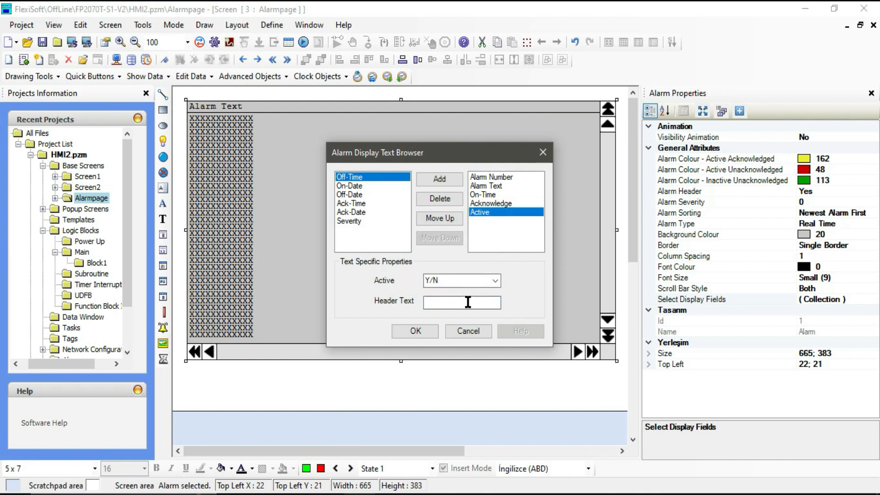
{"action": "left_click", "coordinate": [494, 280]}
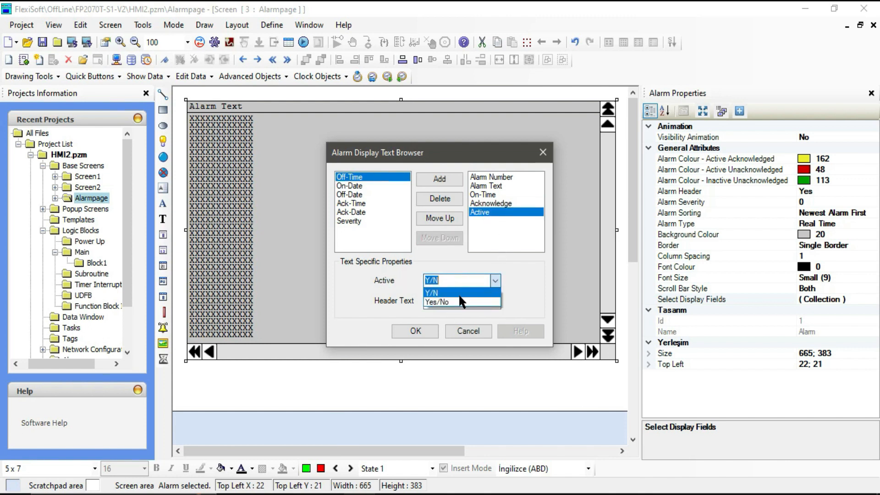
{"action": "left_click", "coordinate": [443, 302]}
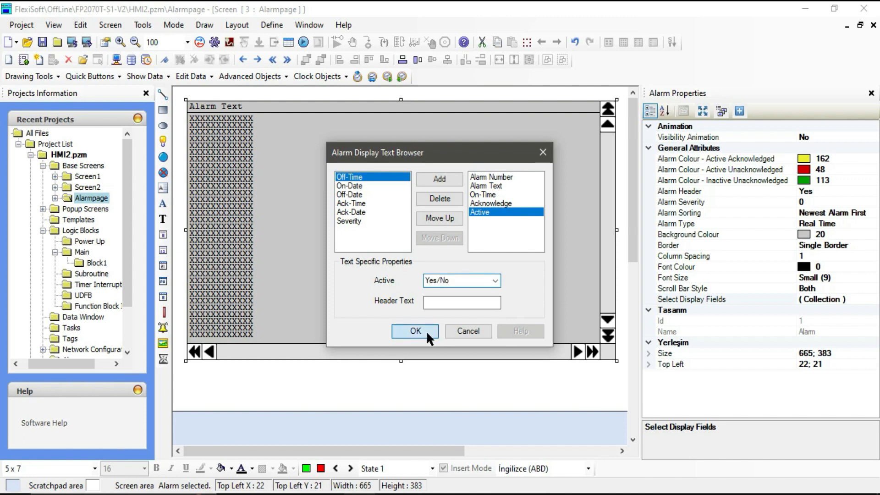
Confirm the display fields and set the alarm list's column spacing to 5
{"action": "left_click", "coordinate": [415, 331]}
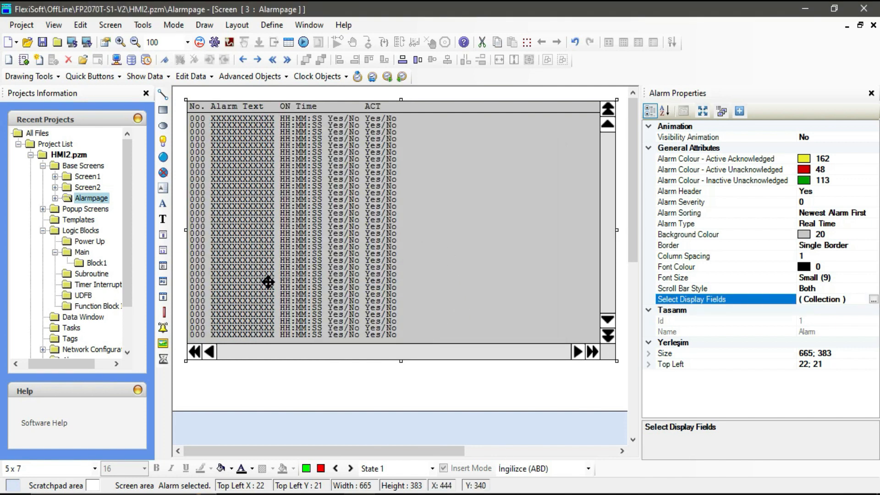
{"action": "mouse_move", "coordinate": [321, 276]}
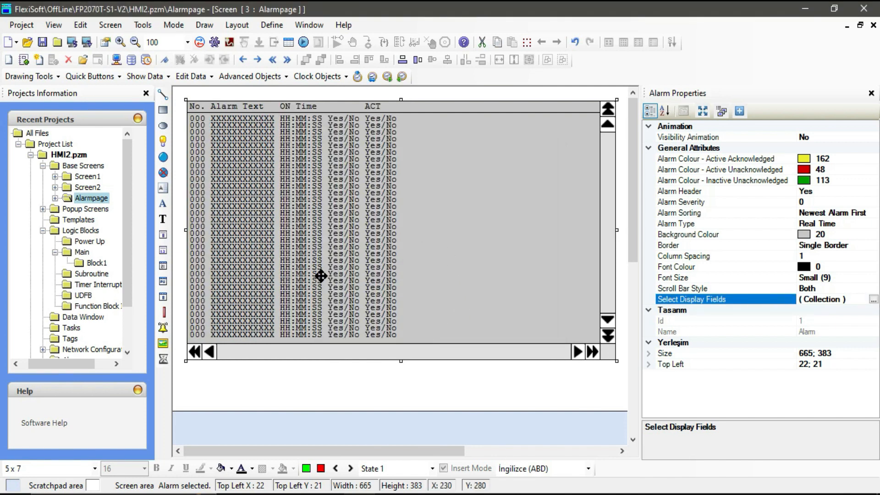
{"action": "mouse_move", "coordinate": [377, 157]}
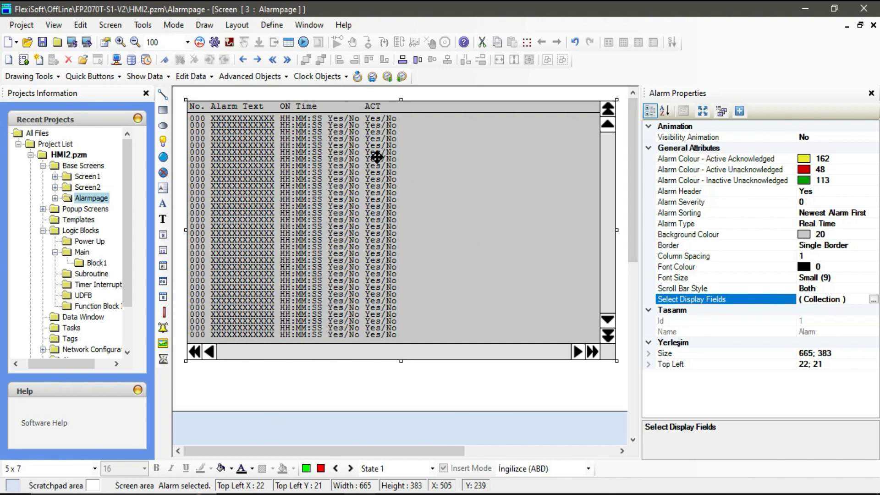
{"action": "mouse_move", "coordinate": [278, 138]}
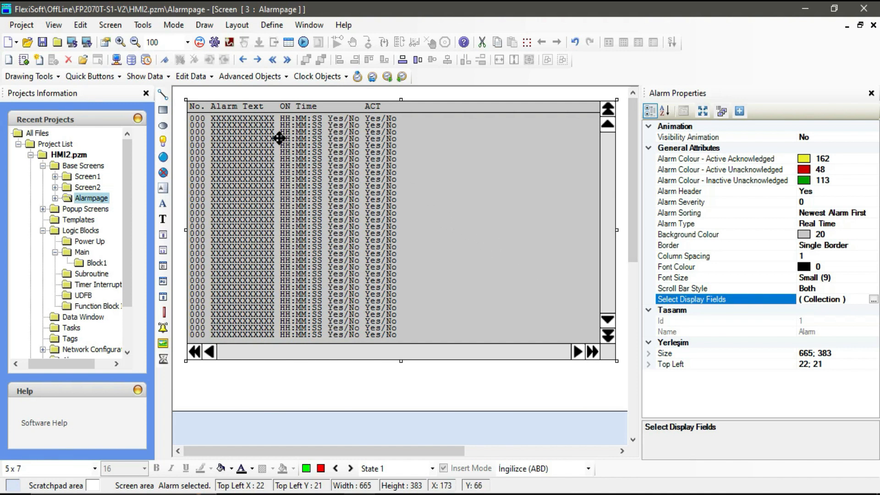
{"action": "mouse_move", "coordinate": [201, 179]}
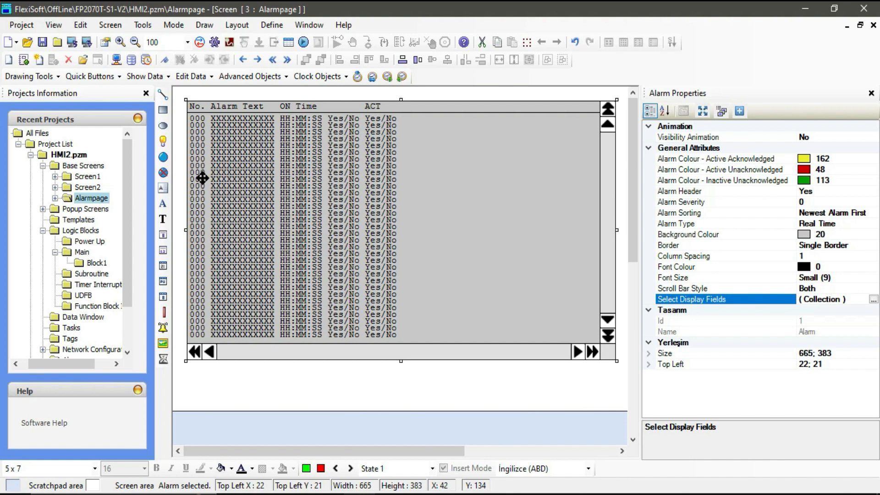
{"action": "mouse_move", "coordinate": [339, 150]}
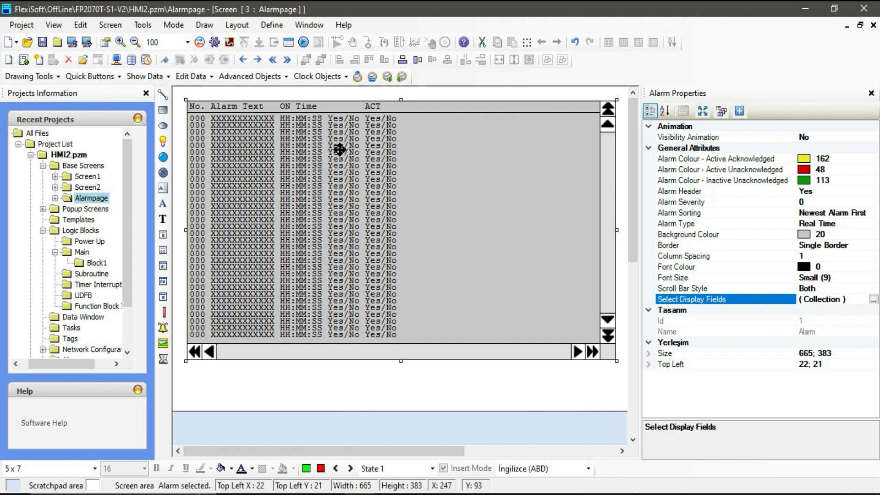
{"action": "mouse_move", "coordinate": [355, 153]}
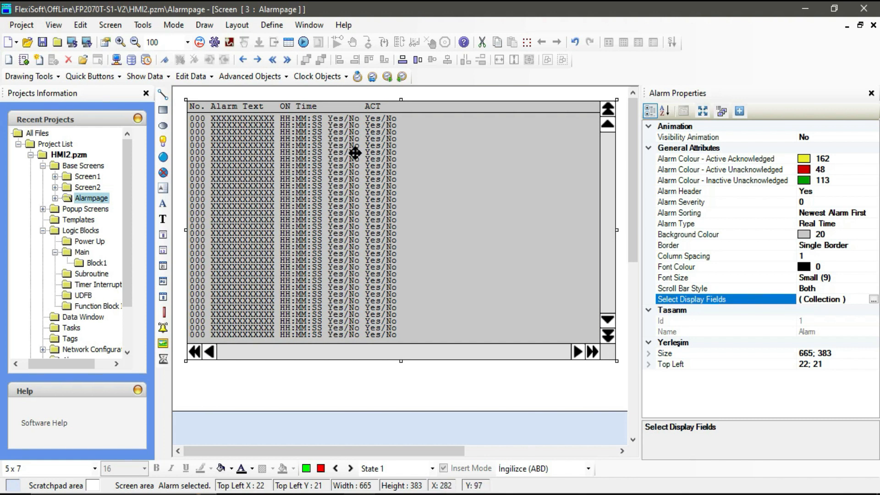
{"action": "mouse_move", "coordinate": [604, 239]}
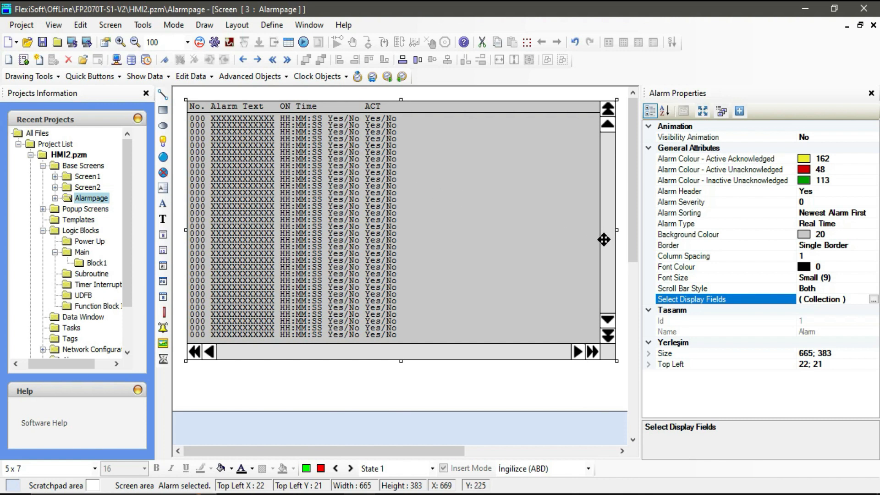
{"action": "mouse_move", "coordinate": [785, 263]}
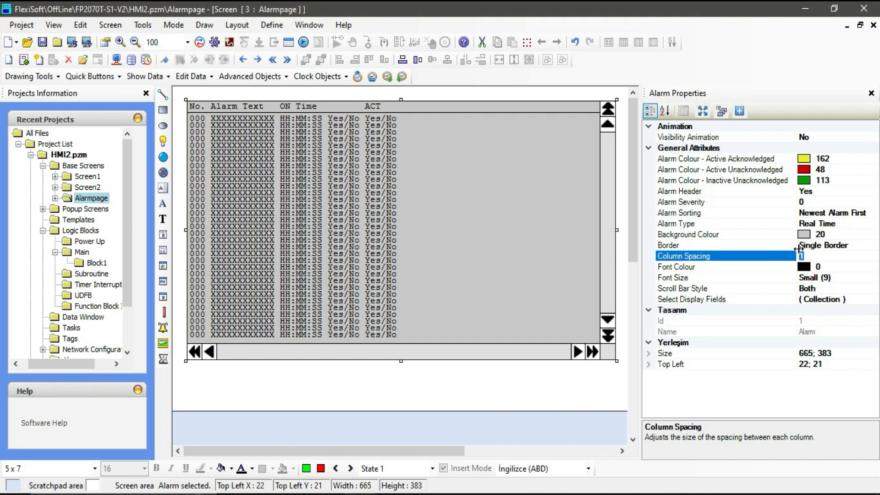
{"action": "type", "text": "5"}
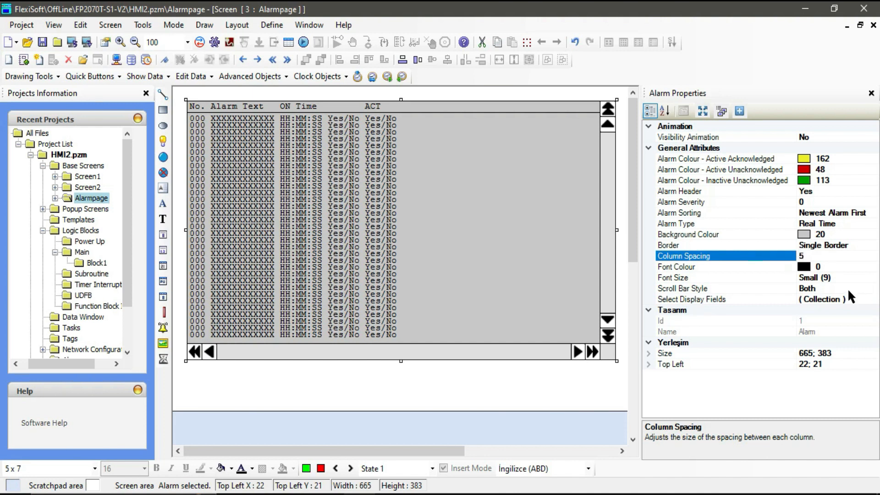
{"action": "left_click", "coordinate": [670, 321]}
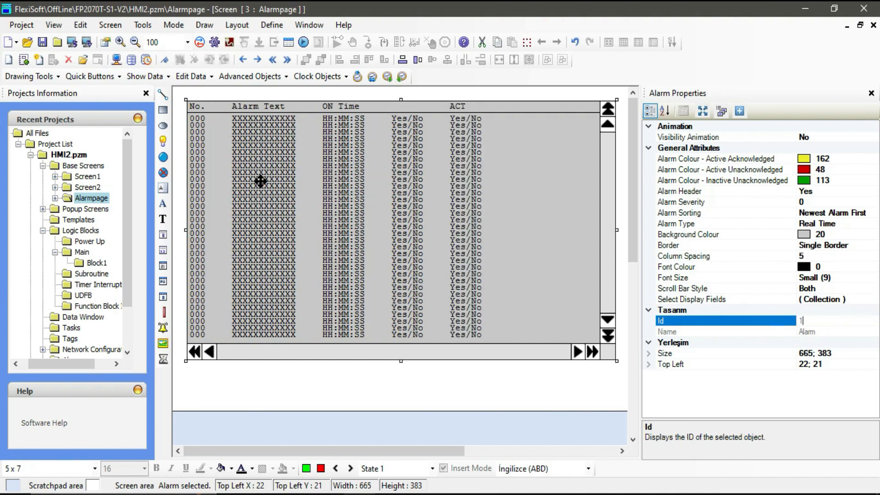
{"action": "mouse_move", "coordinate": [389, 191]}
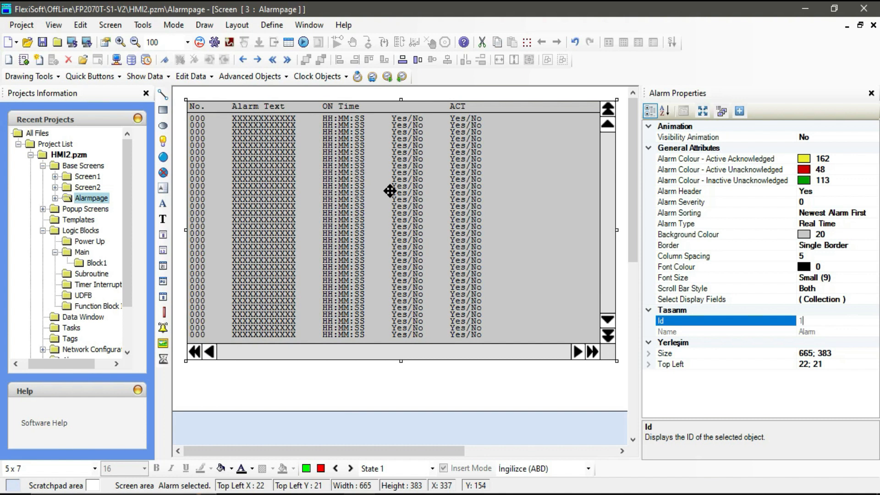
{"action": "mouse_move", "coordinate": [144, 218]}
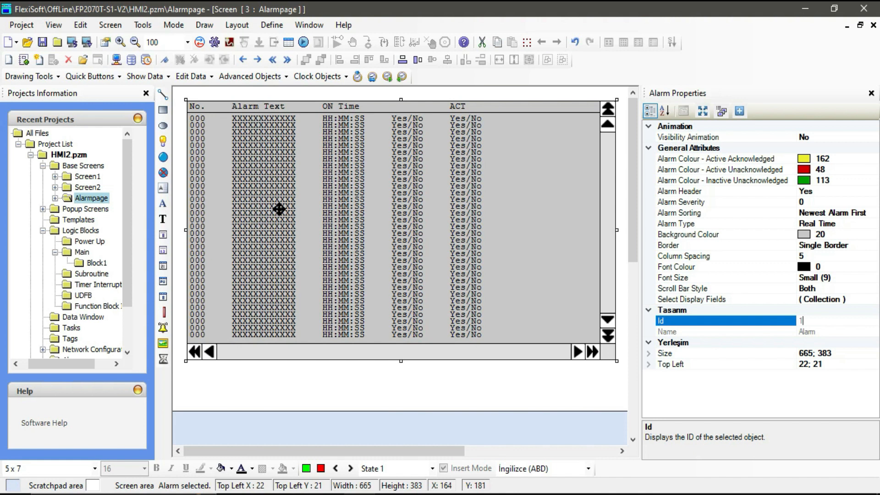
{"action": "mouse_move", "coordinate": [285, 170]}
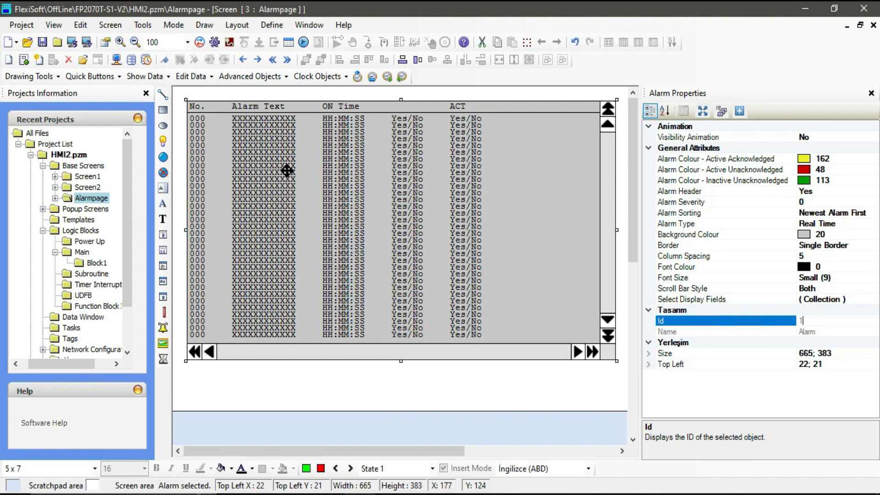
Bring up the Alarm Database from the Define menu, listing alarms 0–7 with default texts
{"action": "left_click", "coordinate": [271, 24]}
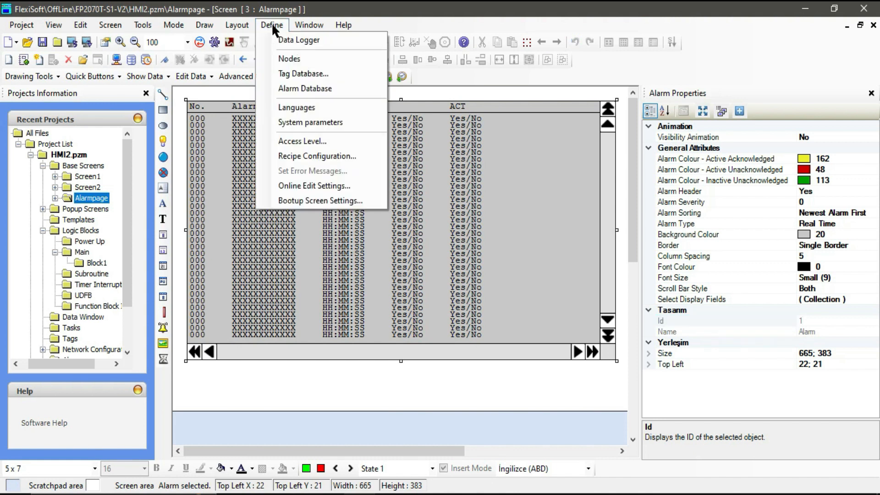
{"action": "left_click", "coordinate": [304, 88]}
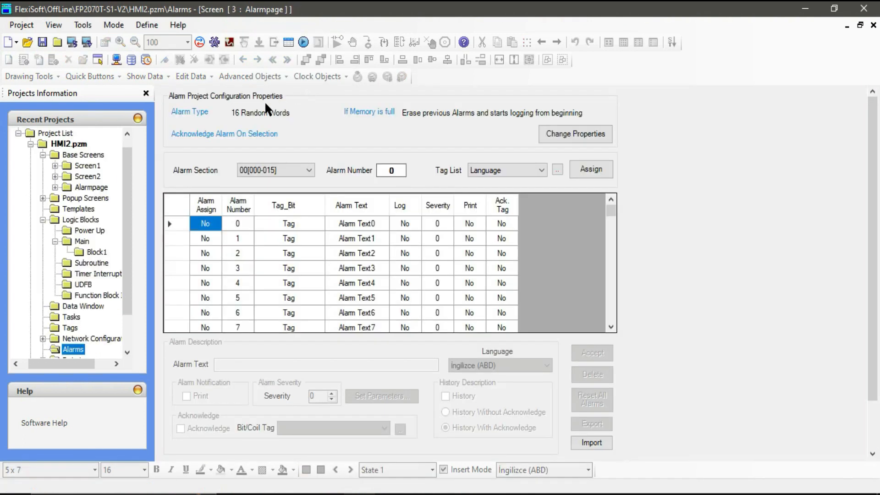
{"action": "mouse_move", "coordinate": [83, 342]}
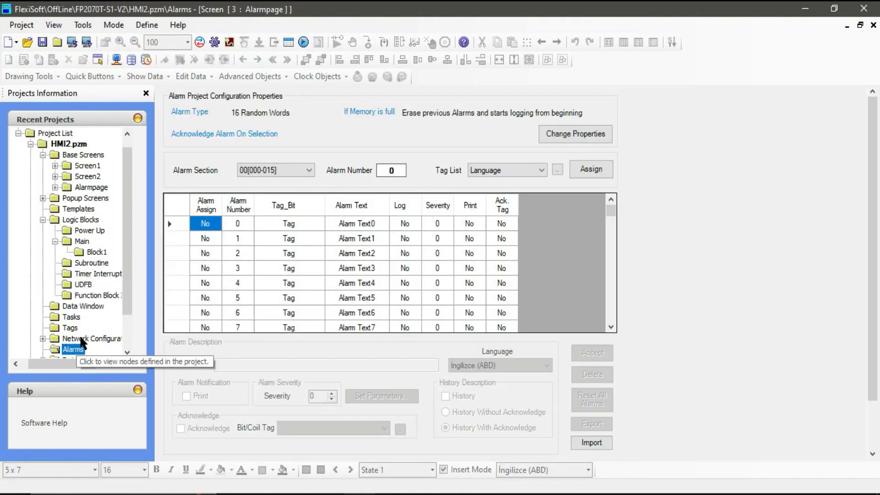
{"action": "scroll", "scroll_direction": "down", "scroll_amount": 3}
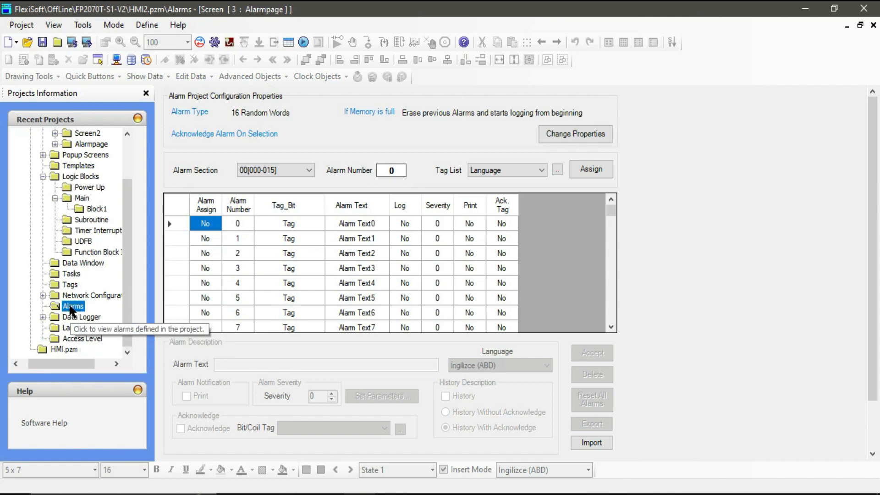
{"action": "mouse_move", "coordinate": [425, 280]}
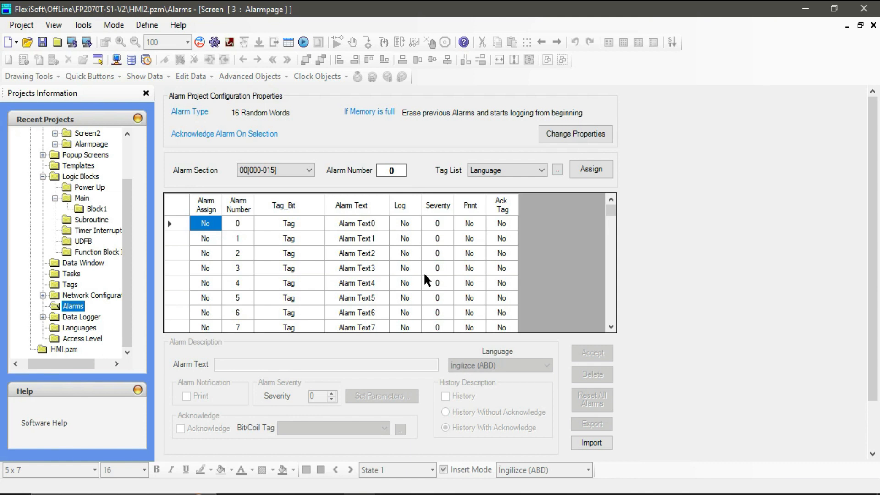
{"action": "mouse_move", "coordinate": [679, 208]}
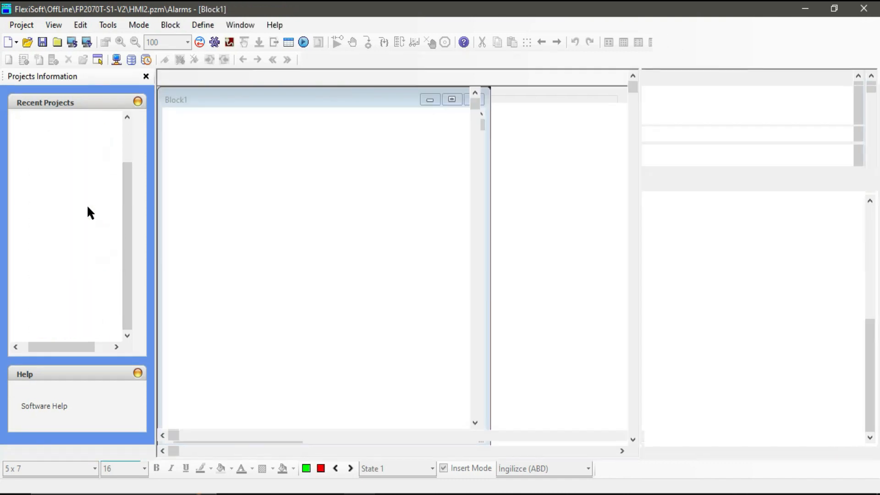
Return to the Block1 ladder logic showing the PACK8 rung feeding AlarmData into AlarmInfo
{"action": "double_click", "coordinate": [96, 191]}
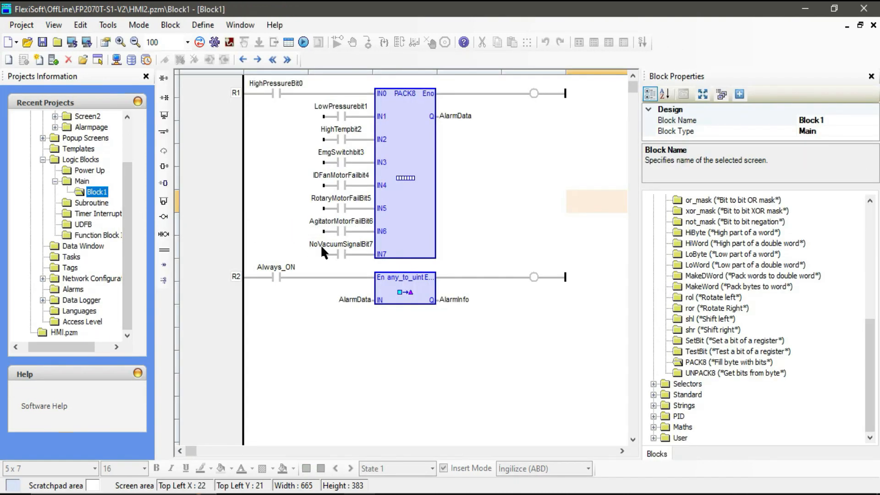
{"action": "mouse_move", "coordinate": [376, 177]}
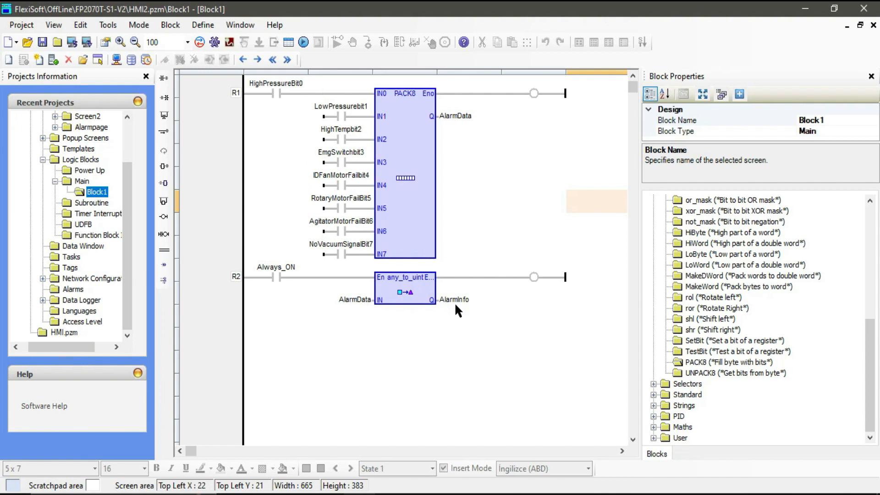
{"action": "mouse_move", "coordinate": [447, 309]}
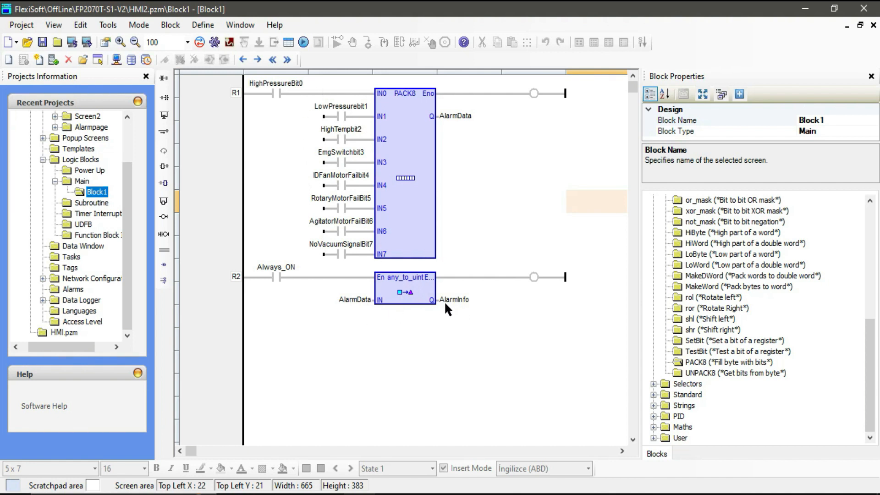
{"action": "mouse_move", "coordinate": [446, 304]}
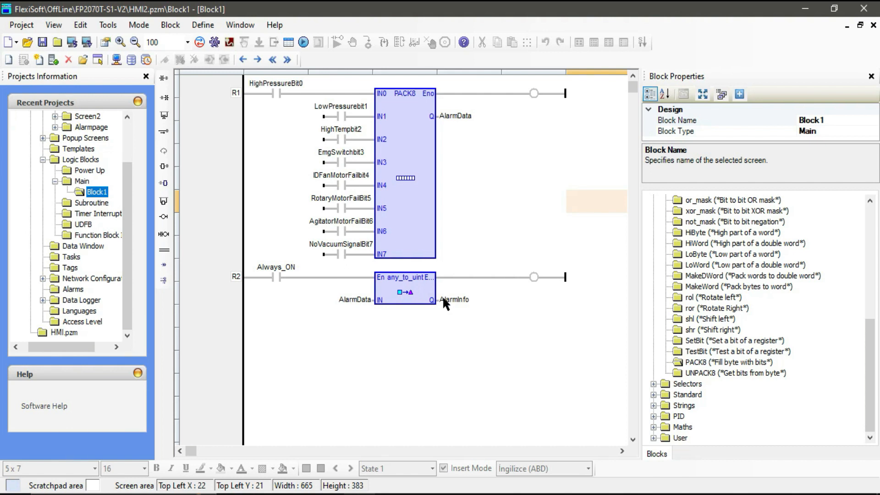
{"action": "mouse_move", "coordinate": [454, 310]}
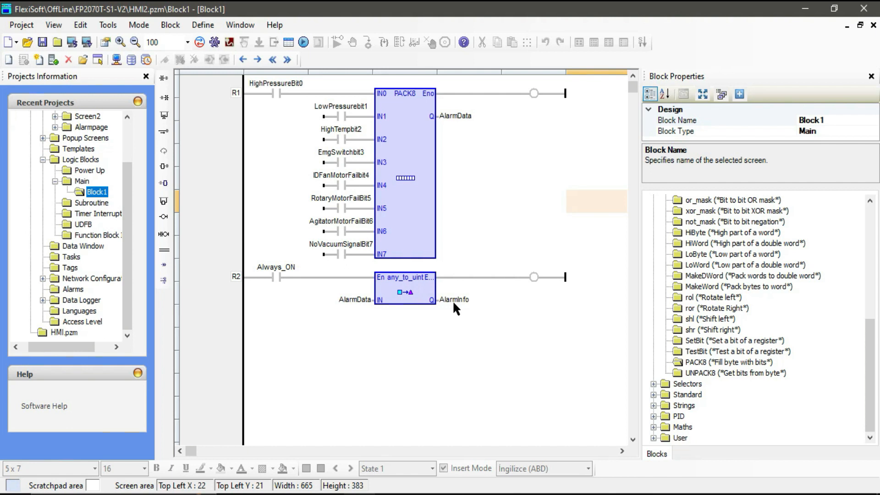
{"action": "mouse_move", "coordinate": [454, 309]}
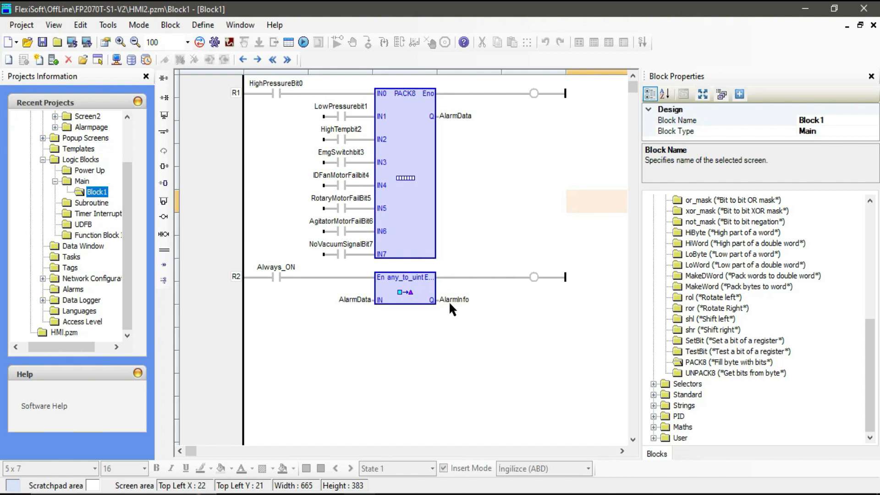
{"action": "mouse_move", "coordinate": [453, 304]}
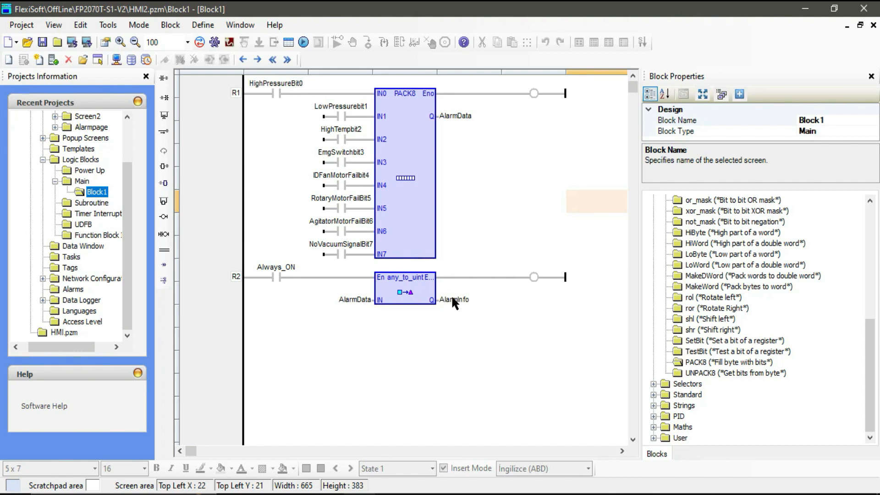
{"action": "mouse_move", "coordinate": [463, 308]}
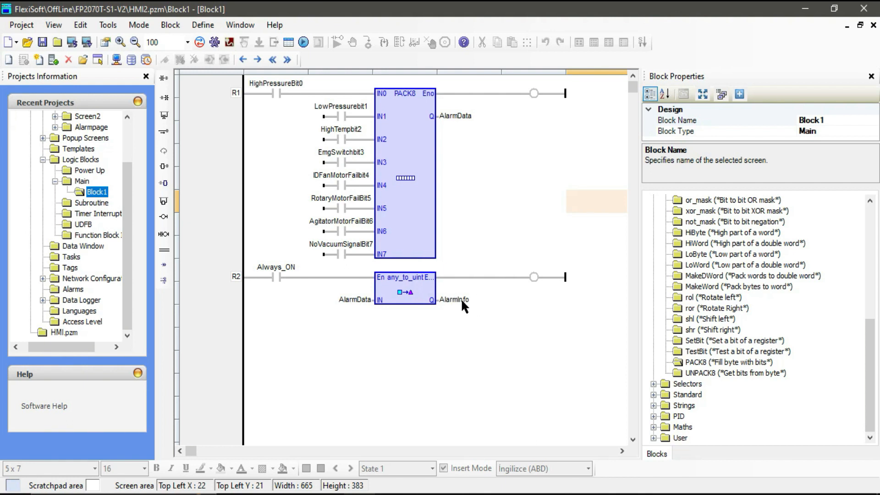
{"action": "mouse_move", "coordinate": [454, 304]}
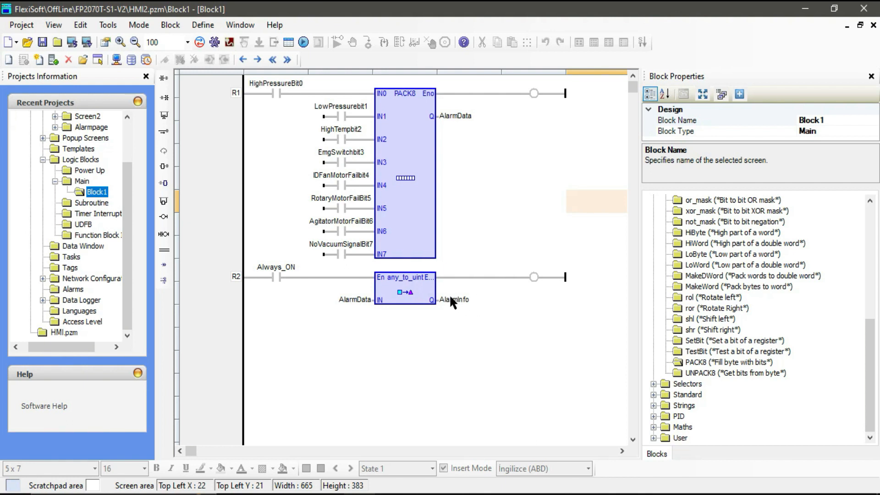
{"action": "mouse_move", "coordinate": [73, 289]}
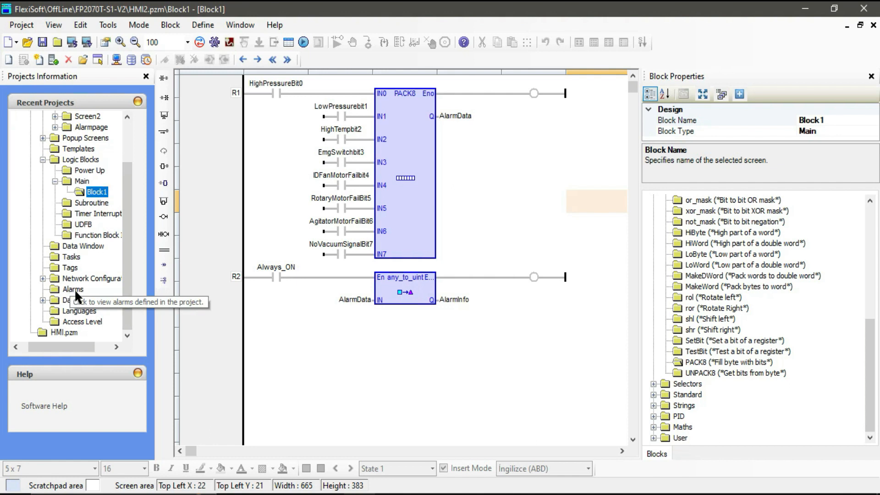
Show the Alarms table from the project tree and scroll through alarms 0 to 255
{"action": "left_click", "coordinate": [73, 289]}
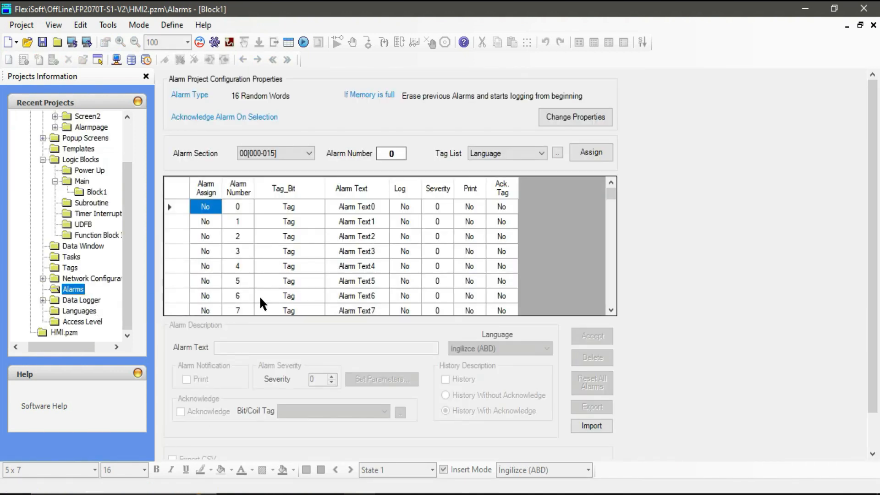
{"action": "mouse_move", "coordinate": [409, 167]}
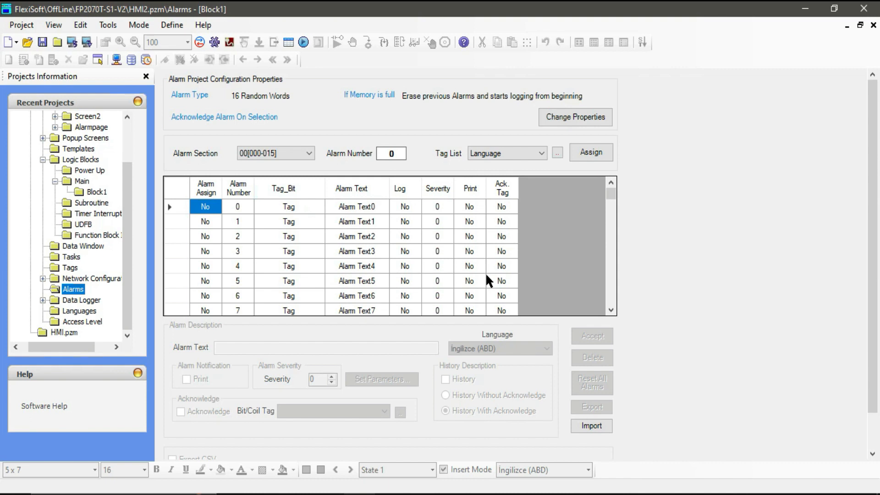
{"action": "mouse_move", "coordinate": [538, 268]}
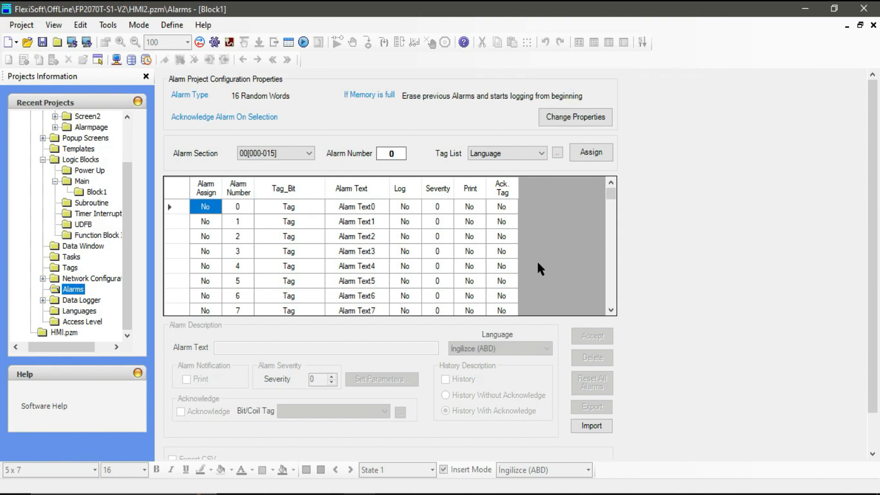
{"action": "scroll", "scroll_direction": "down", "scroll_amount": 3}
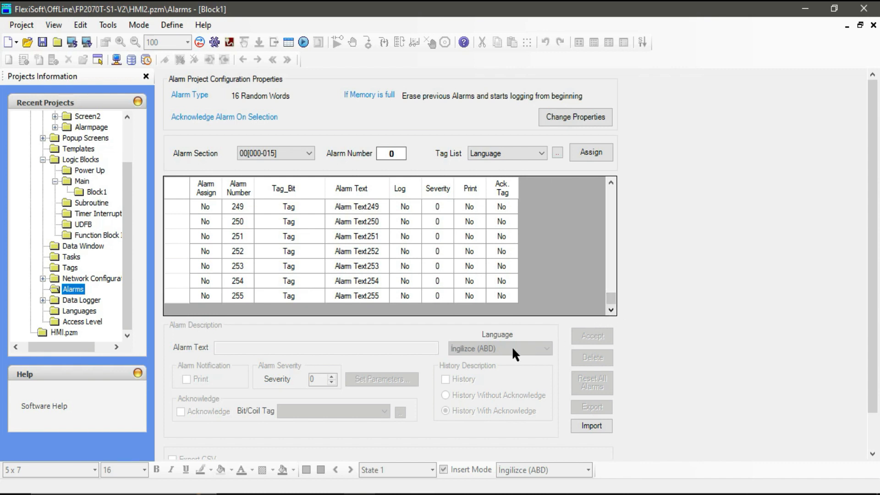
{"action": "mouse_move", "coordinate": [253, 244]}
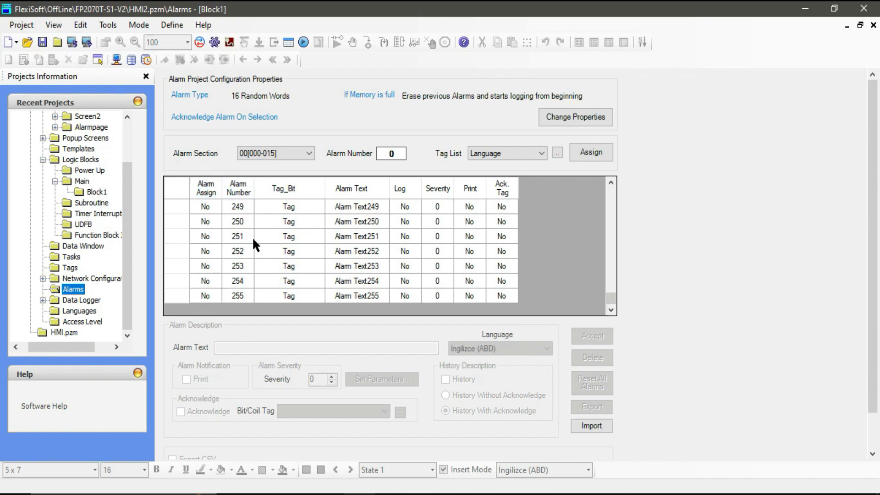
{"action": "scroll", "scroll_direction": "up", "scroll_amount": 3}
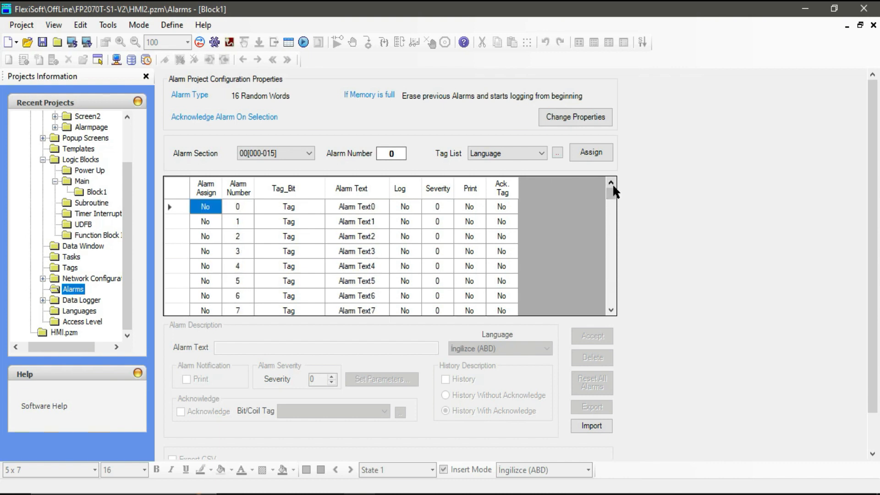
{"action": "mouse_move", "coordinate": [650, 197]}
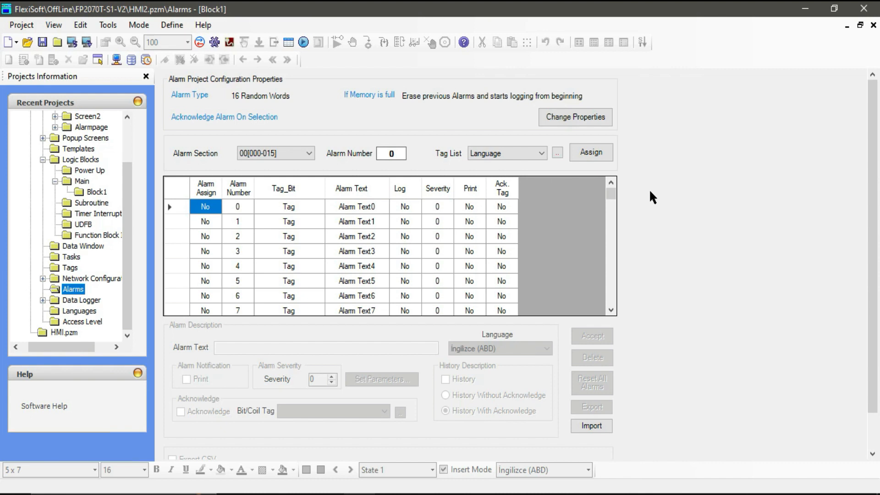
{"action": "mouse_move", "coordinate": [286, 168]}
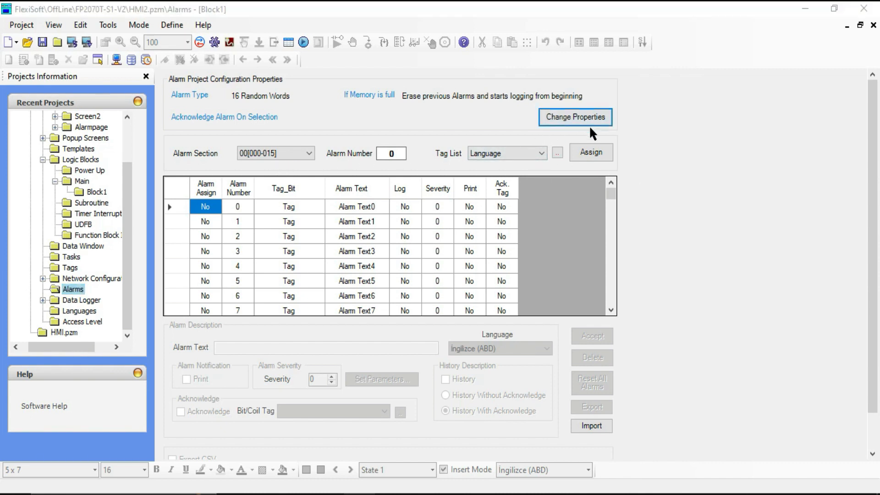
{"action": "left_click", "coordinate": [575, 117]}
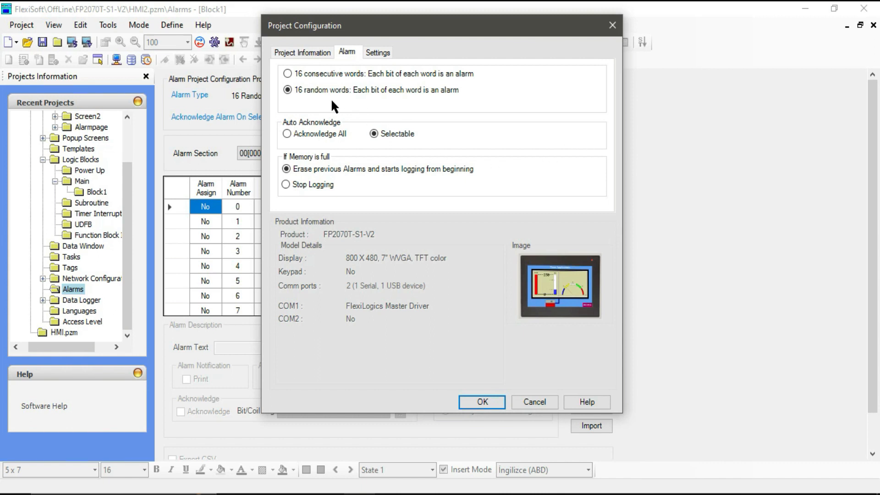
{"action": "mouse_move", "coordinate": [391, 83]}
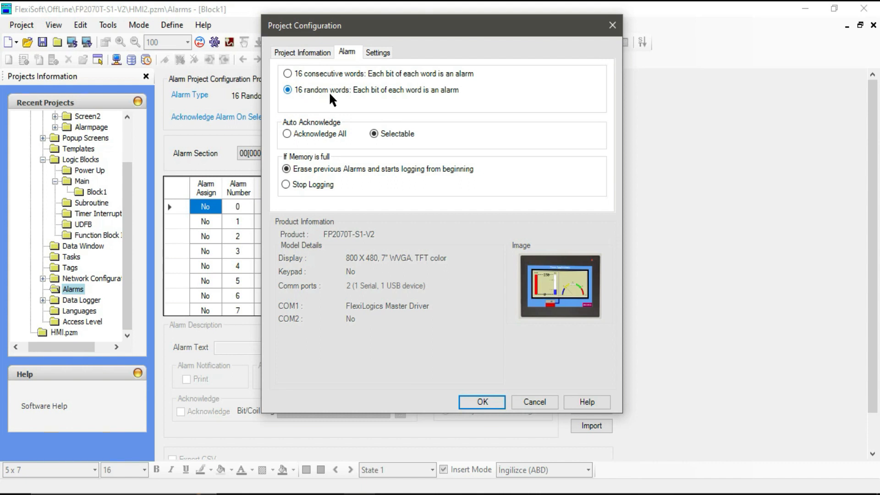
{"action": "mouse_move", "coordinate": [352, 79]}
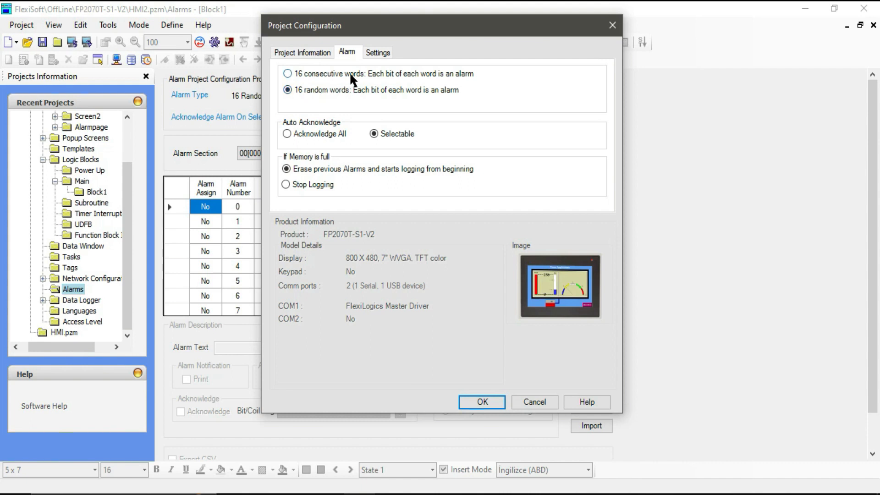
{"action": "left_click", "coordinate": [287, 73]}
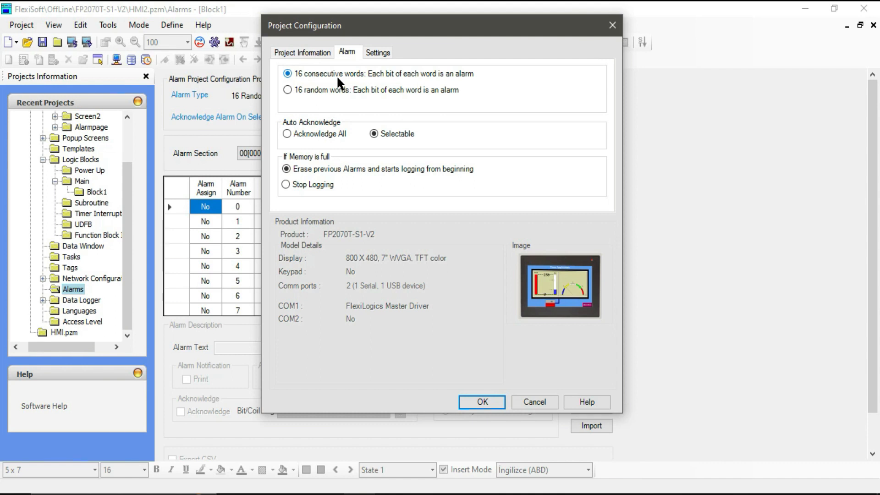
{"action": "left_click", "coordinate": [287, 90]}
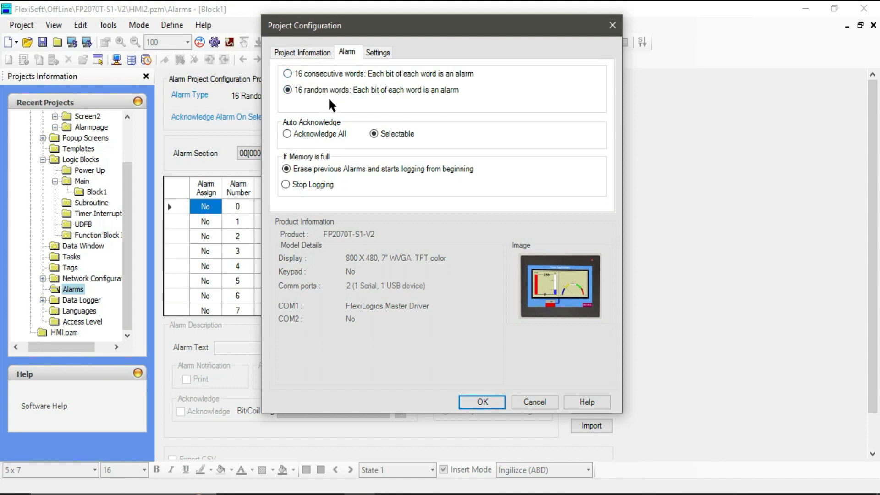
{"action": "mouse_move", "coordinate": [354, 105]}
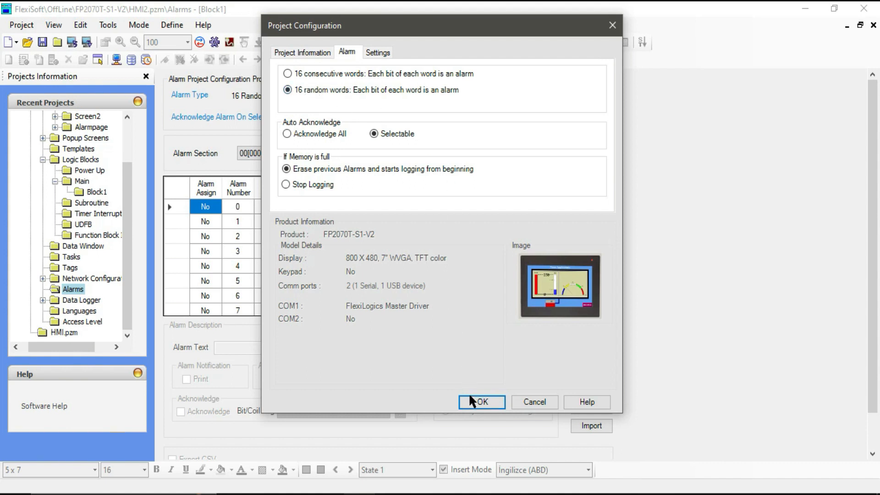
{"action": "left_click", "coordinate": [481, 401]}
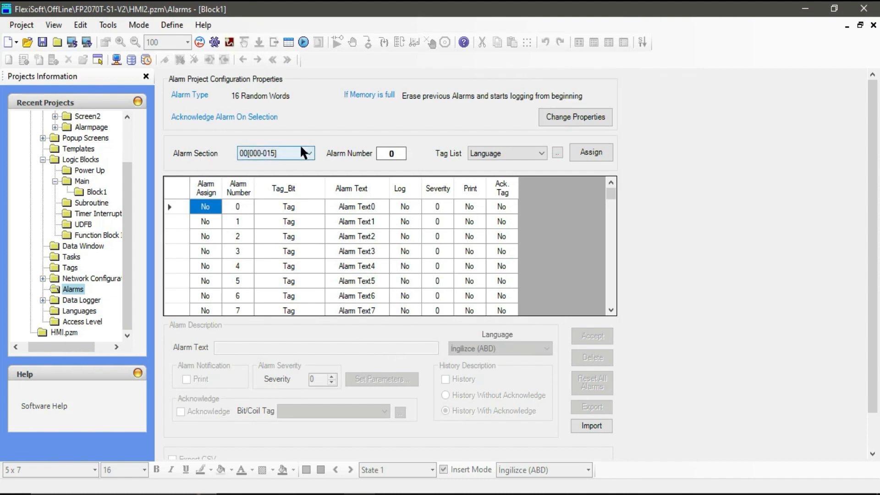
Assign the AlarmInfo tag bits to Alarm Section 00[000-015]
{"action": "left_click", "coordinate": [308, 153]}
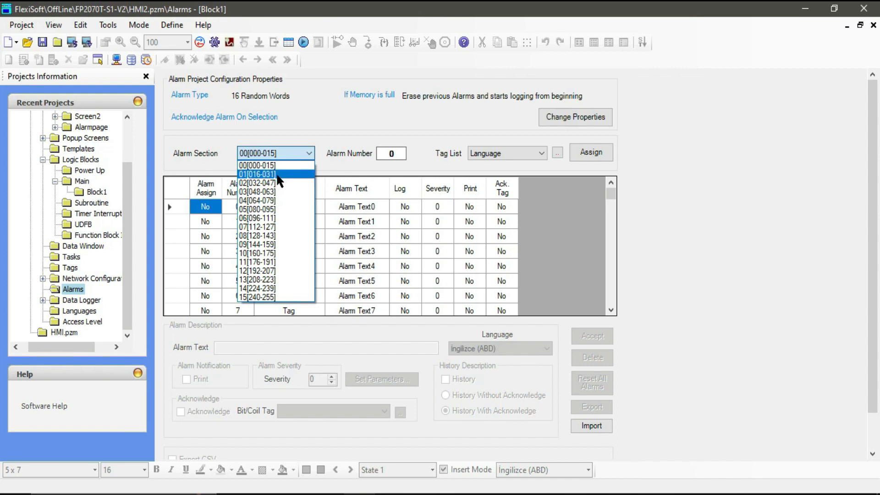
{"action": "mouse_move", "coordinate": [267, 165]}
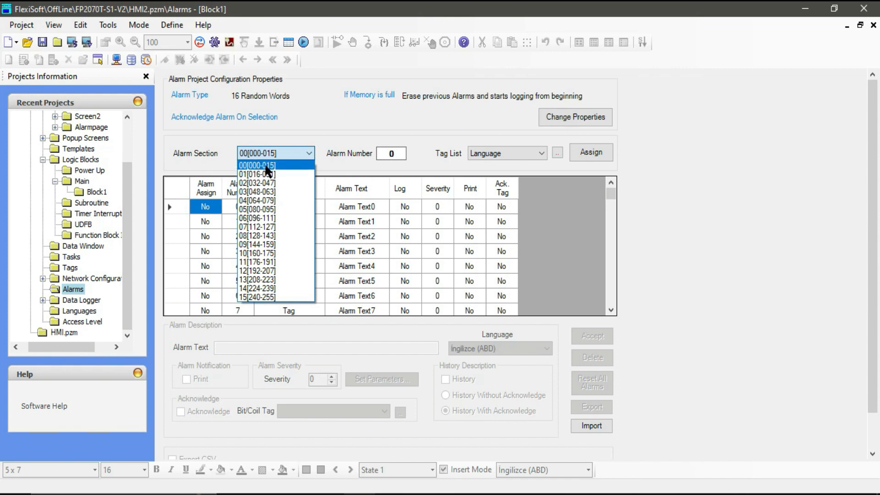
{"action": "mouse_move", "coordinate": [271, 170]}
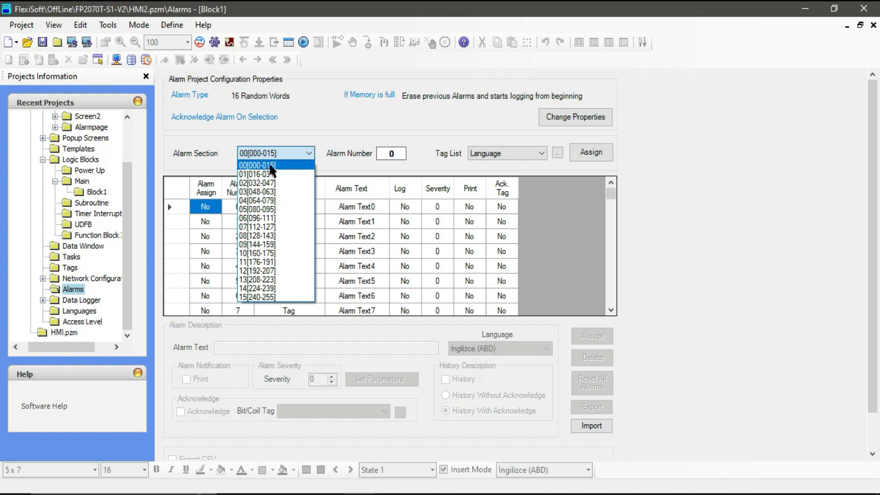
{"action": "left_click", "coordinate": [256, 165]}
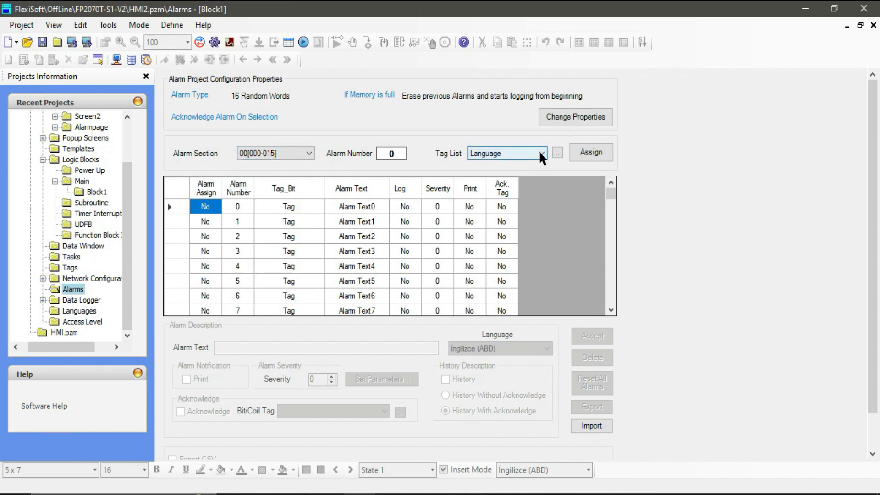
{"action": "left_click", "coordinate": [541, 153]}
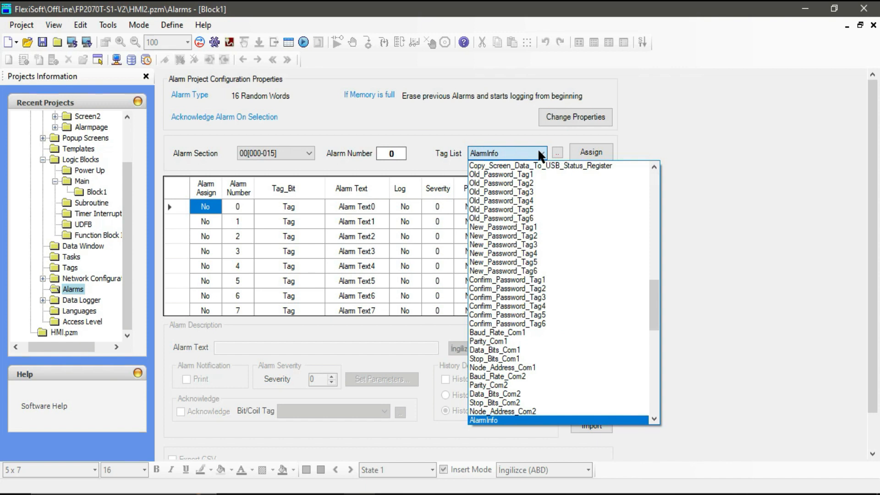
{"action": "mouse_move", "coordinate": [495, 428]}
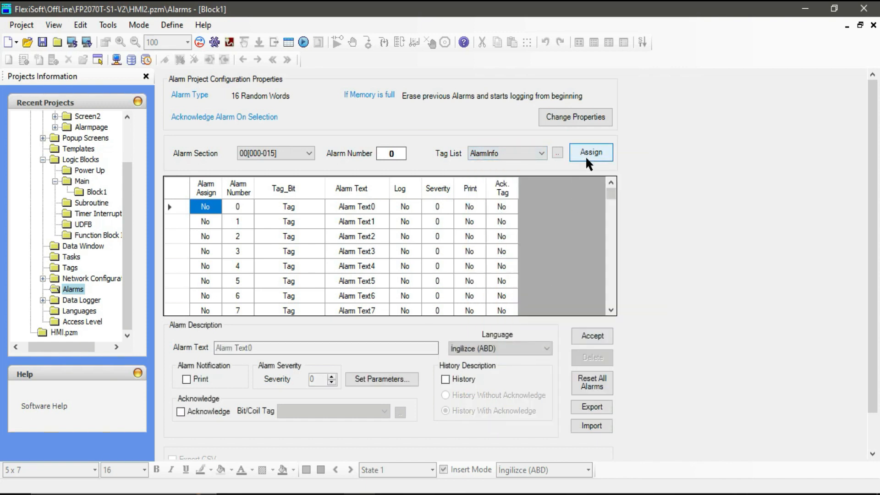
{"action": "left_click", "coordinate": [589, 153]}
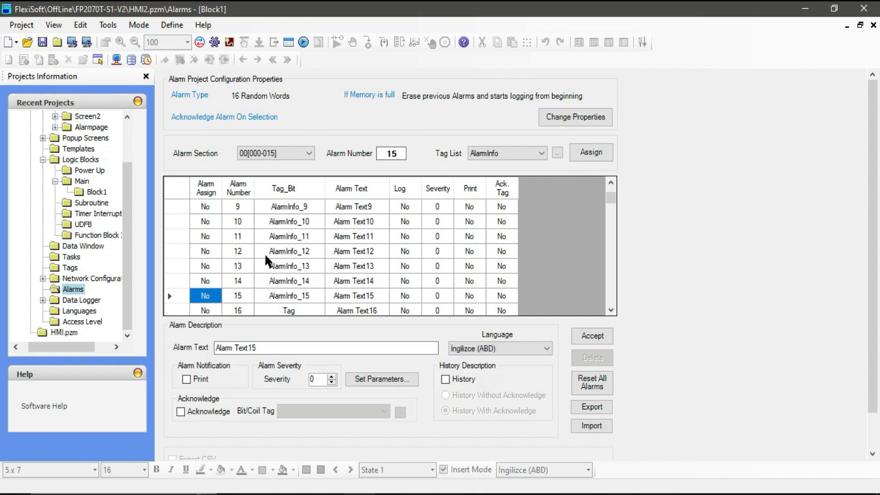
{"action": "scroll", "scroll_direction": "up", "scroll_amount": 3}
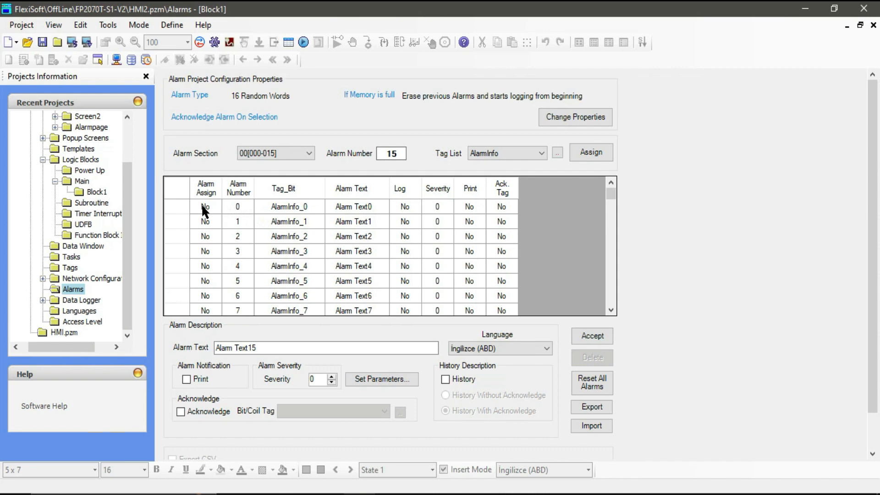
{"action": "left_click", "coordinate": [591, 335]}
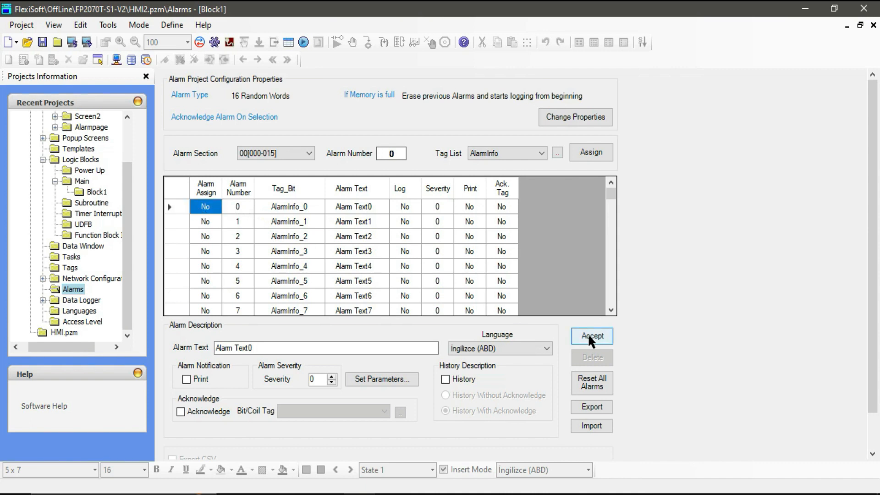
{"action": "left_click", "coordinate": [591, 335]}
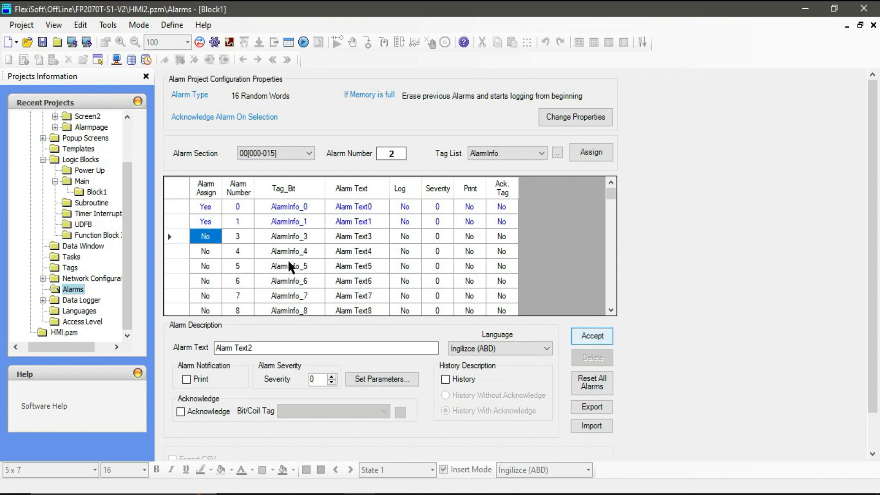
{"action": "left_click", "coordinate": [591, 335]}
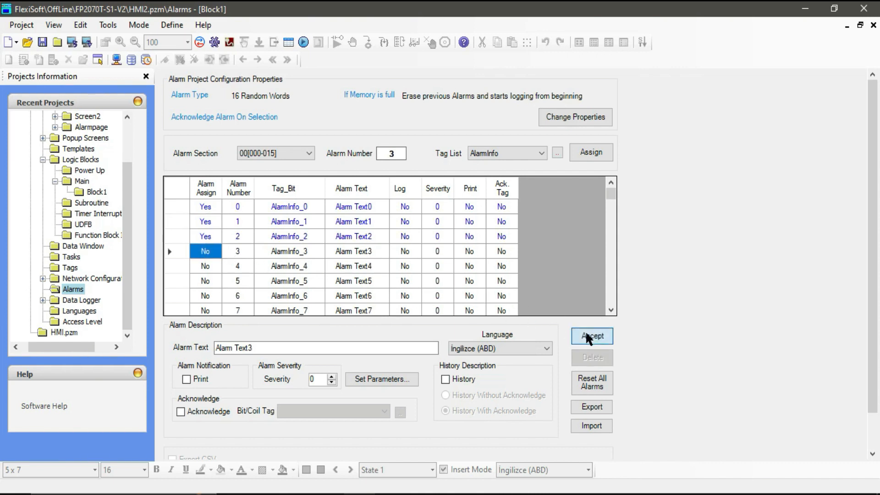
{"action": "left_click", "coordinate": [592, 336]}
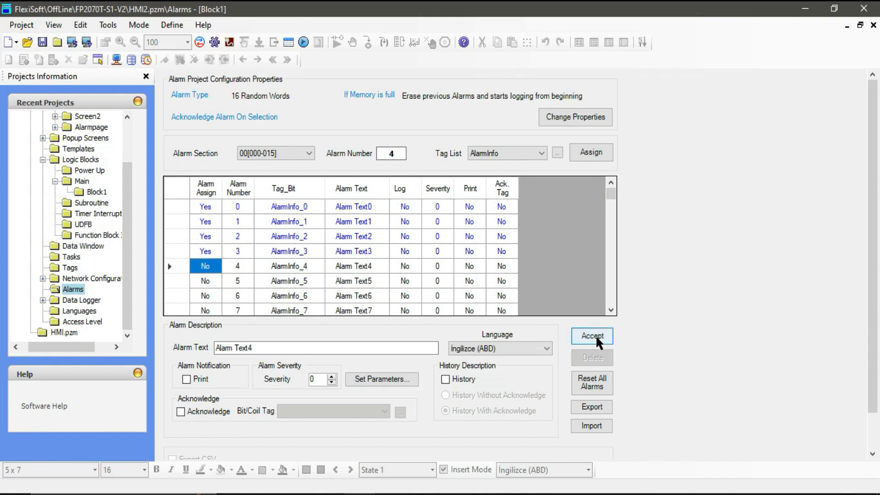
{"action": "left_click", "coordinate": [591, 335]}
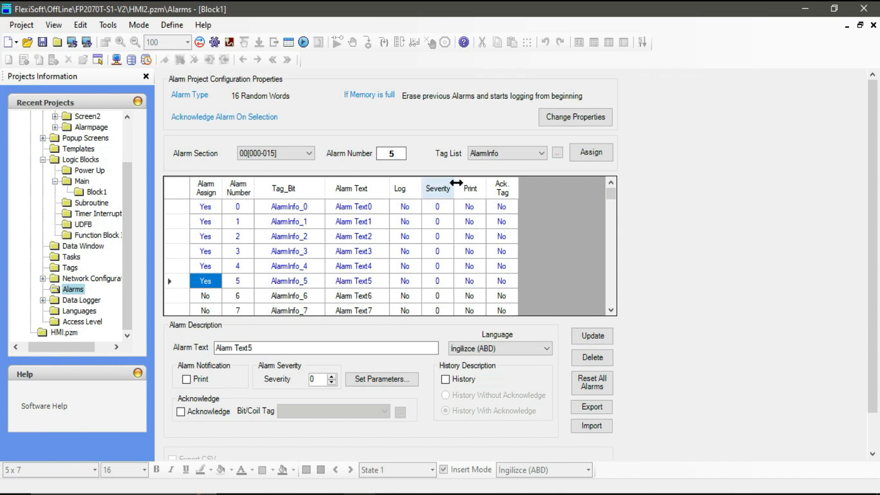
{"action": "mouse_move", "coordinate": [555, 210]}
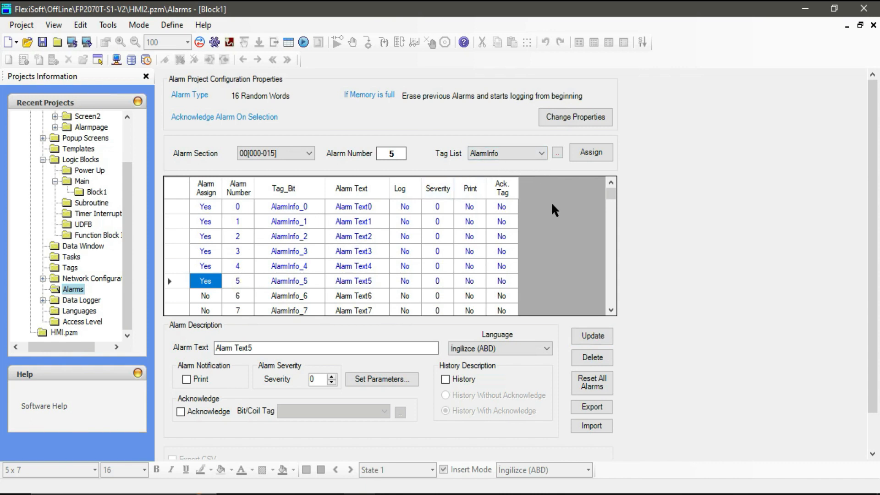
{"action": "scroll", "scroll_direction": "down", "scroll_amount": 3}
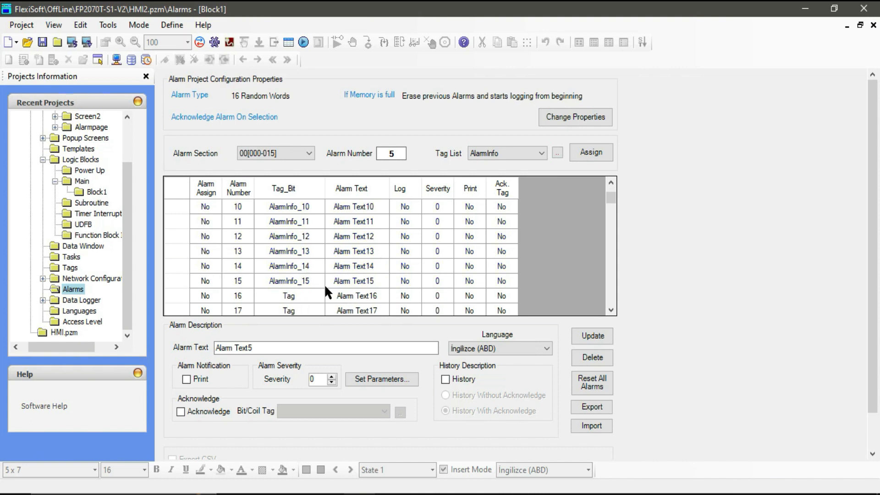
{"action": "mouse_move", "coordinate": [280, 240]}
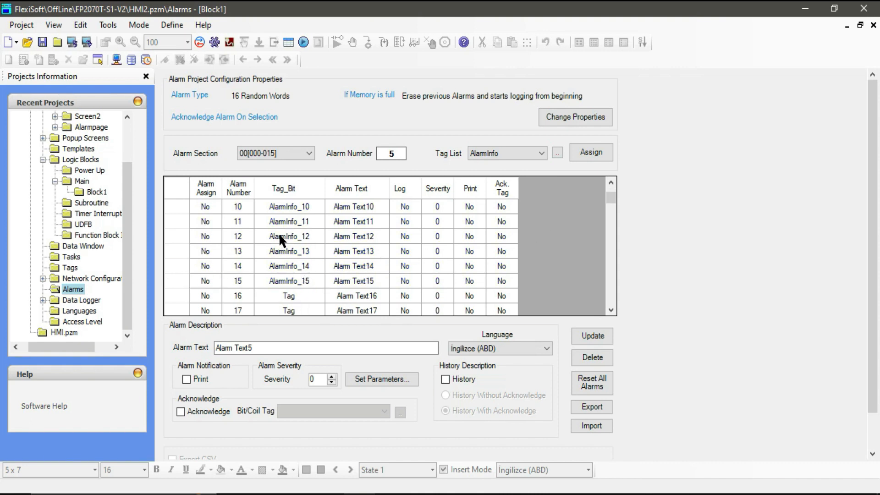
{"action": "mouse_move", "coordinate": [292, 251]}
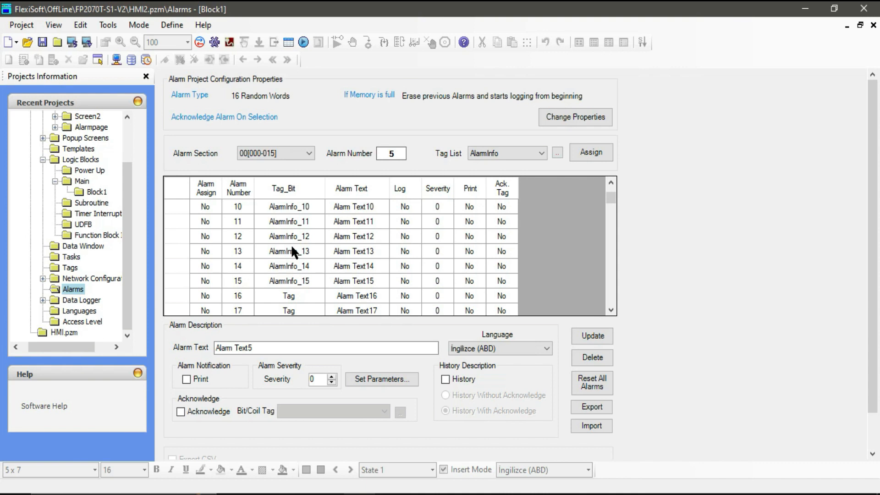
{"action": "mouse_move", "coordinate": [292, 257]}
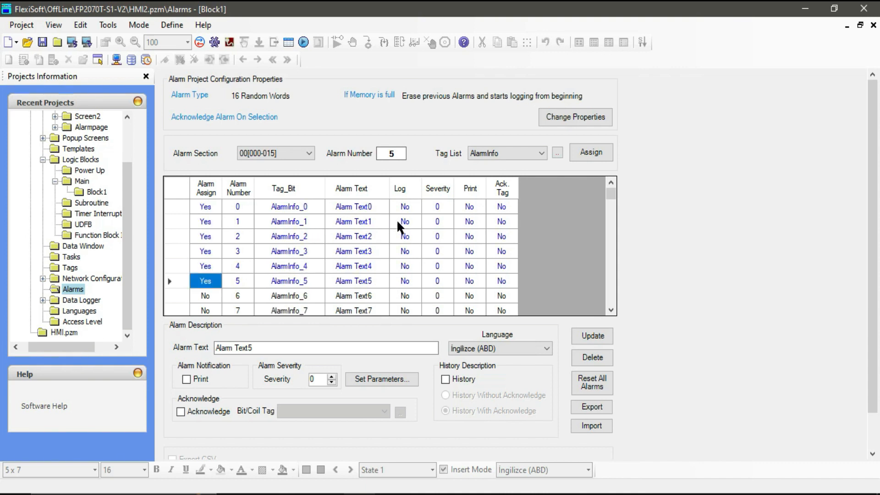
Set alarm 0's text to 'Pressure is High' and update it
{"action": "left_click", "coordinate": [352, 206]}
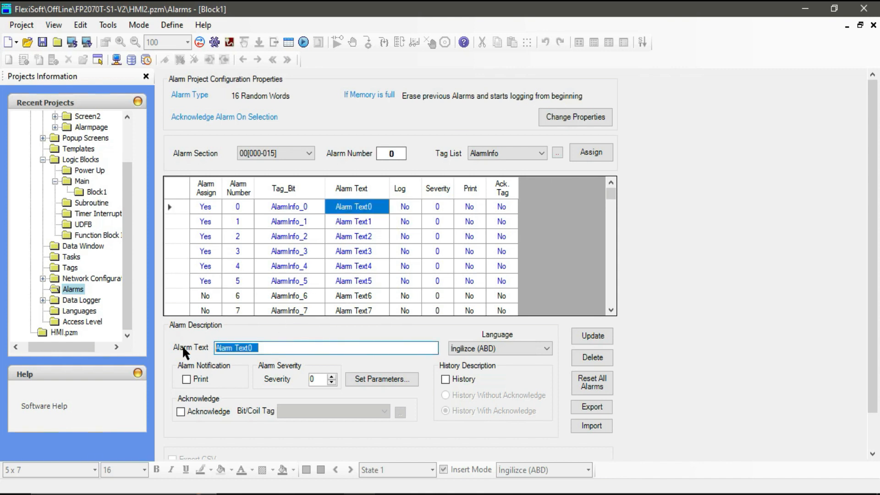
{"action": "type", "text": "Pre"}
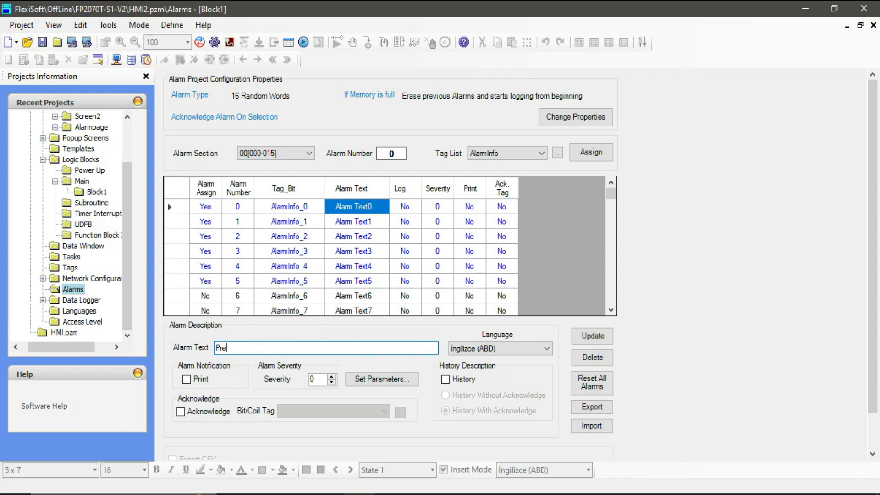
{"action": "type", "text": "ssure is"}
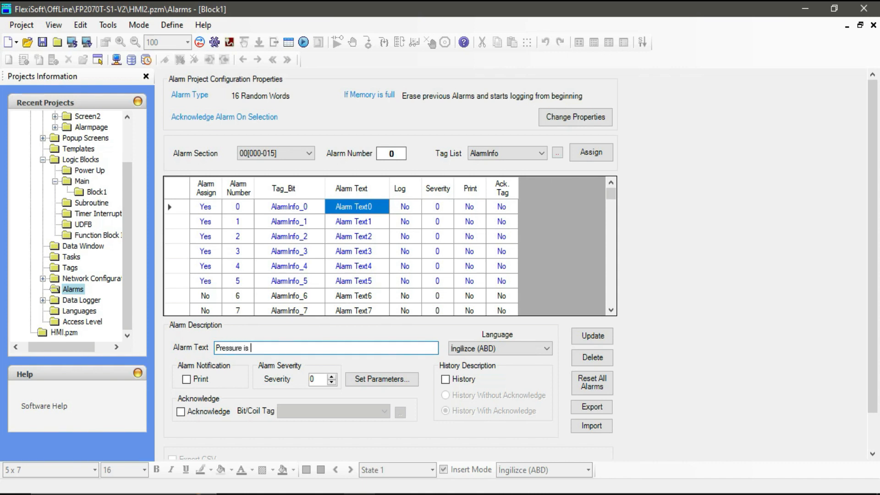
{"action": "type", "text": "High"}
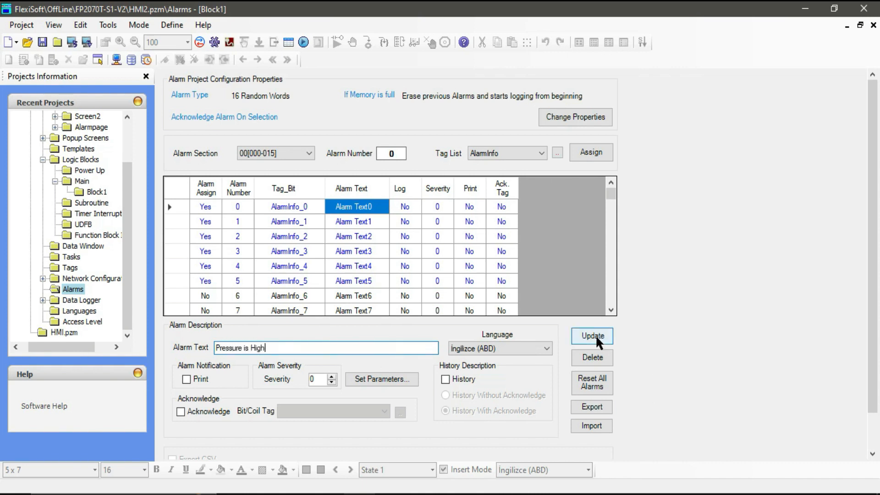
{"action": "left_click", "coordinate": [591, 335]}
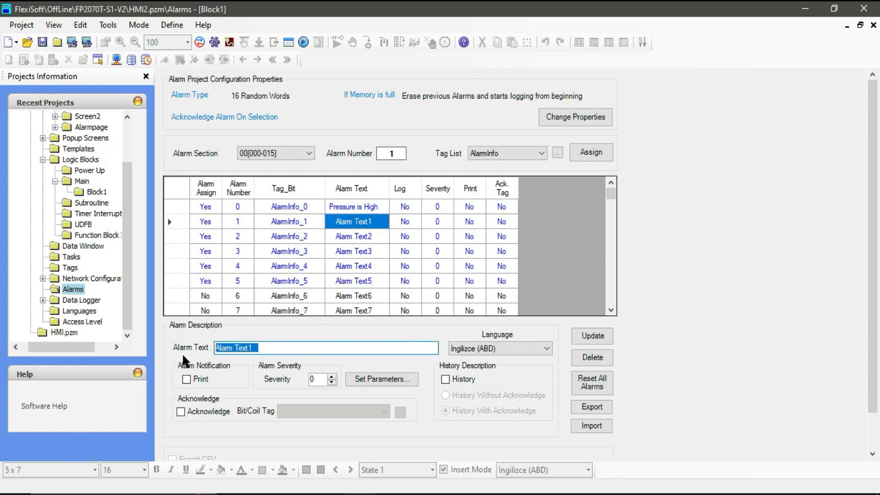
Set alarm 1 to 'Pressure is Low' and alarm 2 to 'High Temperature'
{"action": "type", "text": "Press"}
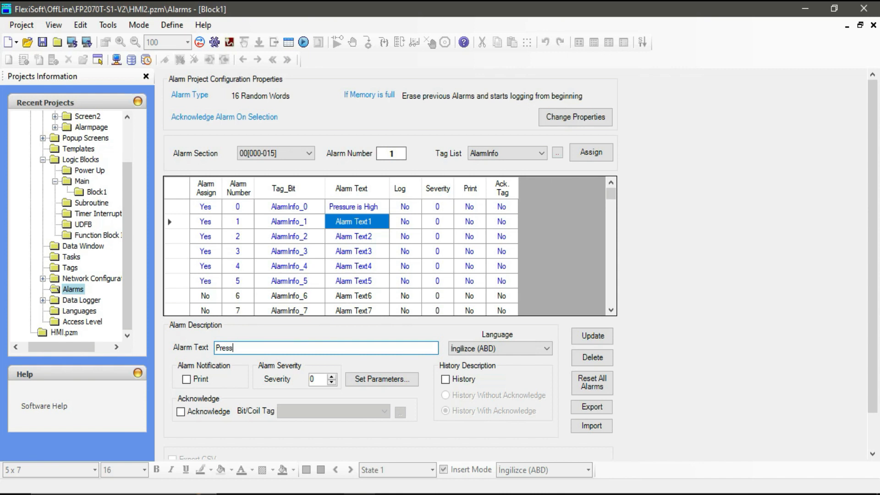
{"action": "type", "text": "ure is Low"}
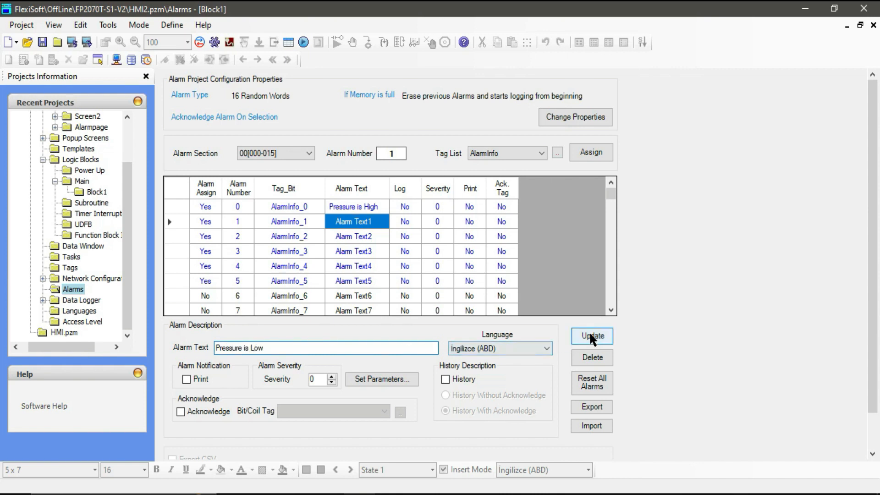
{"action": "left_click", "coordinate": [591, 336]}
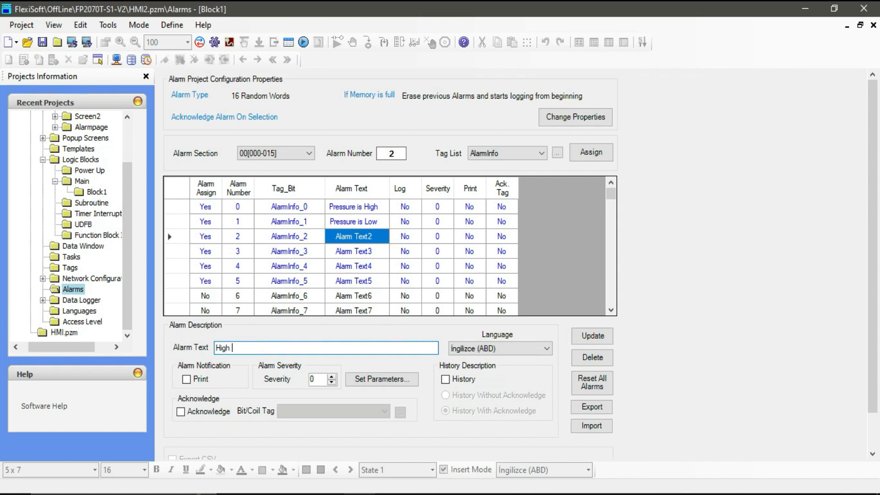
{"action": "type", "text": "Temp"}
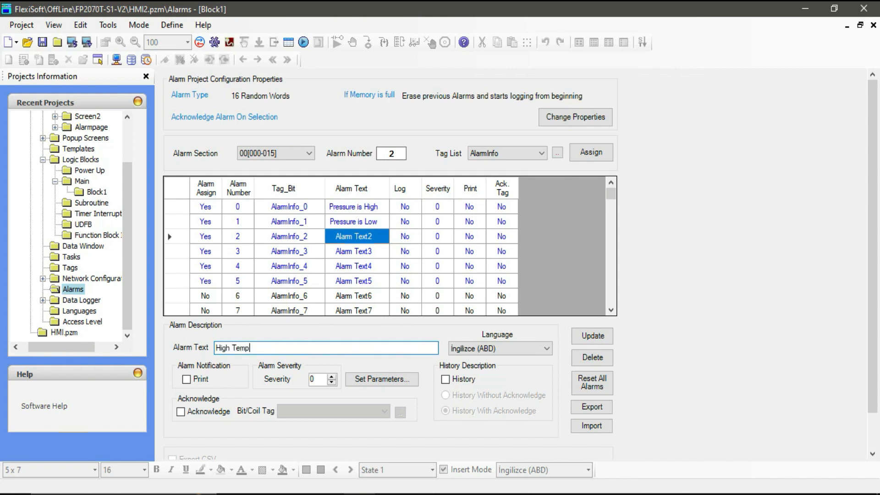
{"action": "type", "text": "erature"}
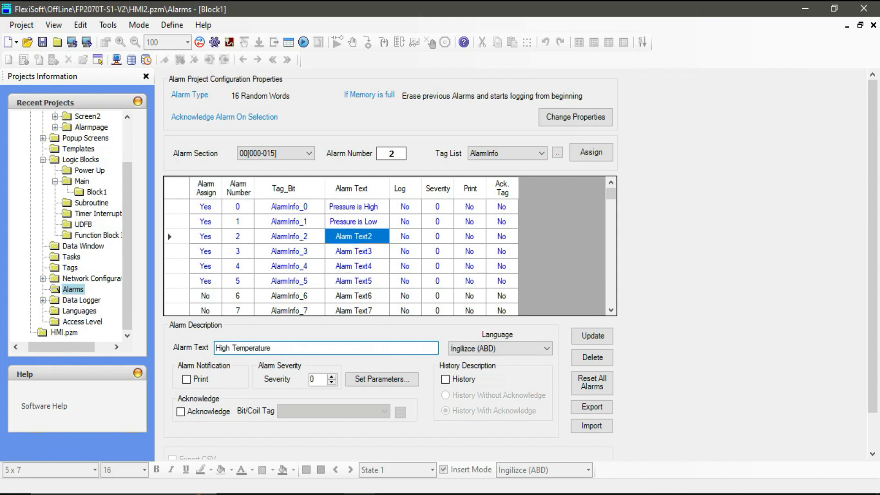
{"action": "left_click", "coordinate": [591, 335]}
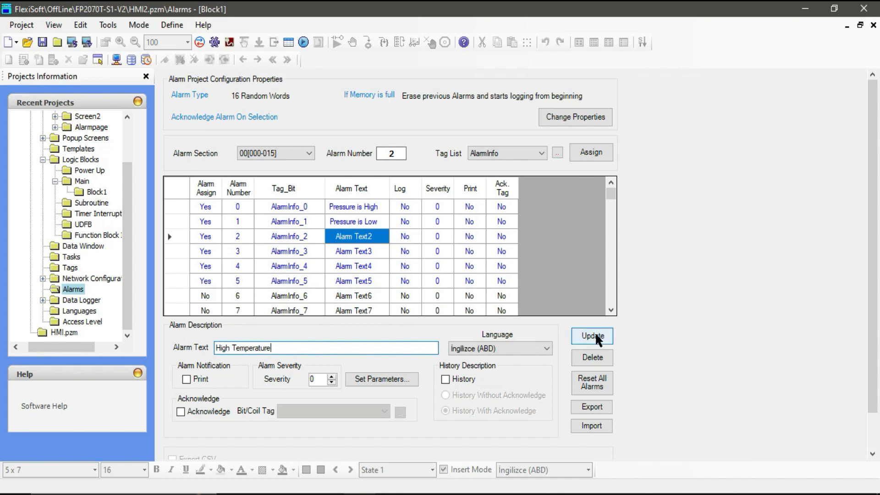
{"action": "left_click", "coordinate": [591, 336]}
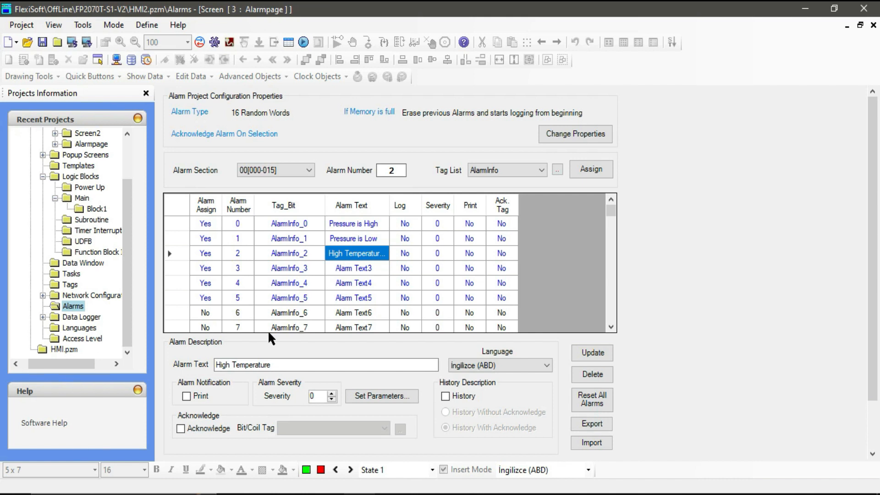
Place Ack Alarm, Ack All Alarms, Next Alarm and Previous Alarm buttons below the Alarmpage list
{"action": "left_click", "coordinate": [89, 144]}
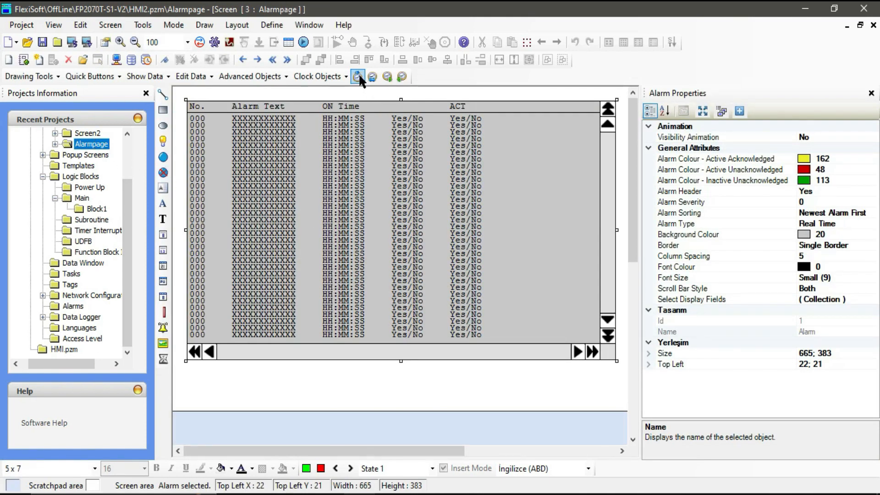
{"action": "left_click", "coordinate": [357, 76]}
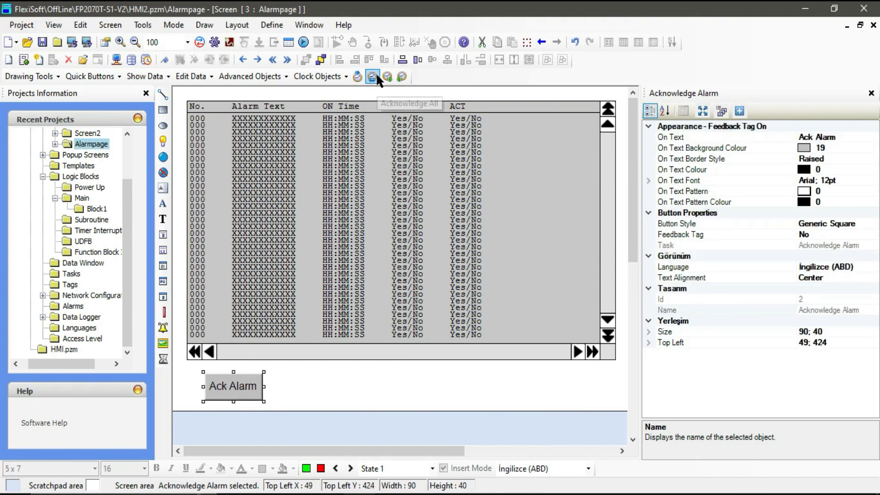
{"action": "left_click", "coordinate": [372, 77]}
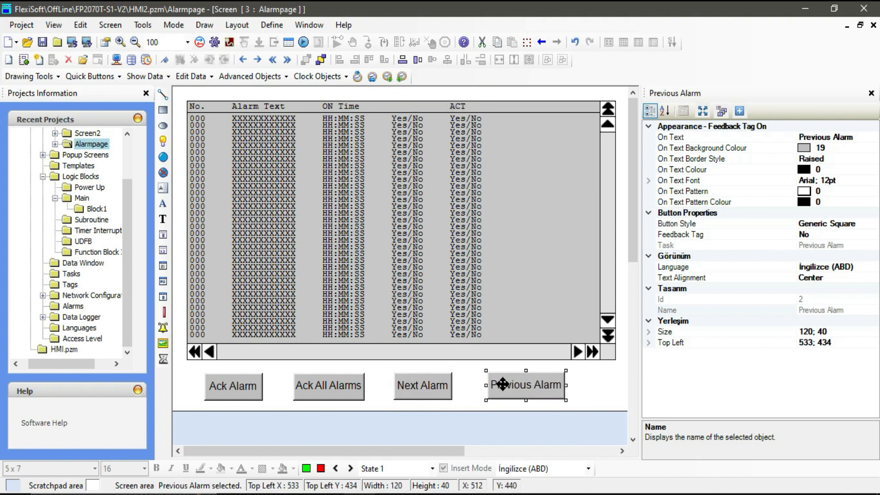
{"action": "left_click", "coordinate": [336, 211]}
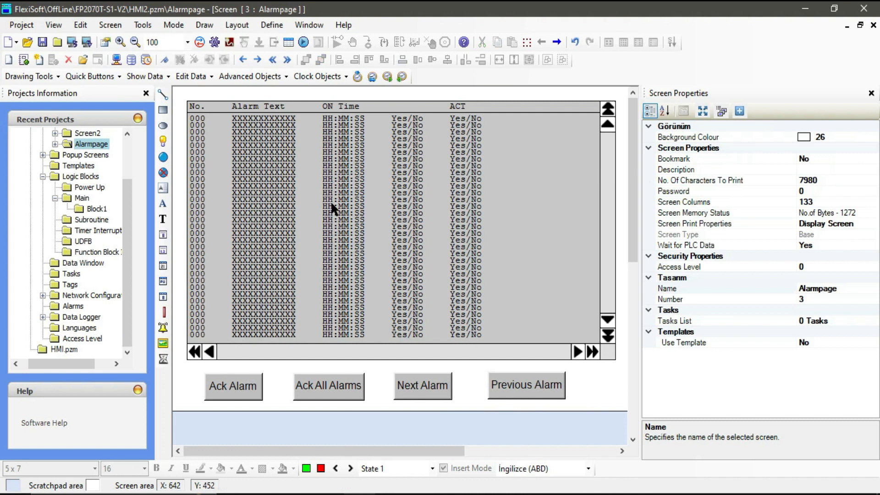
{"action": "mouse_move", "coordinate": [338, 207]}
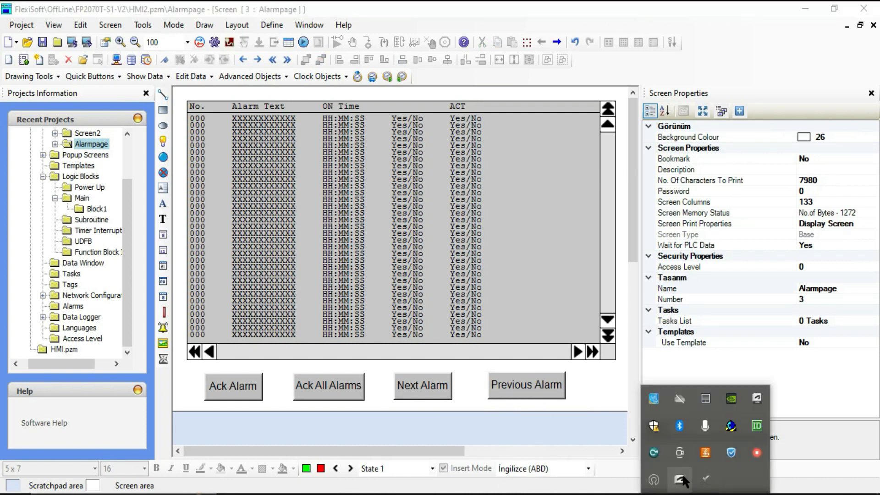
{"action": "mouse_move", "coordinate": [679, 451]}
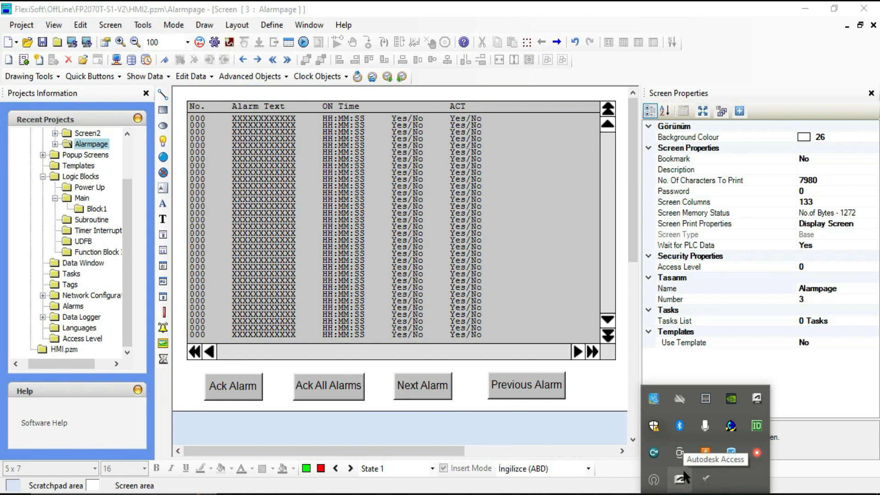